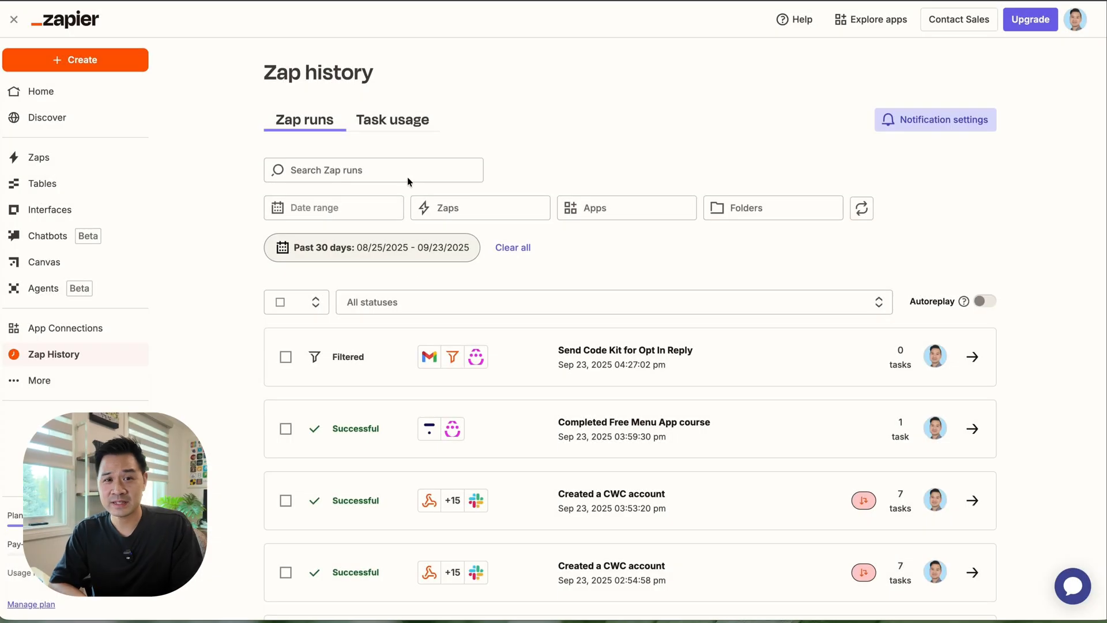
Browse the Zaps folder, then view the app directory's Commerce category listing shopping-cart apps.
click(392, 119)
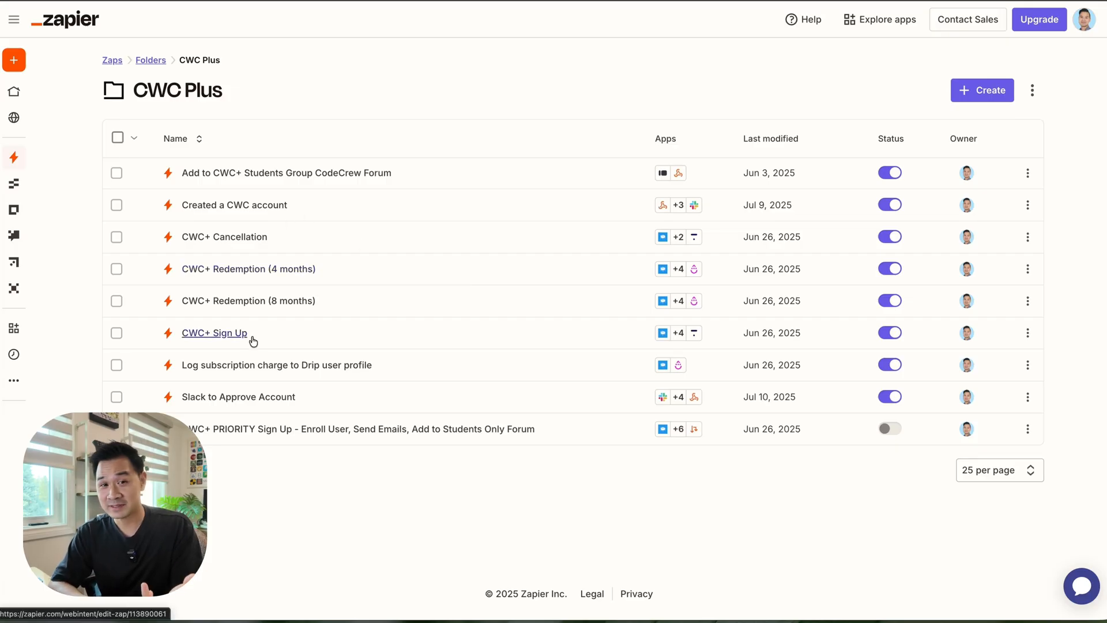
click(214, 332)
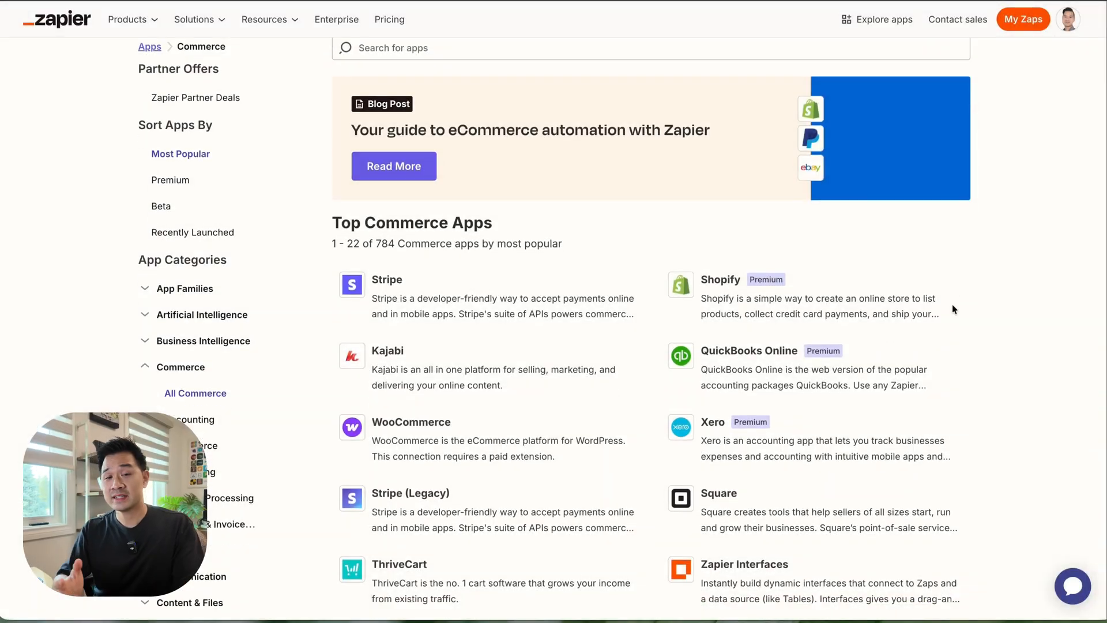
scroll(down, 3)
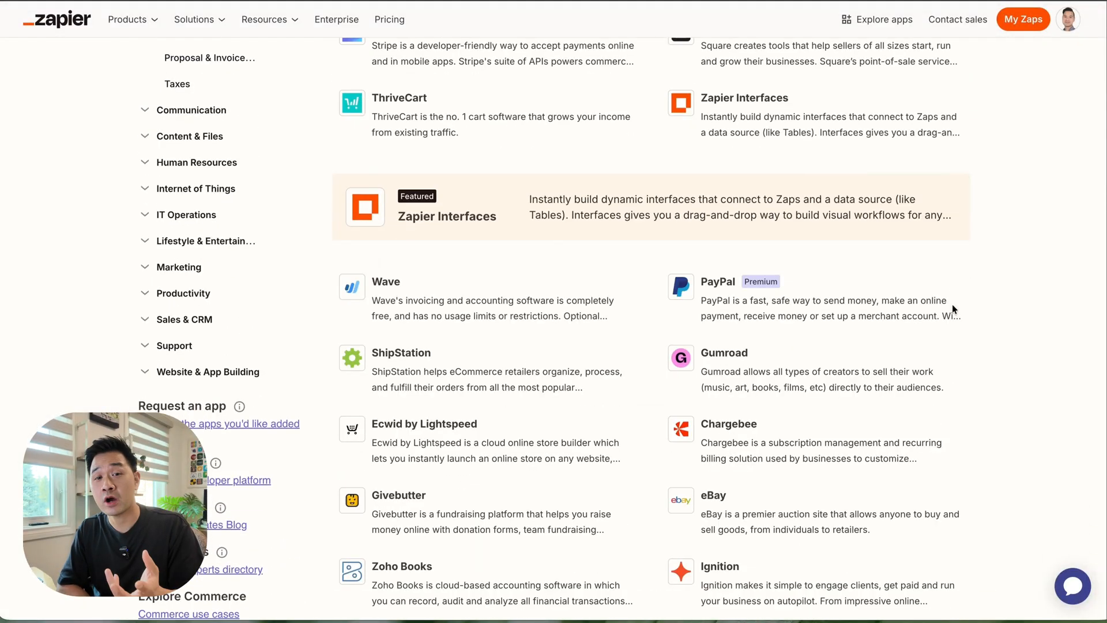
scroll(down, 3)
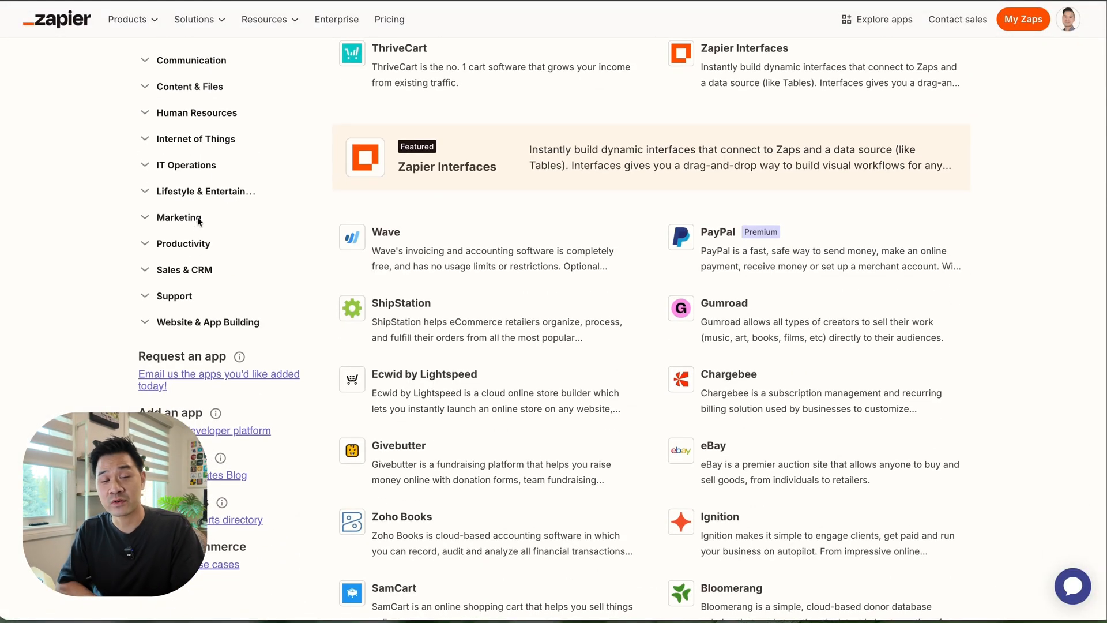
Look through the codewithchris course website, then reach the Zapier homepage in a new window.
click(179, 218)
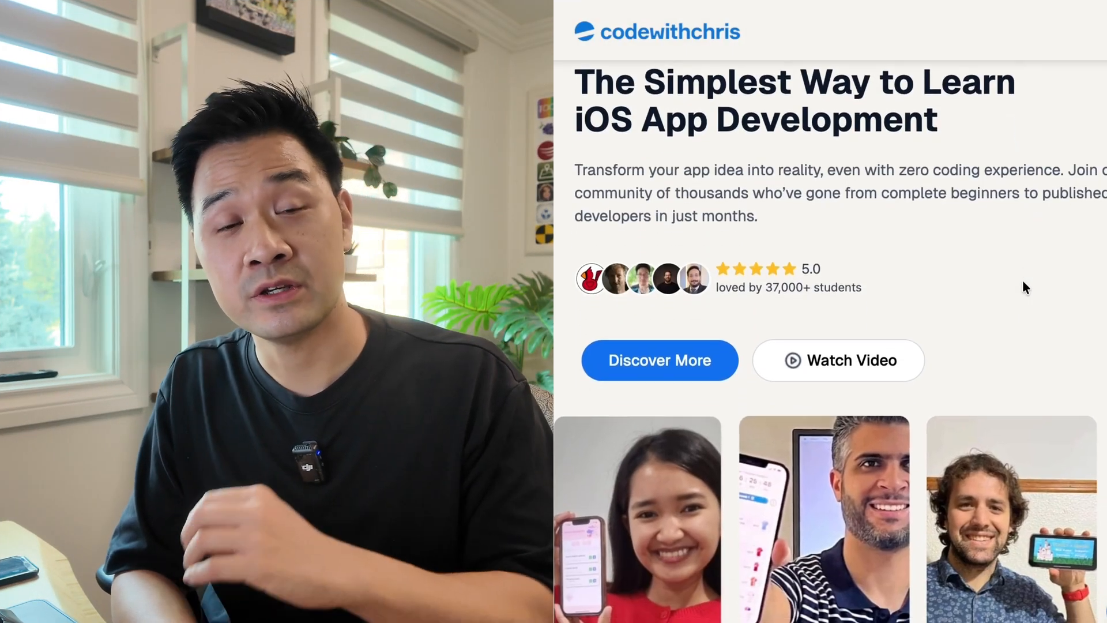
click(658, 360)
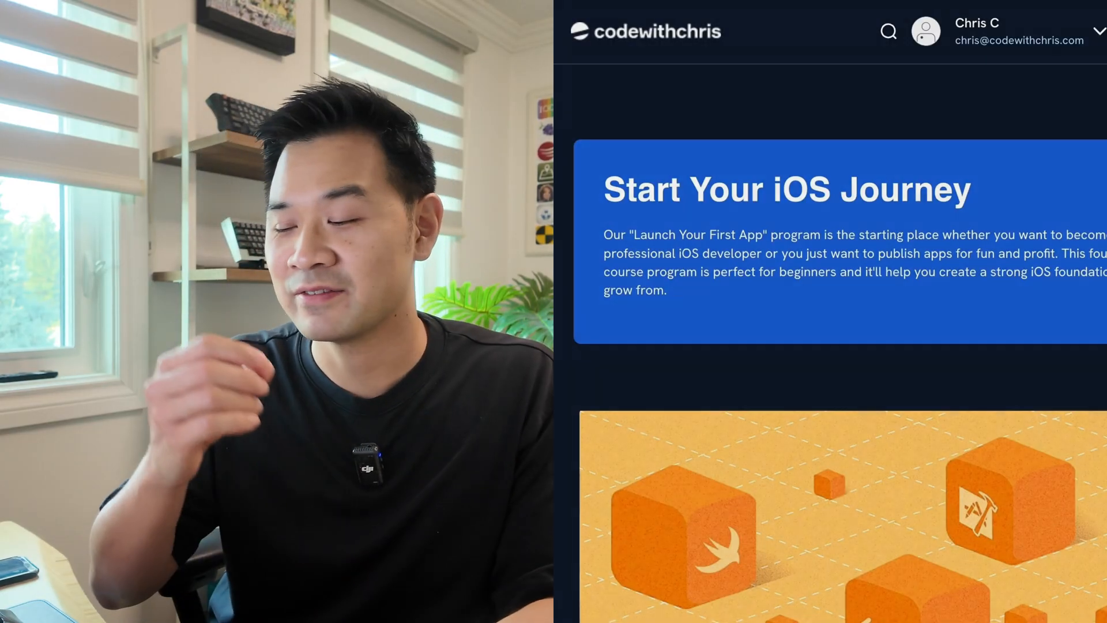
scroll(down, 3)
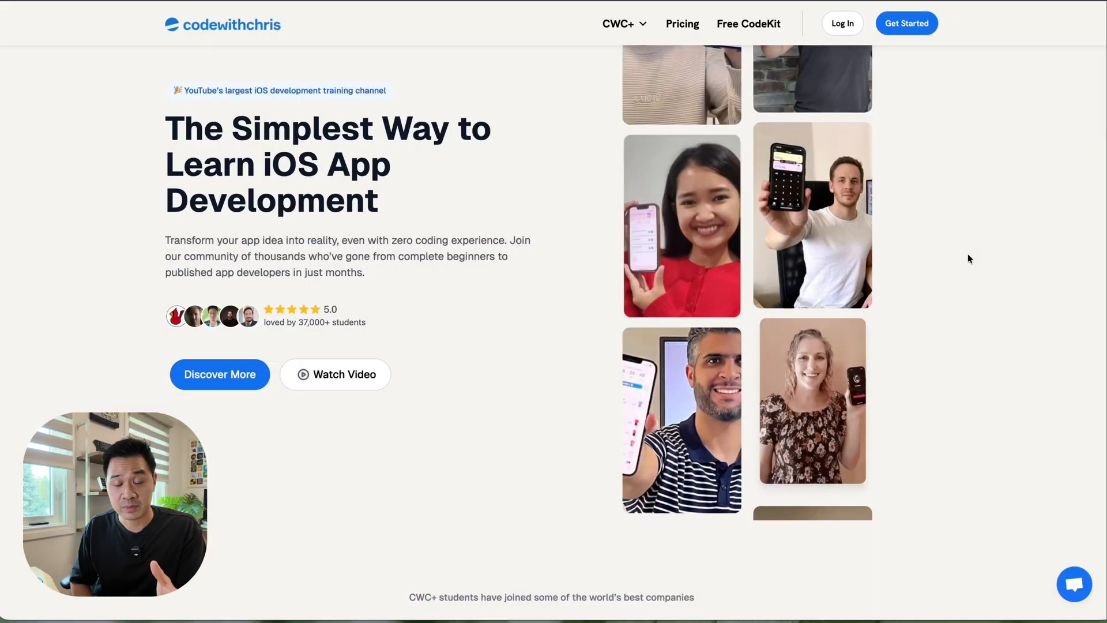
scroll(down, 3)
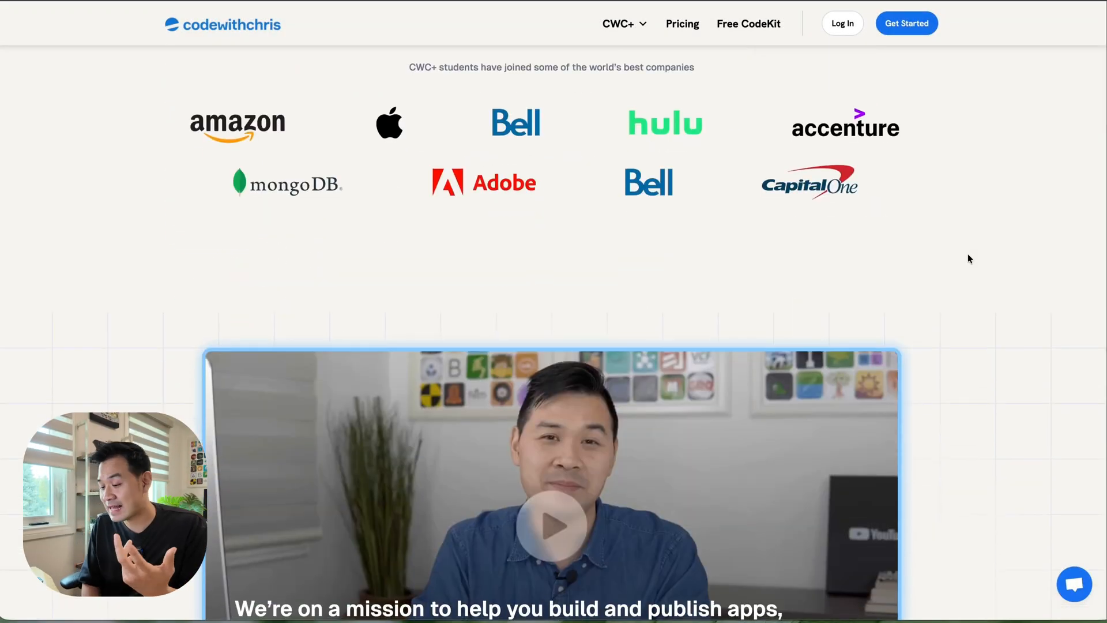
click(906, 23)
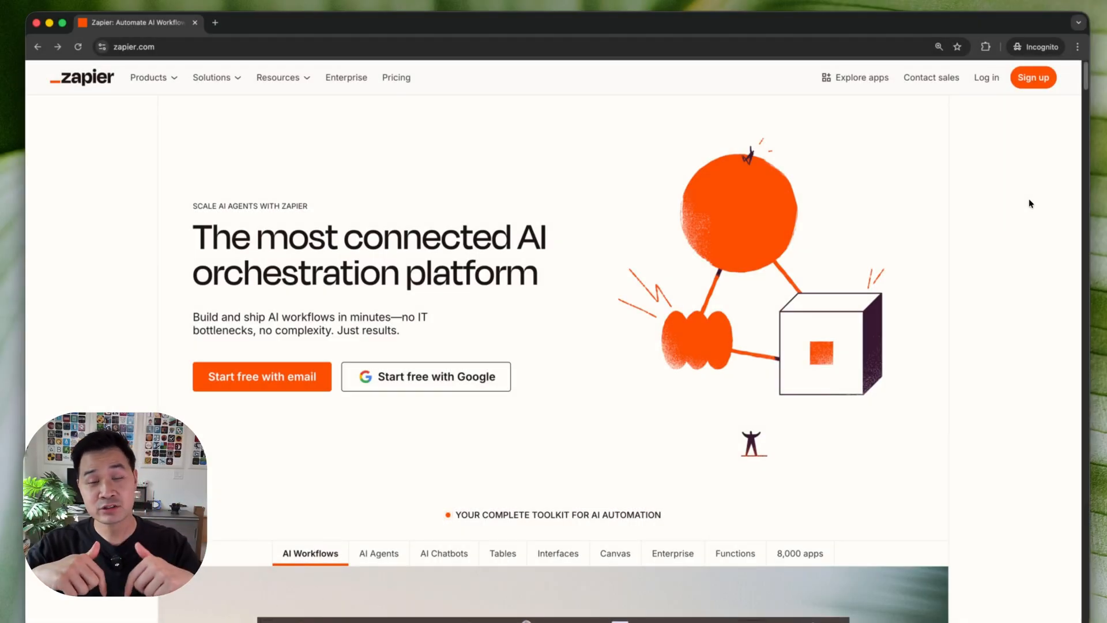
mouse_move(445, 222)
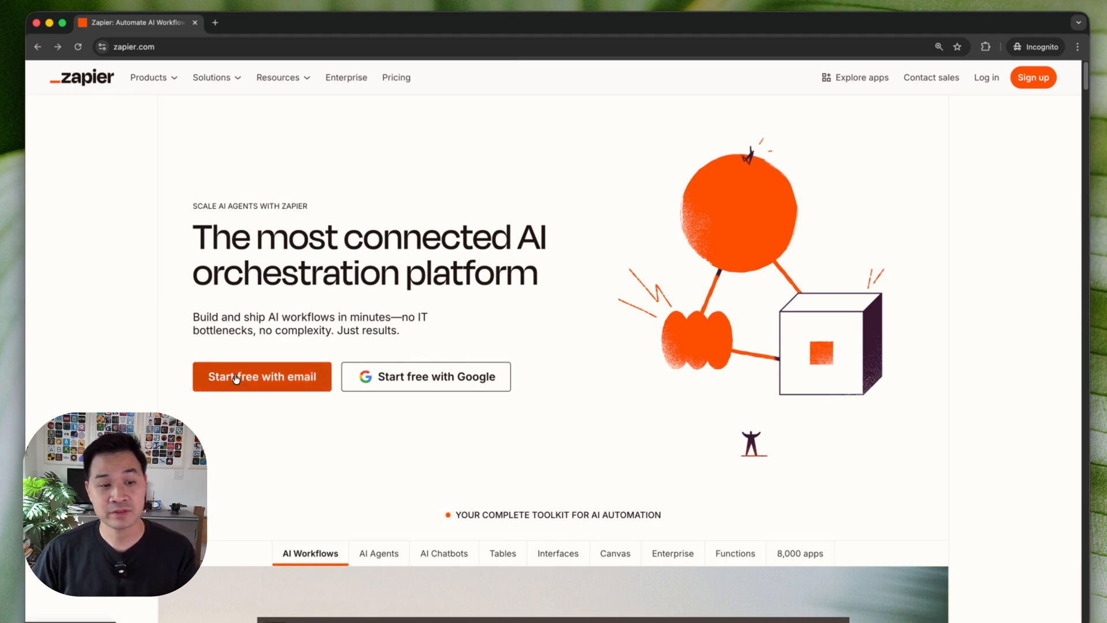
mouse_move(1061, 83)
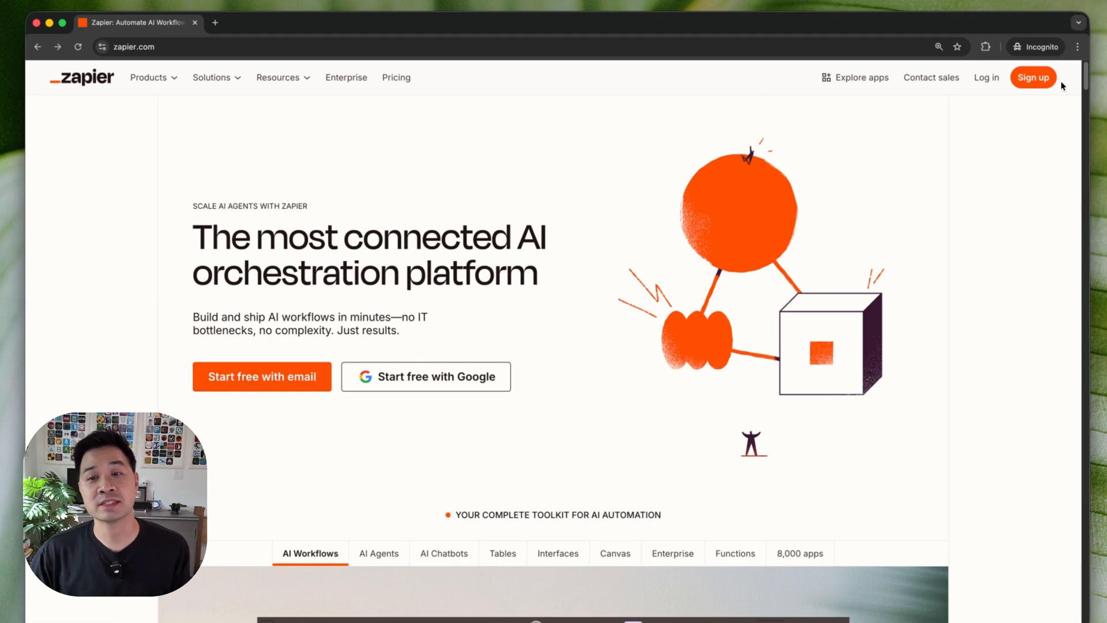
Sign up for a free Zapier account and land on the signed-in home dashboard.
click(1033, 77)
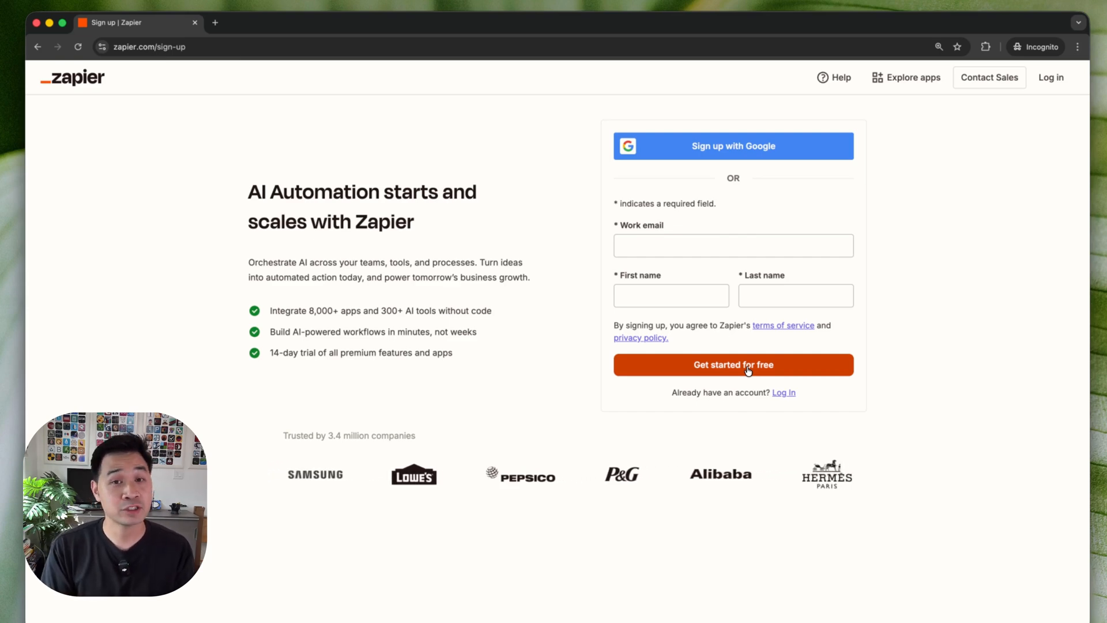
click(732, 365)
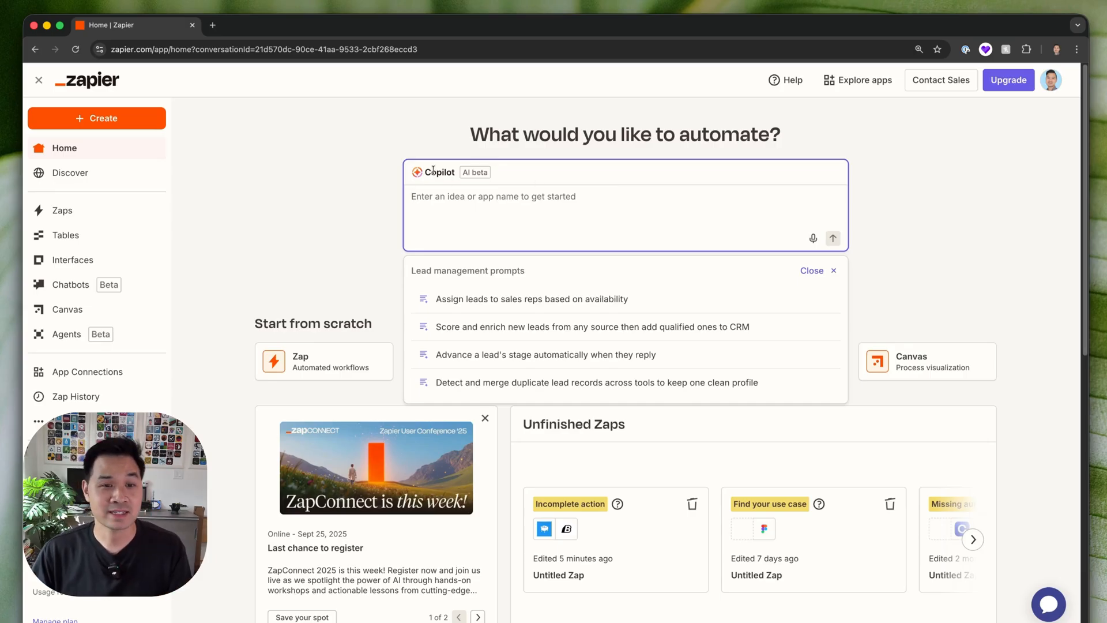
Start a new Zap from scratch, opening an untitled draft with empty trigger and action.
click(817, 270)
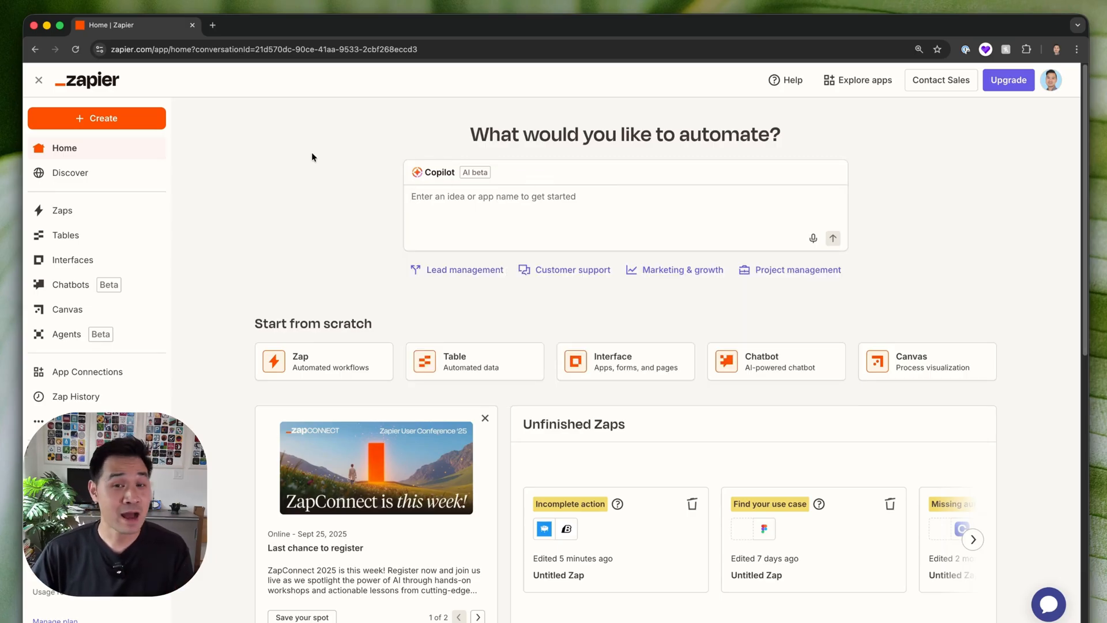
mouse_move(354, 157)
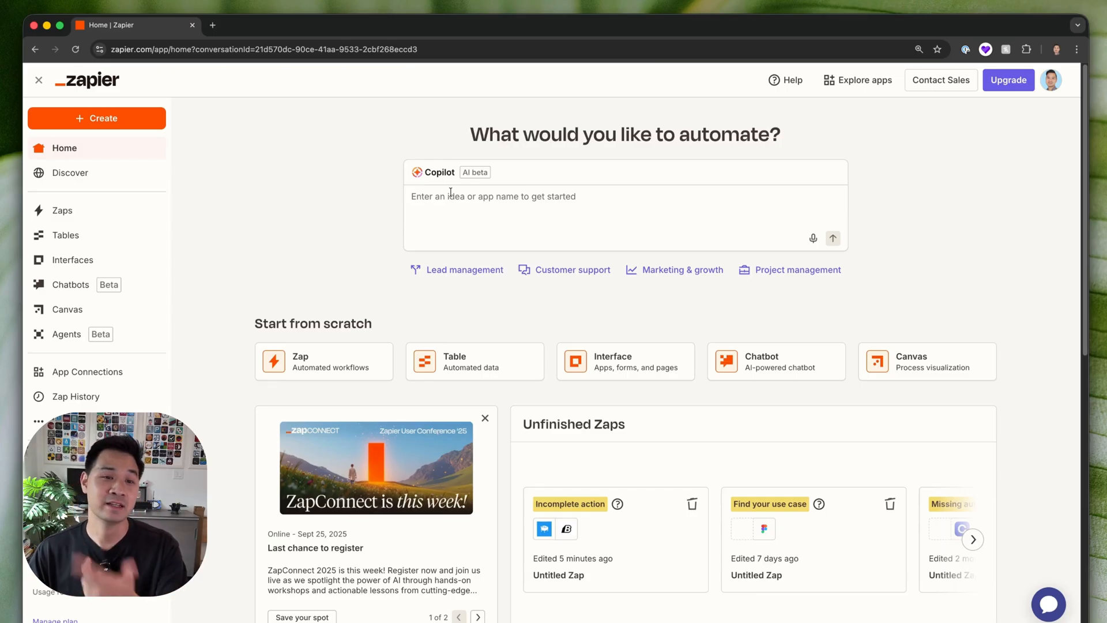
mouse_move(529, 205)
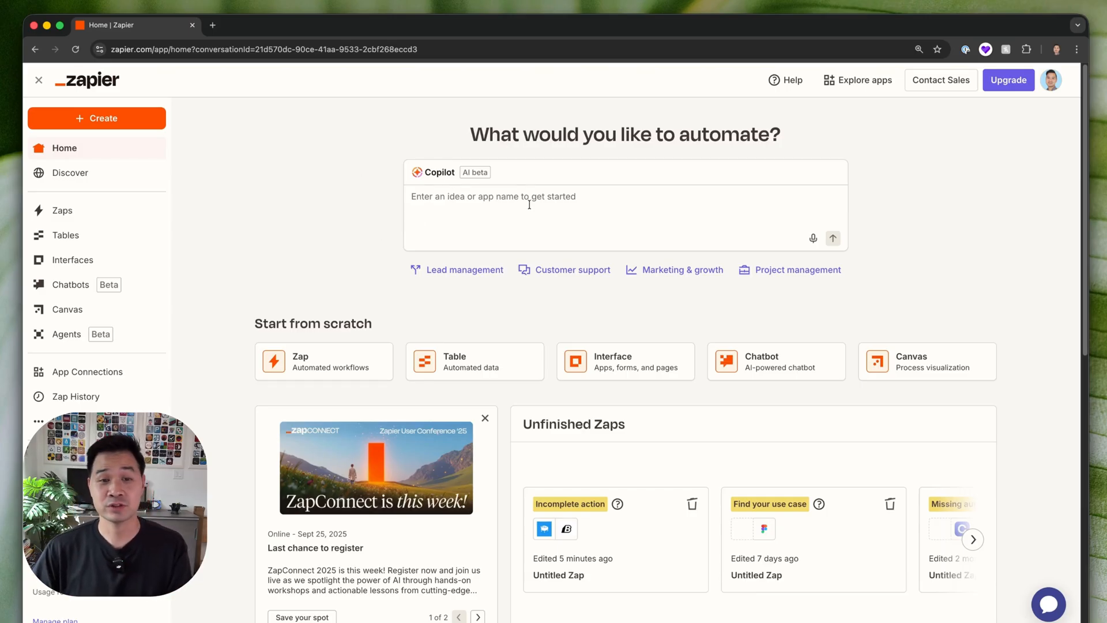
mouse_move(134, 119)
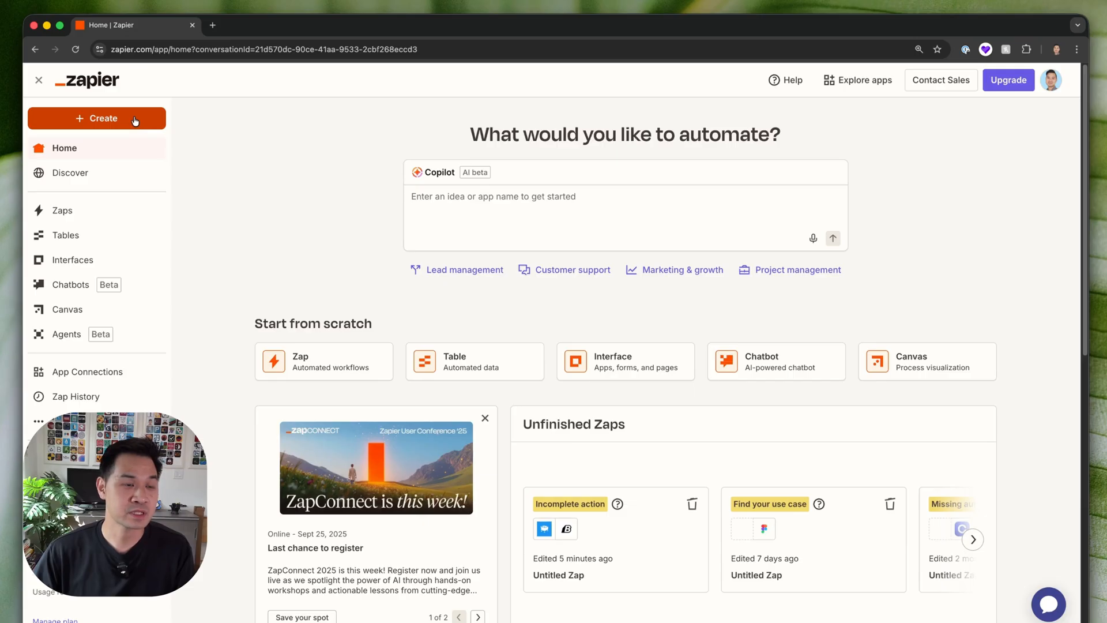
mouse_move(319, 229)
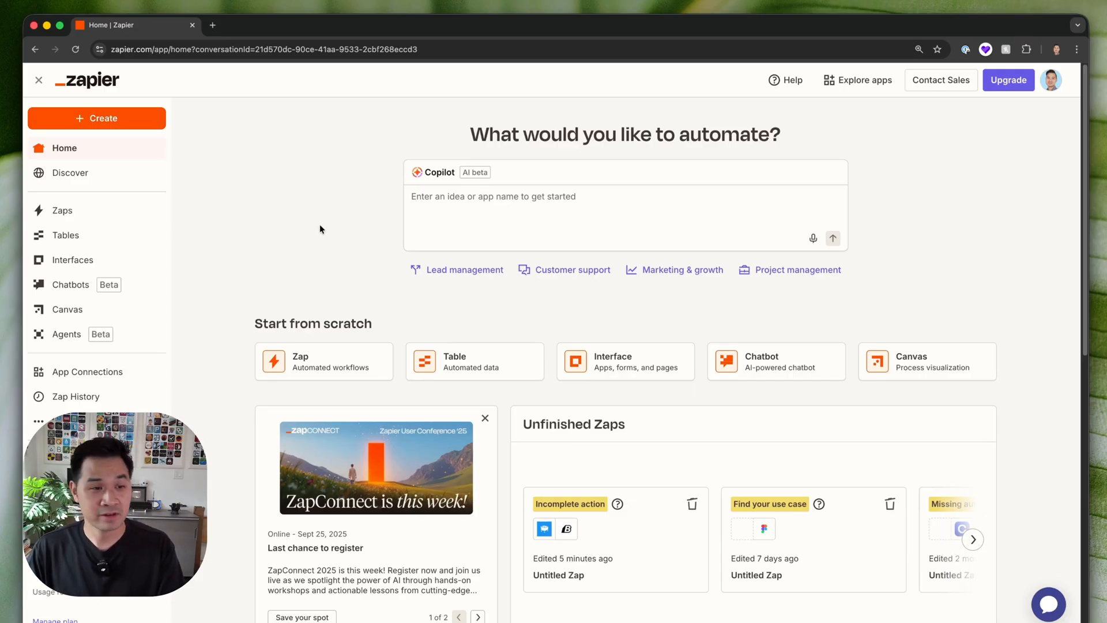
mouse_move(62, 210)
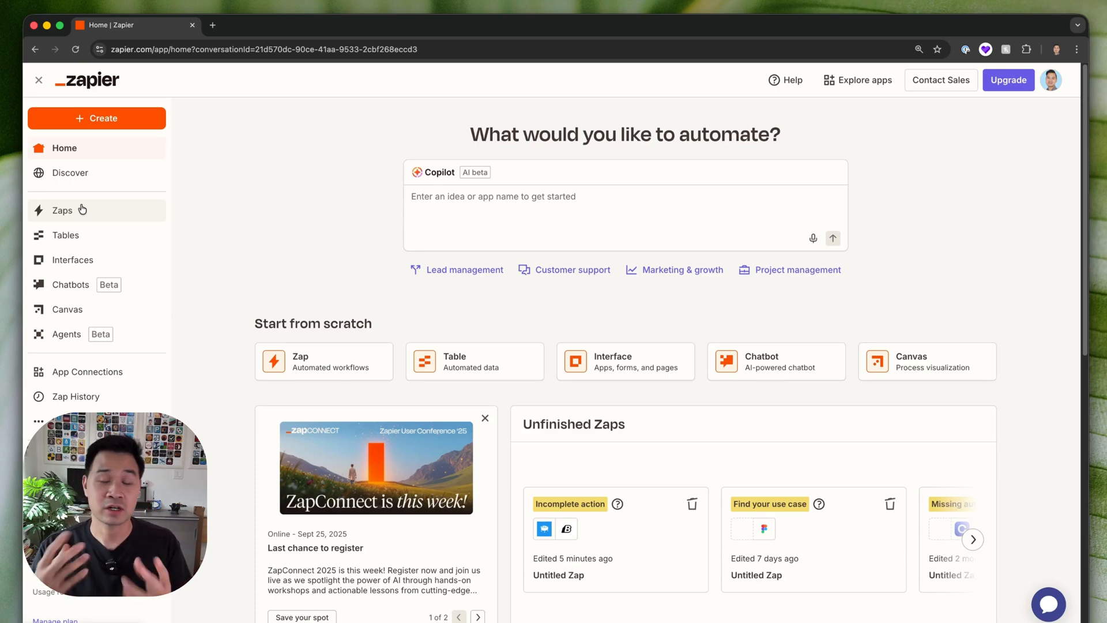
mouse_move(88, 225)
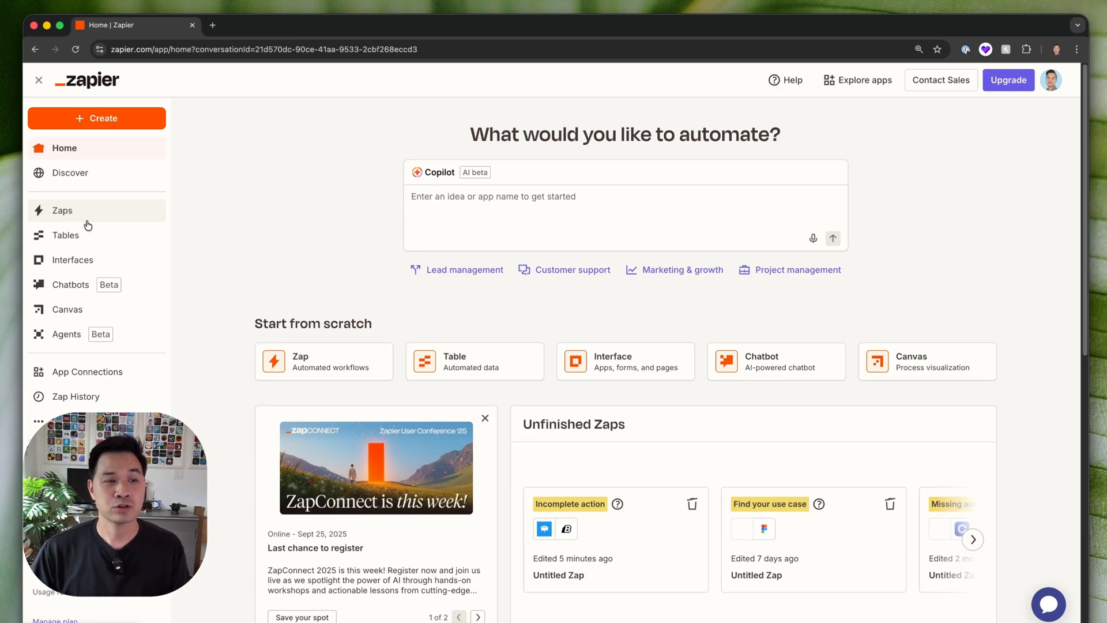
mouse_move(70, 285)
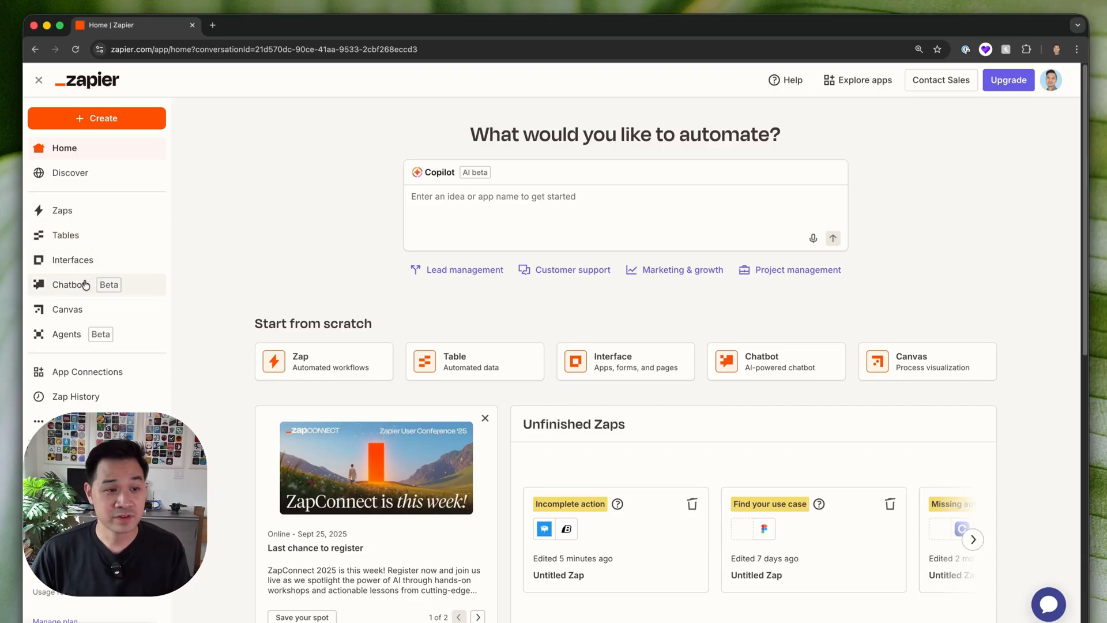
mouse_move(67, 335)
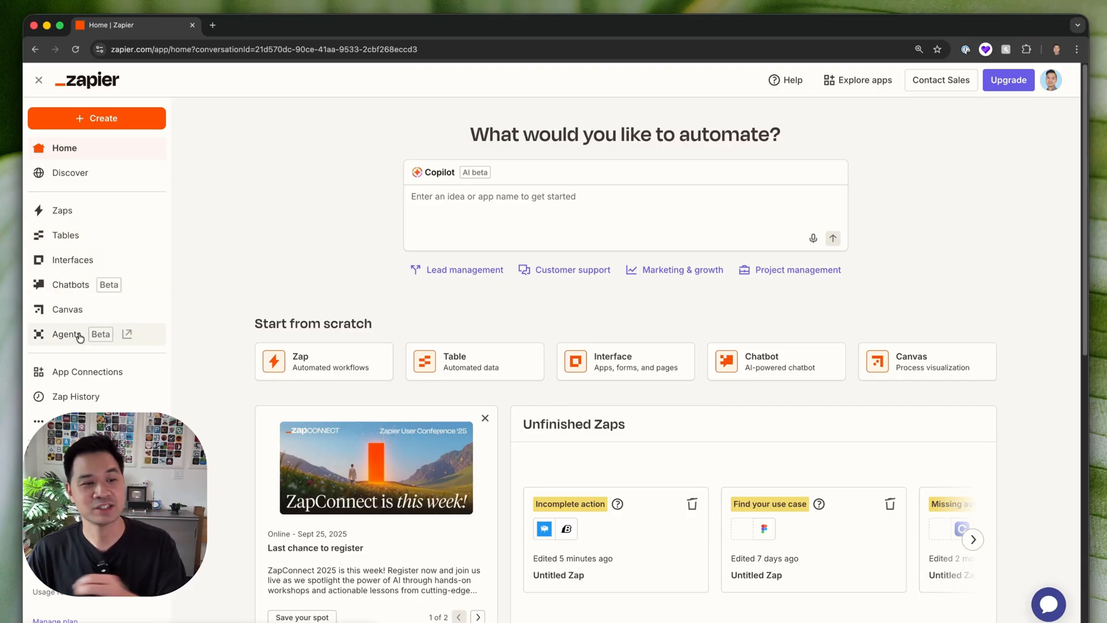
mouse_move(97, 210)
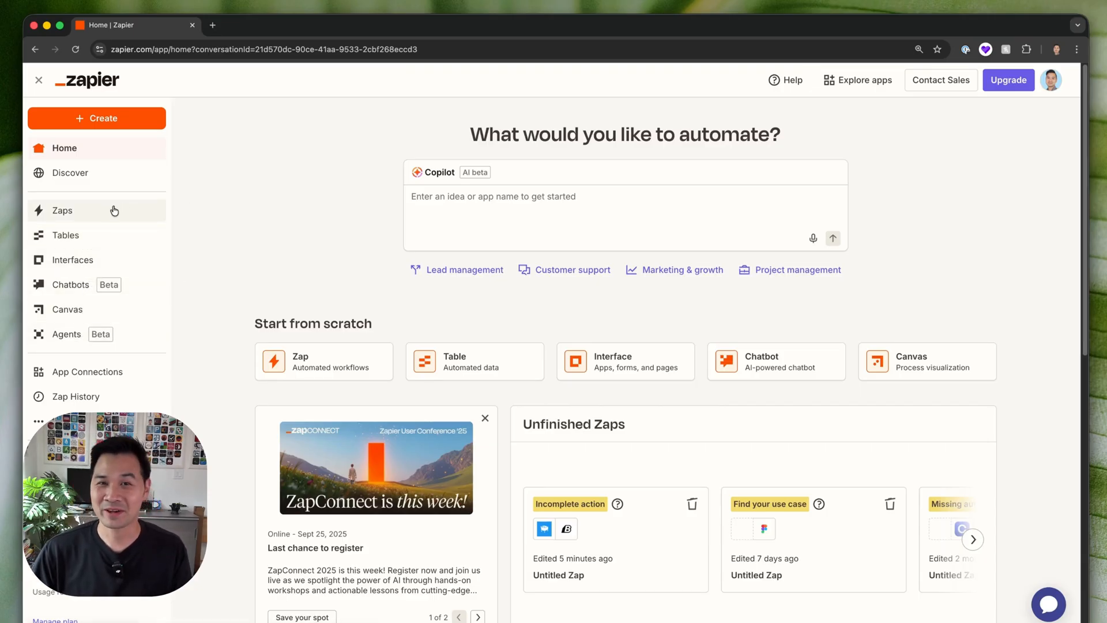
mouse_move(117, 115)
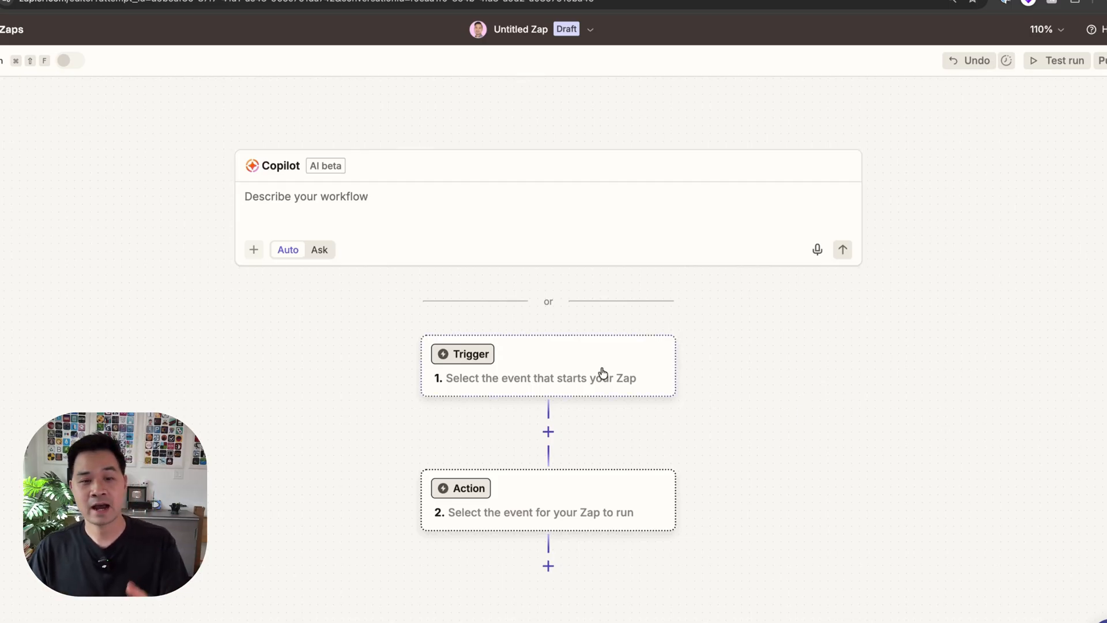
click(546, 365)
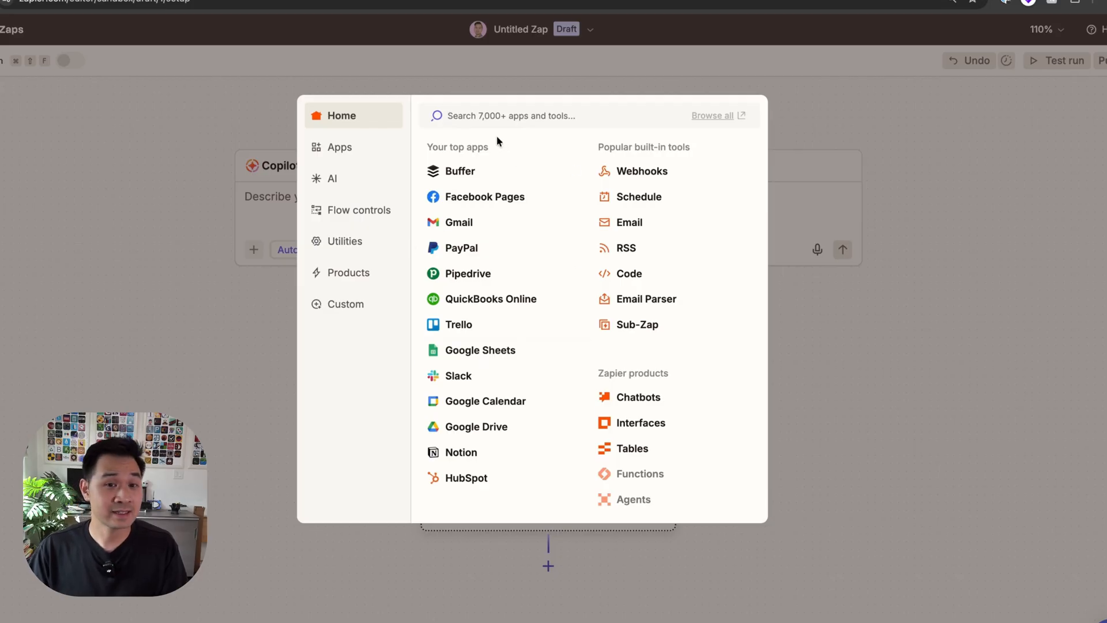
mouse_move(494, 159)
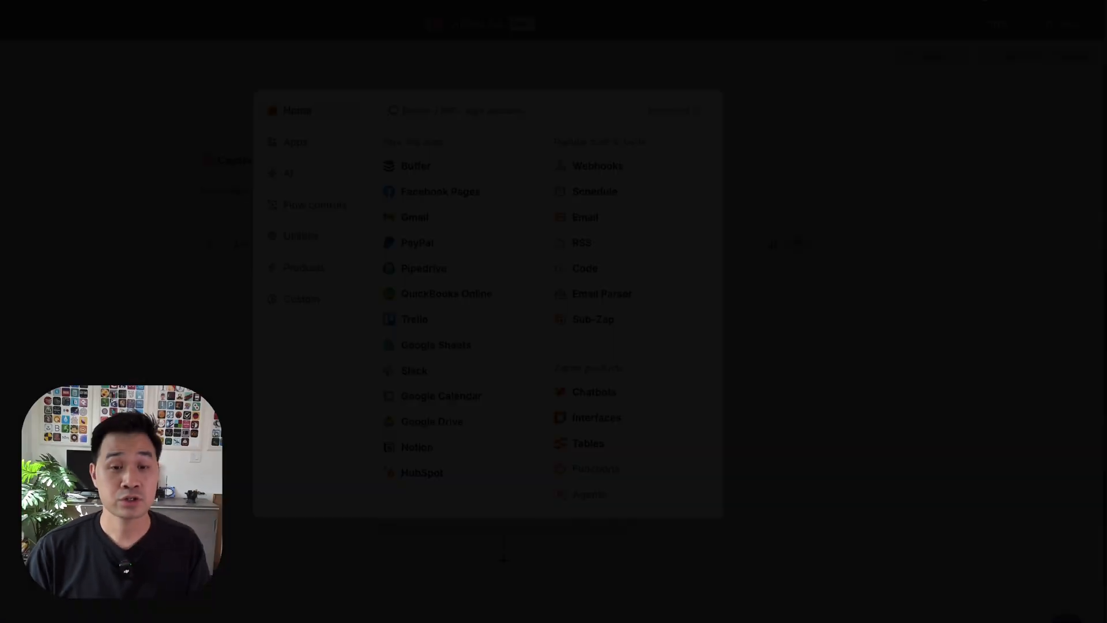
text(samcart)
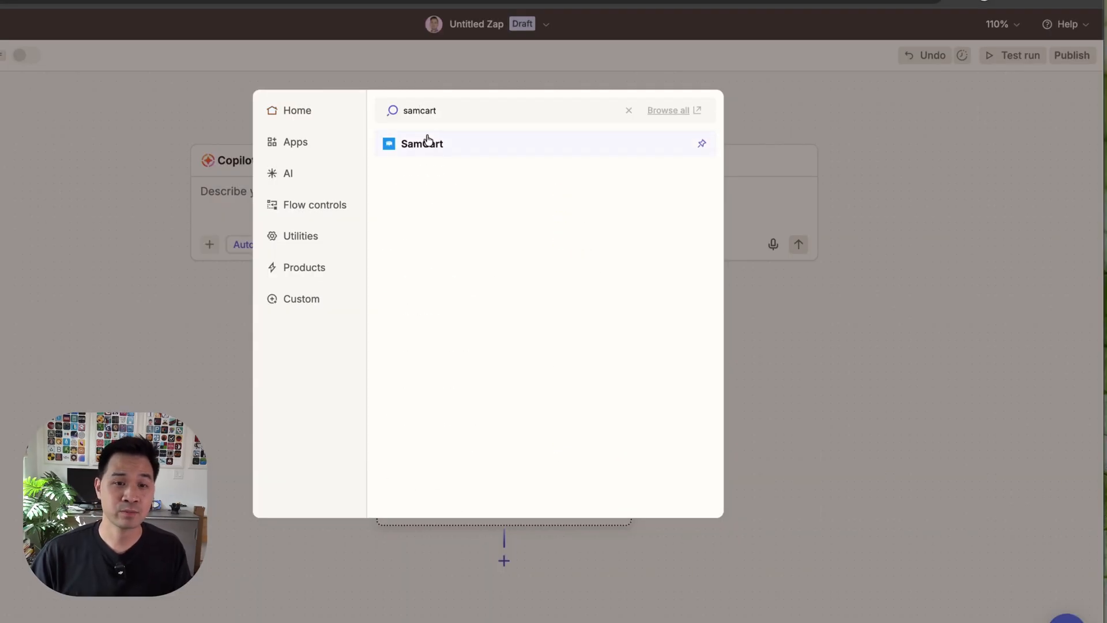
click(423, 143)
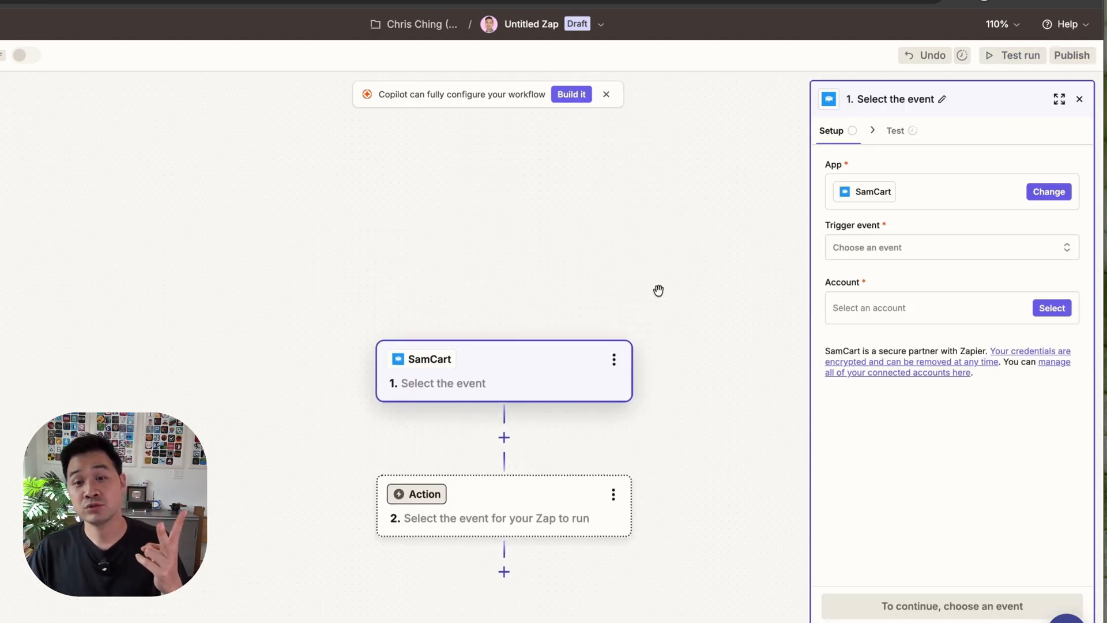
mouse_move(878, 261)
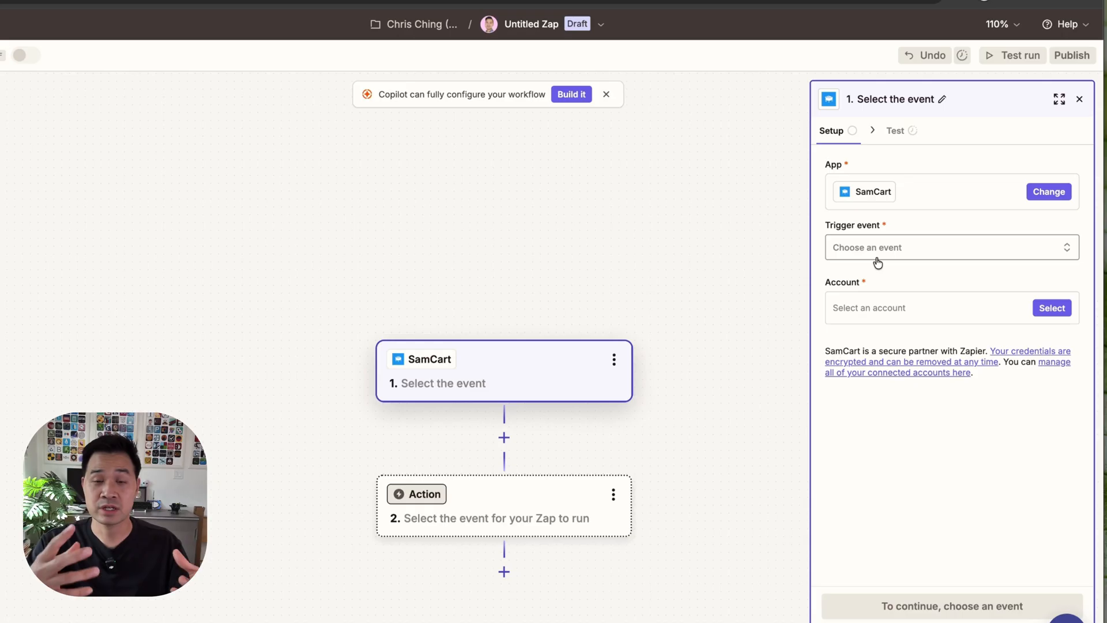
mouse_move(930, 252)
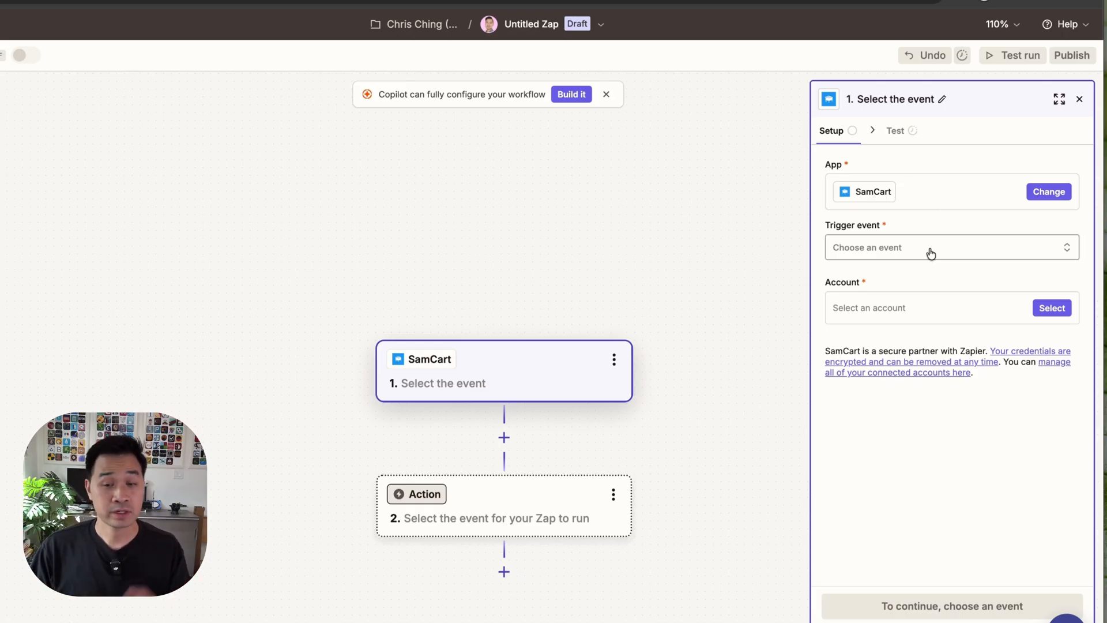
Set the SamCart trigger event to New Order.
click(932, 246)
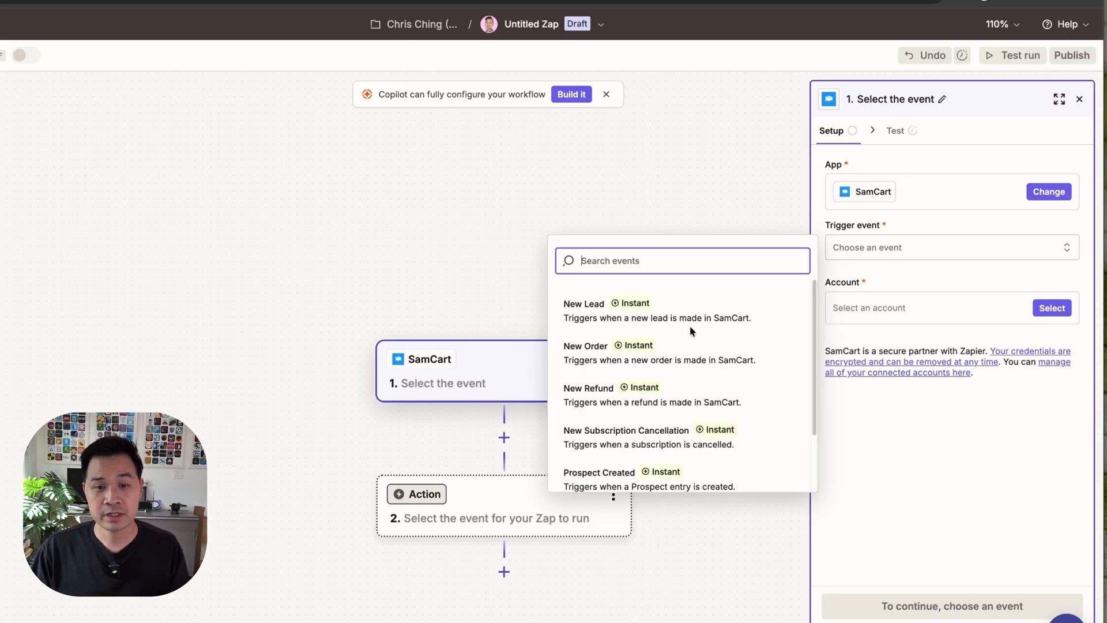
mouse_move(599, 354)
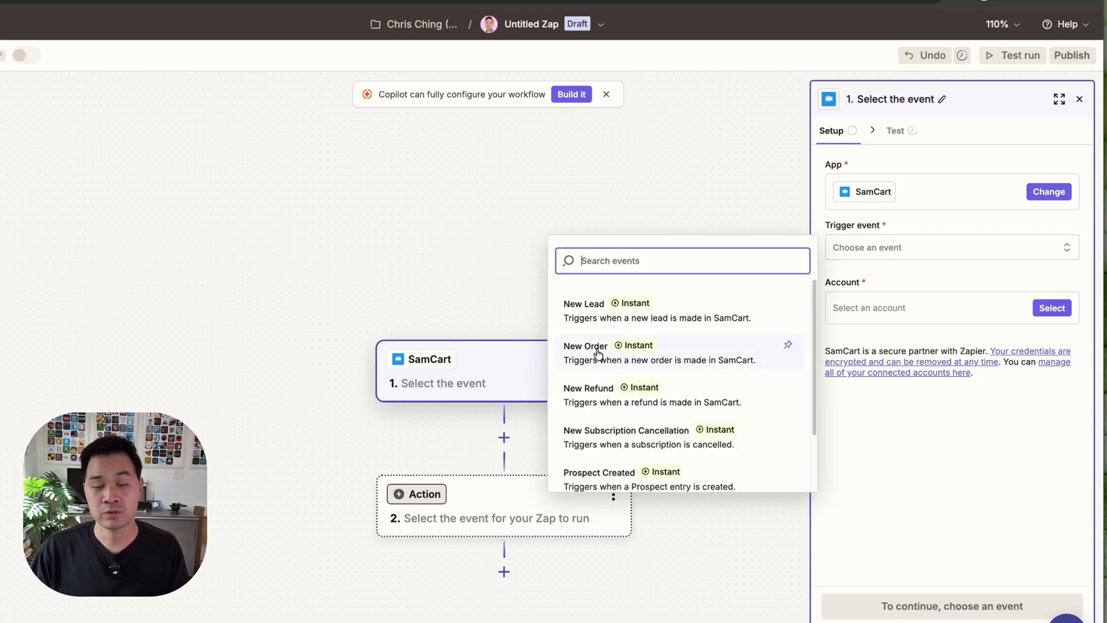
click(586, 345)
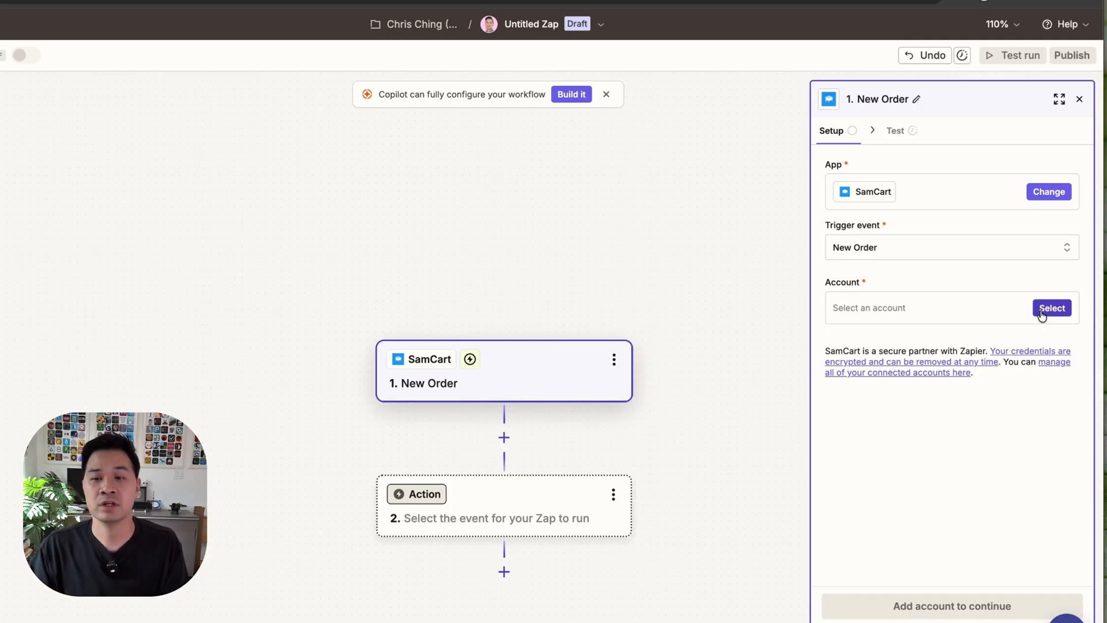
Connect a new SamCart account to the trigger, accepting Zapier's access in the SamCart popup.
click(1051, 308)
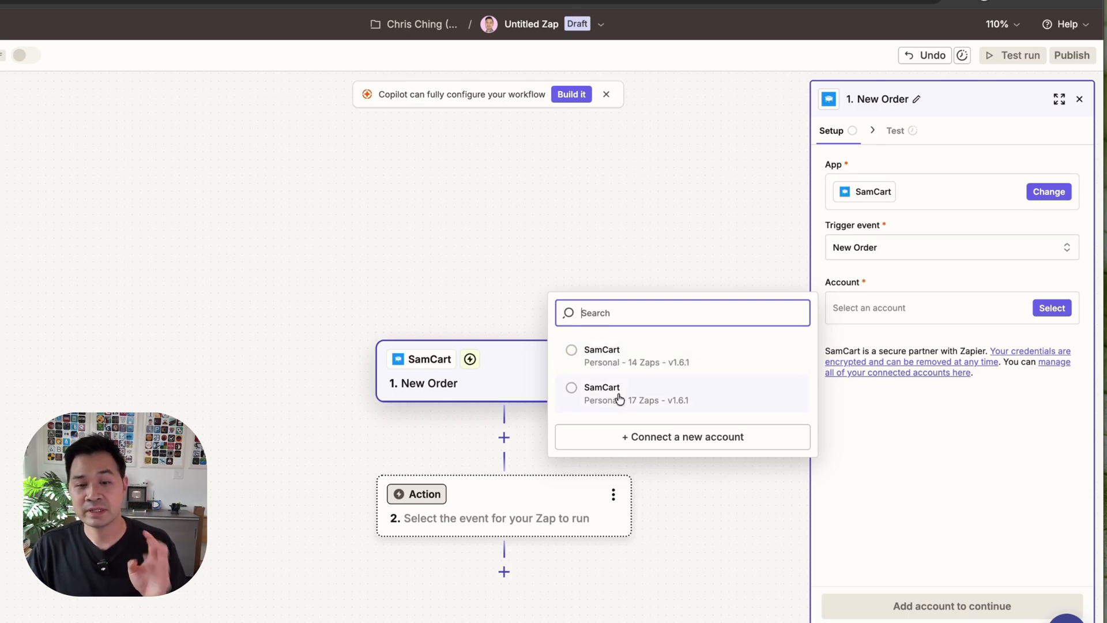
mouse_move(660, 443)
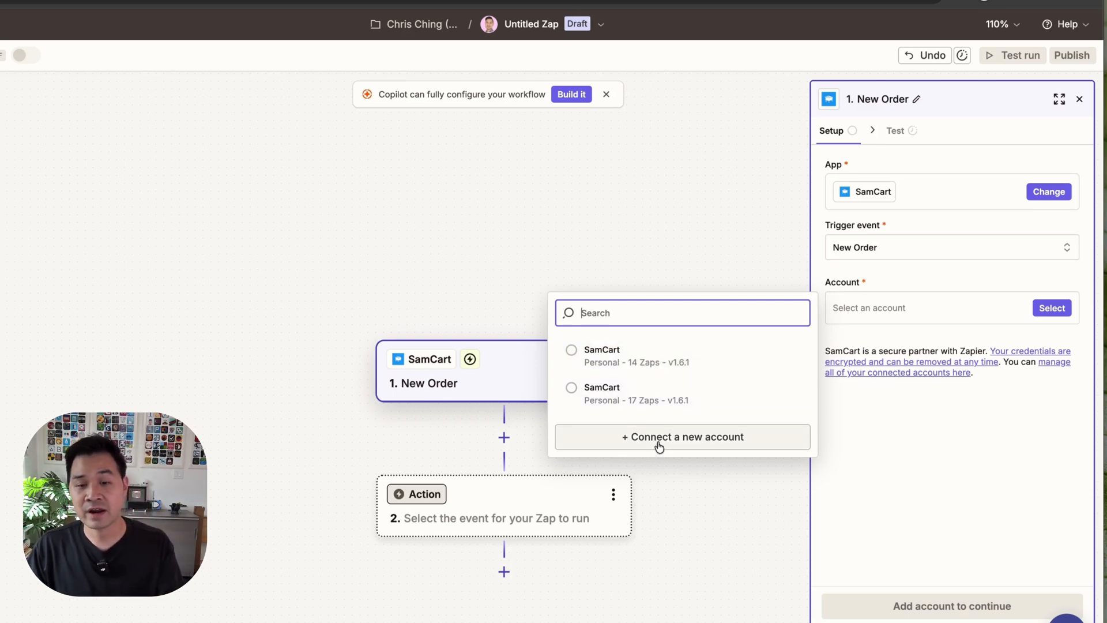
mouse_move(626, 452)
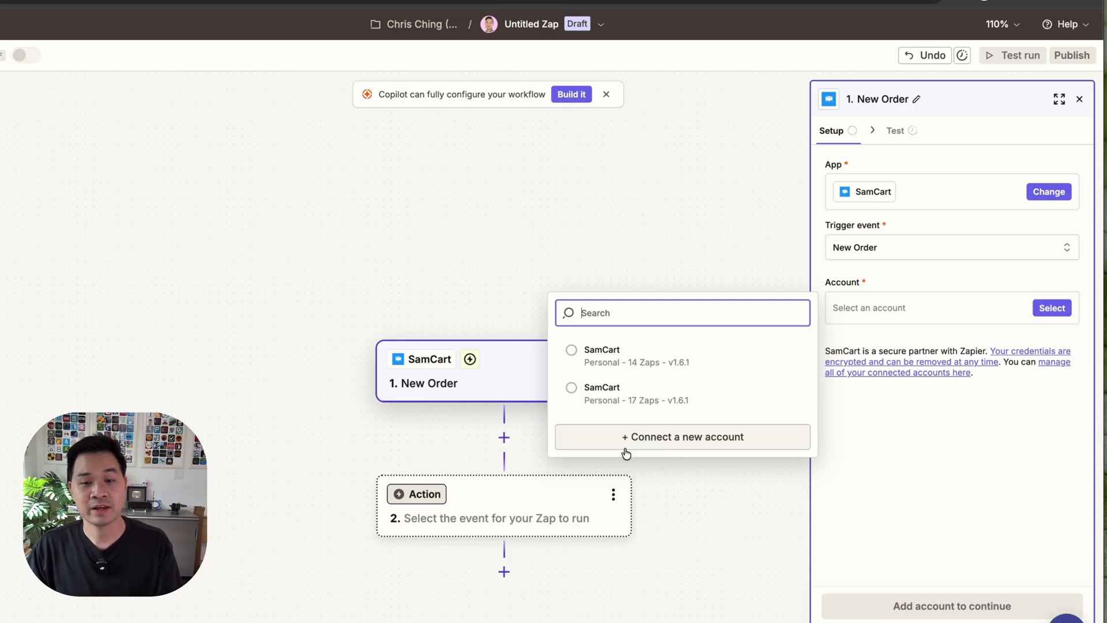
click(684, 440)
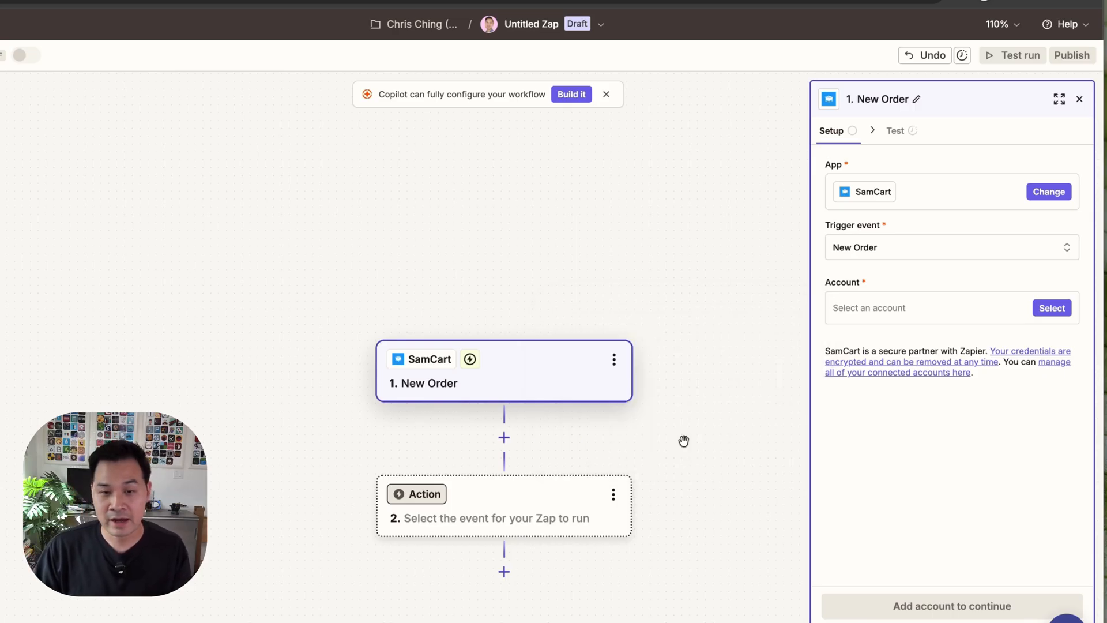
click(1051, 308)
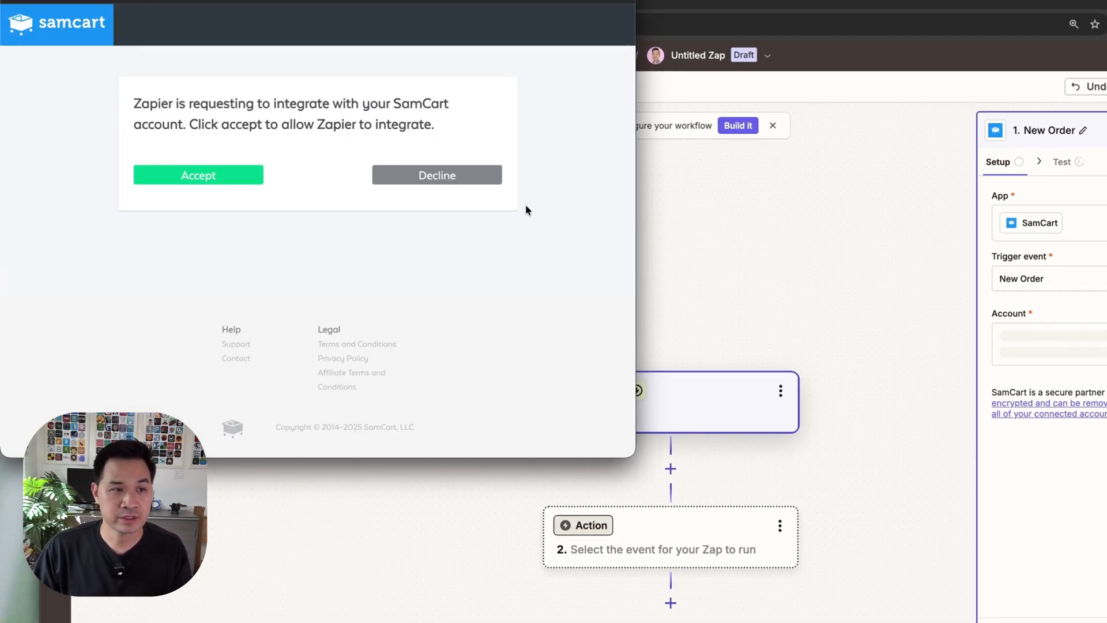
mouse_move(447, 108)
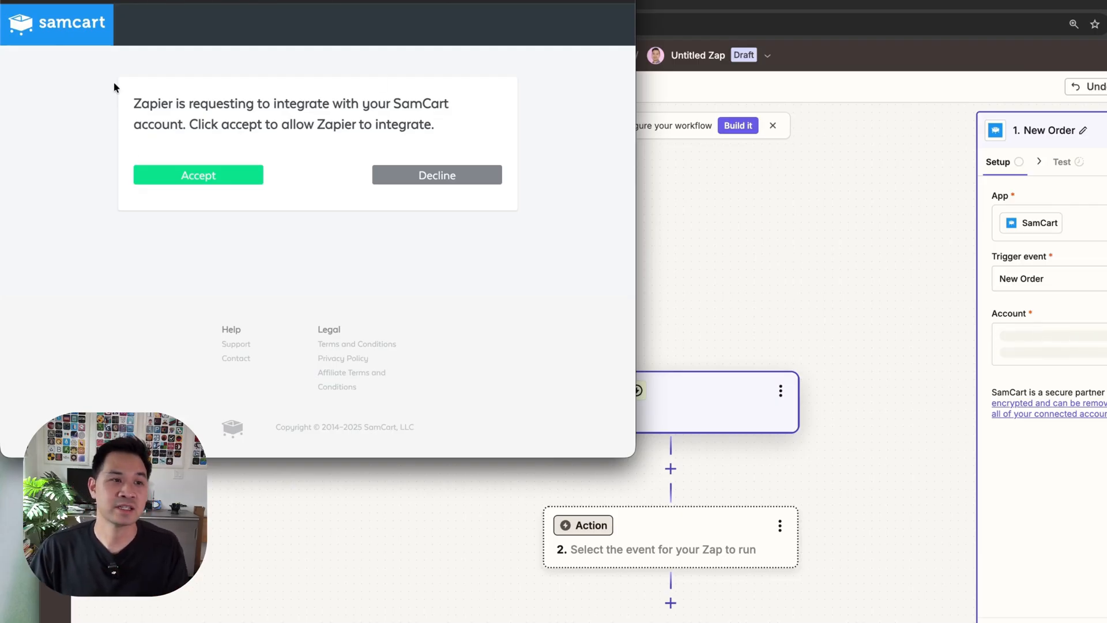
click(197, 176)
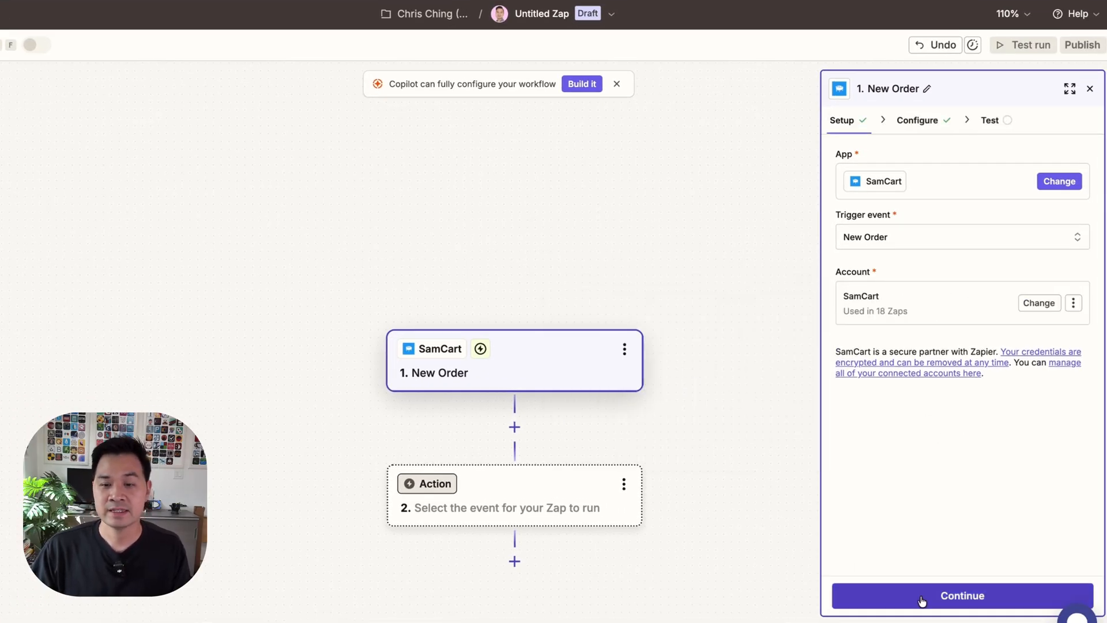
Test the New Order trigger against recent SamCart orders, inspect Order C and continue with it.
click(962, 595)
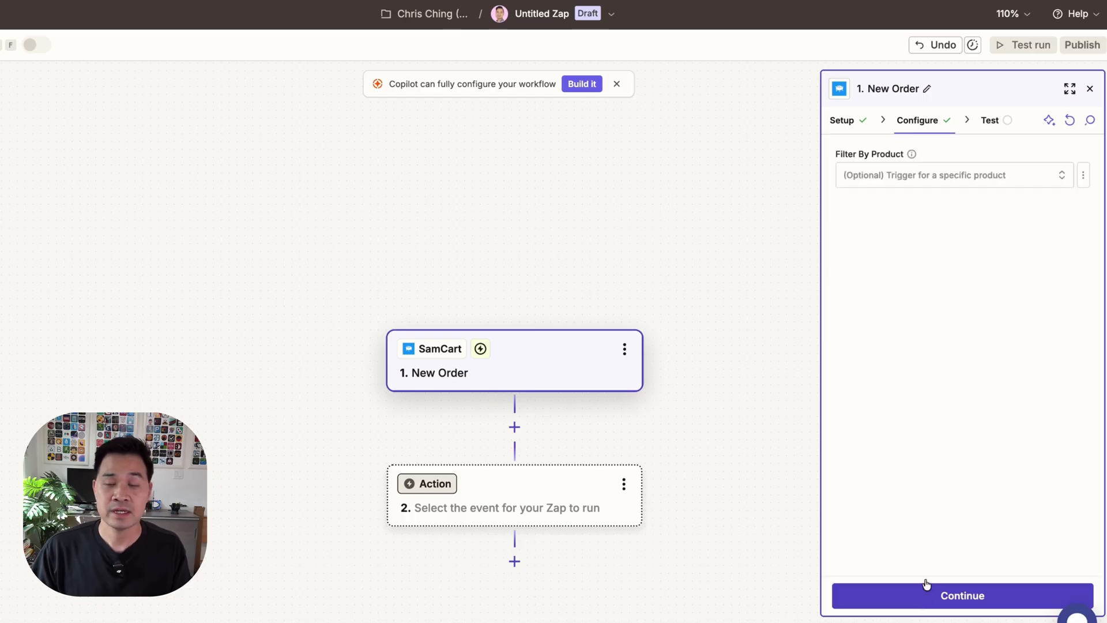
mouse_move(919, 161)
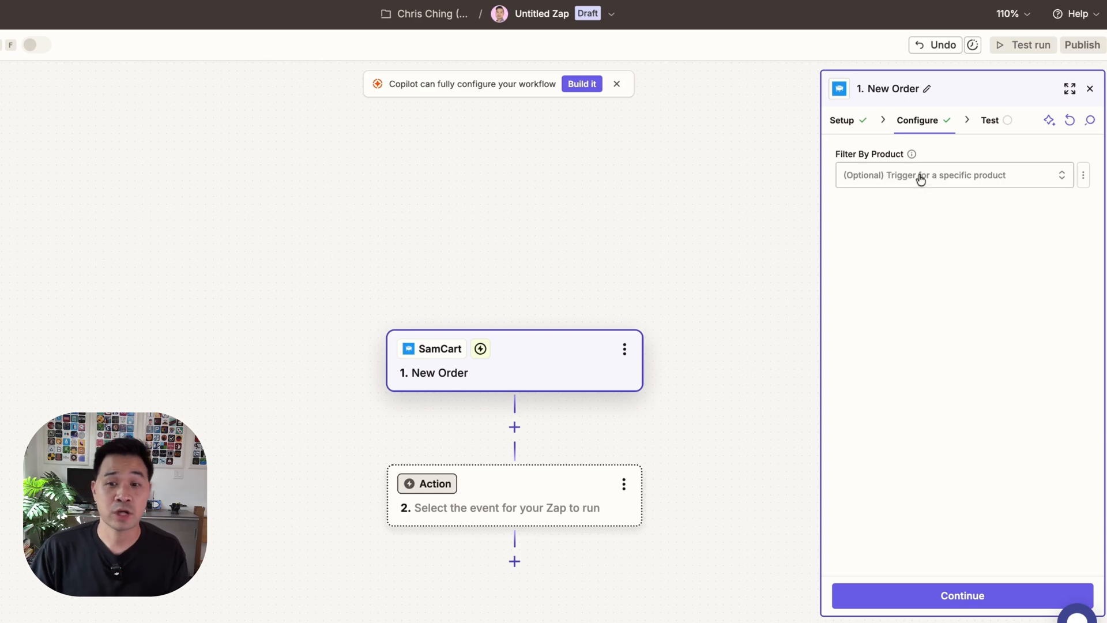
mouse_move(908, 181)
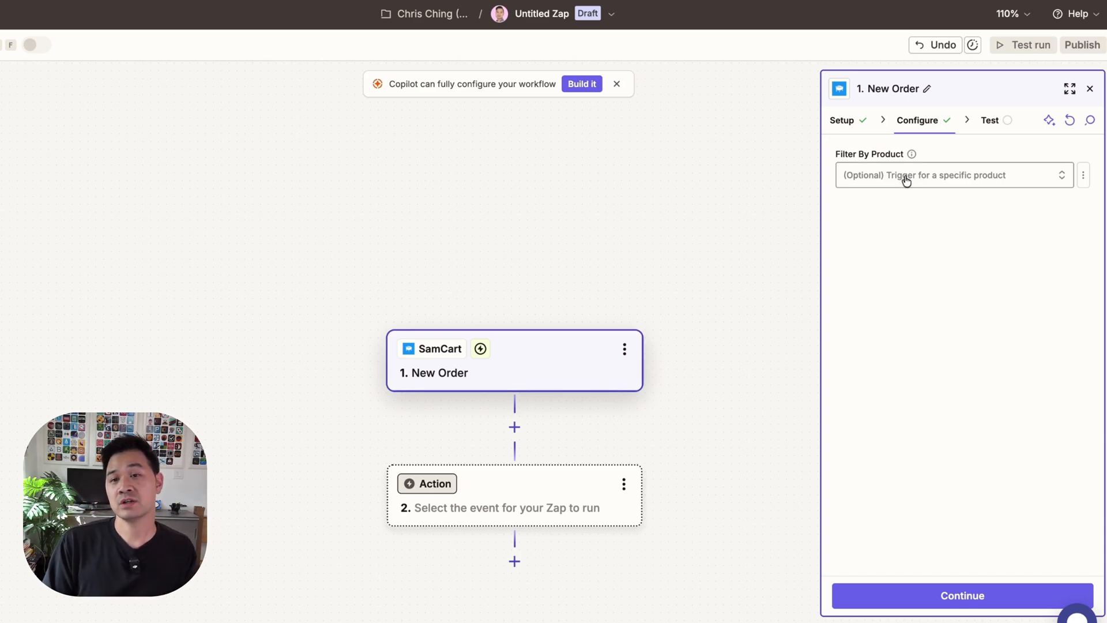
mouse_move(971, 415)
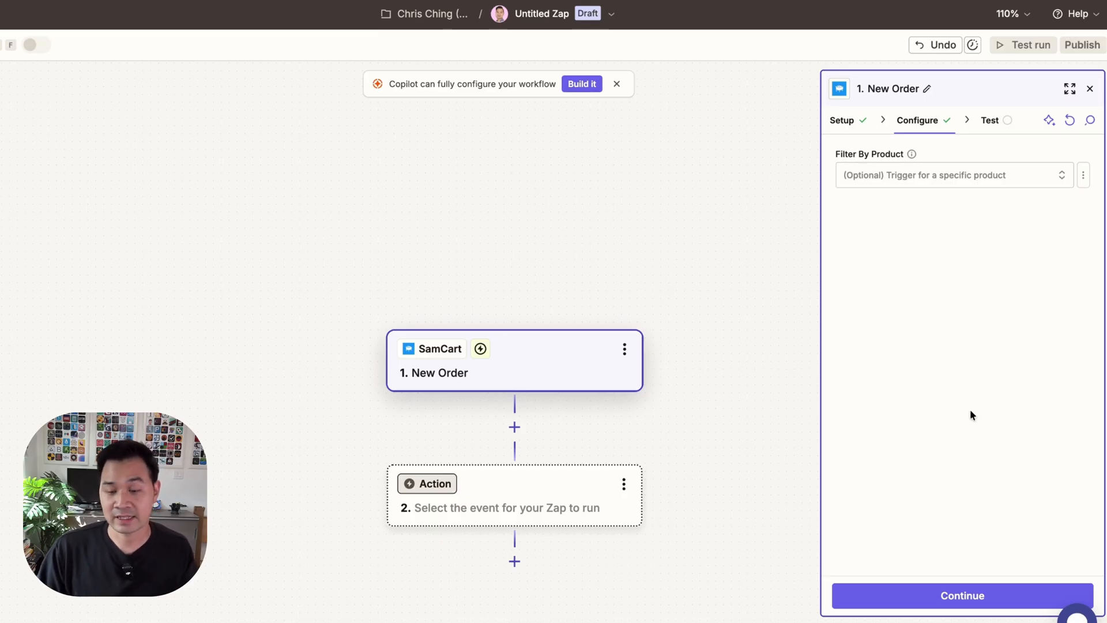
click(961, 595)
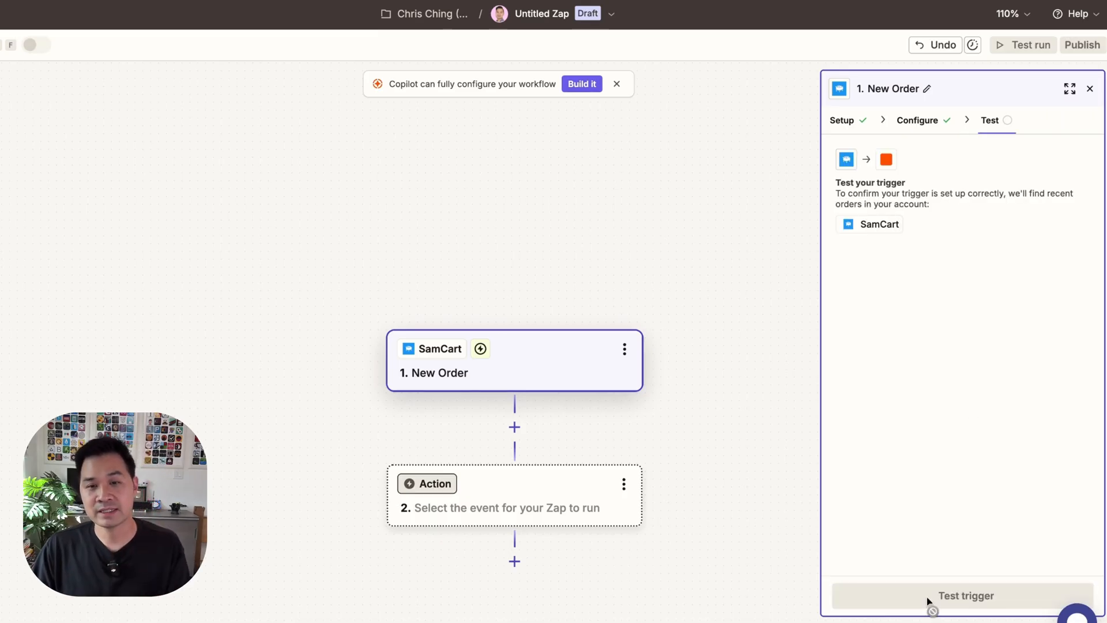
mouse_move(969, 323)
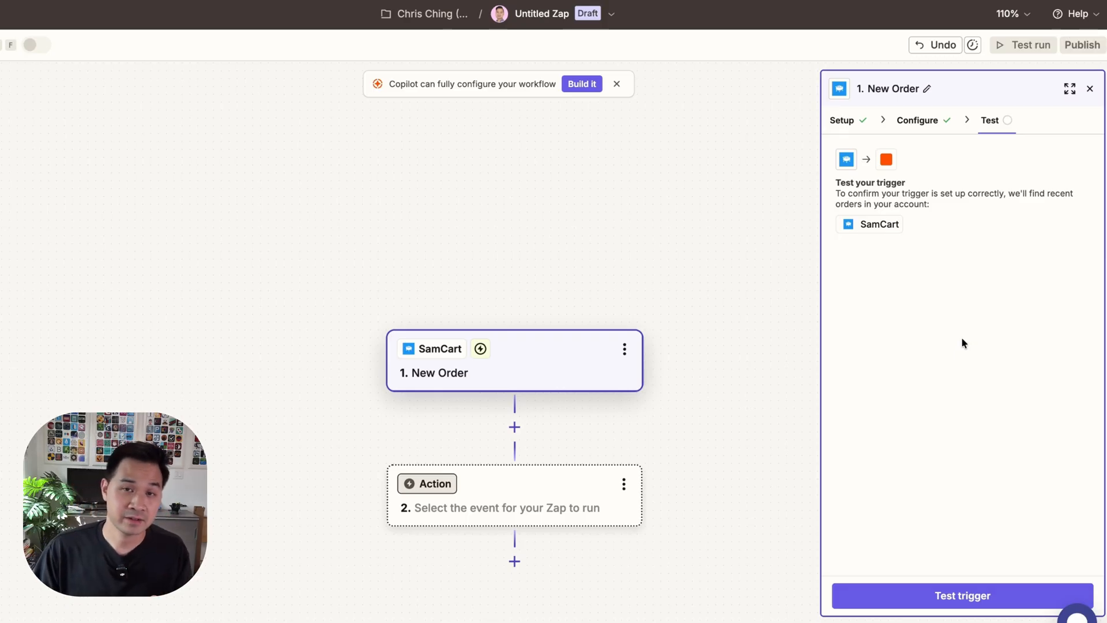
mouse_move(930, 582)
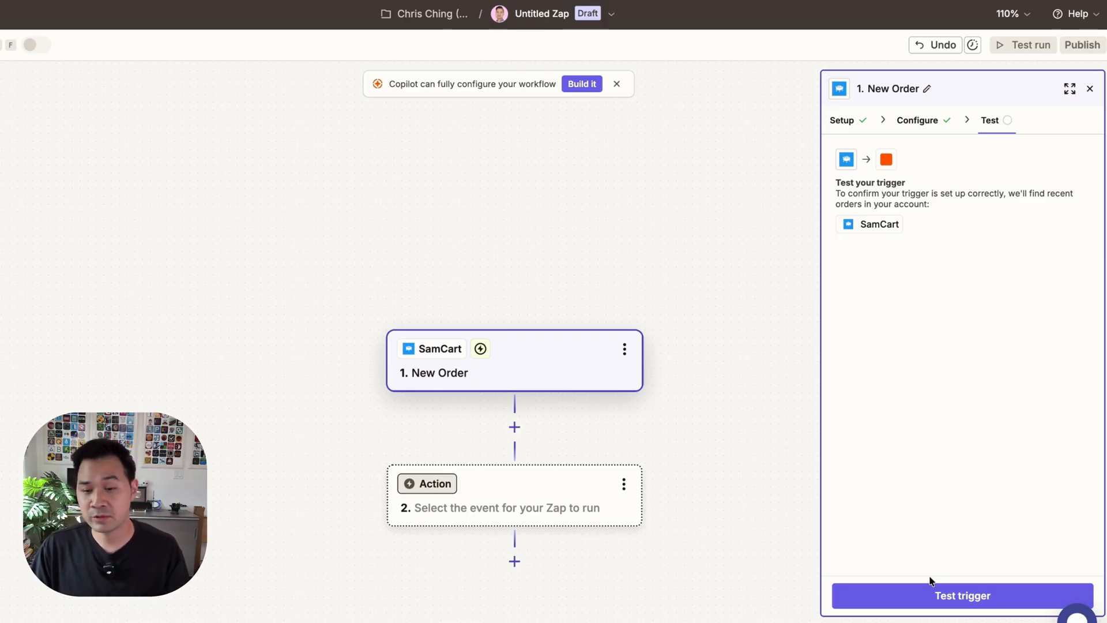
click(962, 595)
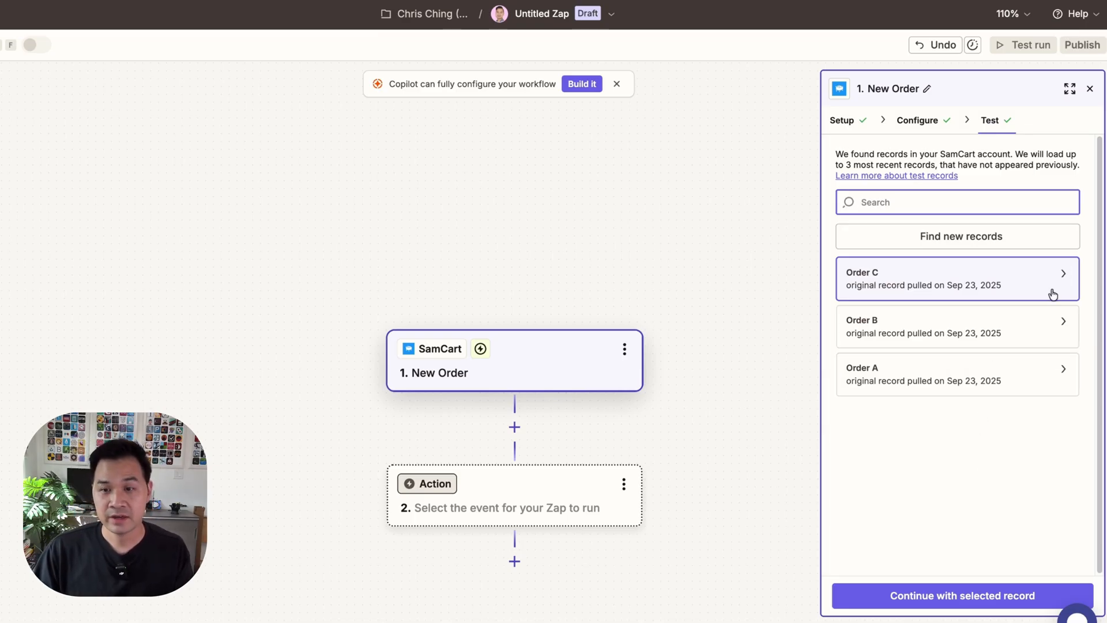
click(955, 278)
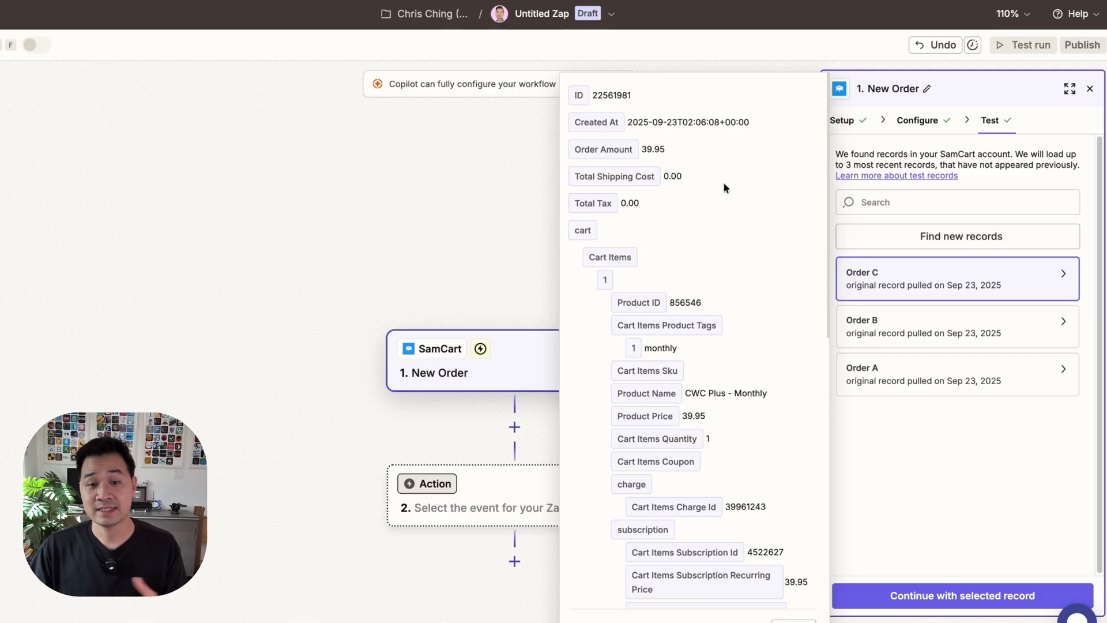
mouse_move(742, 412)
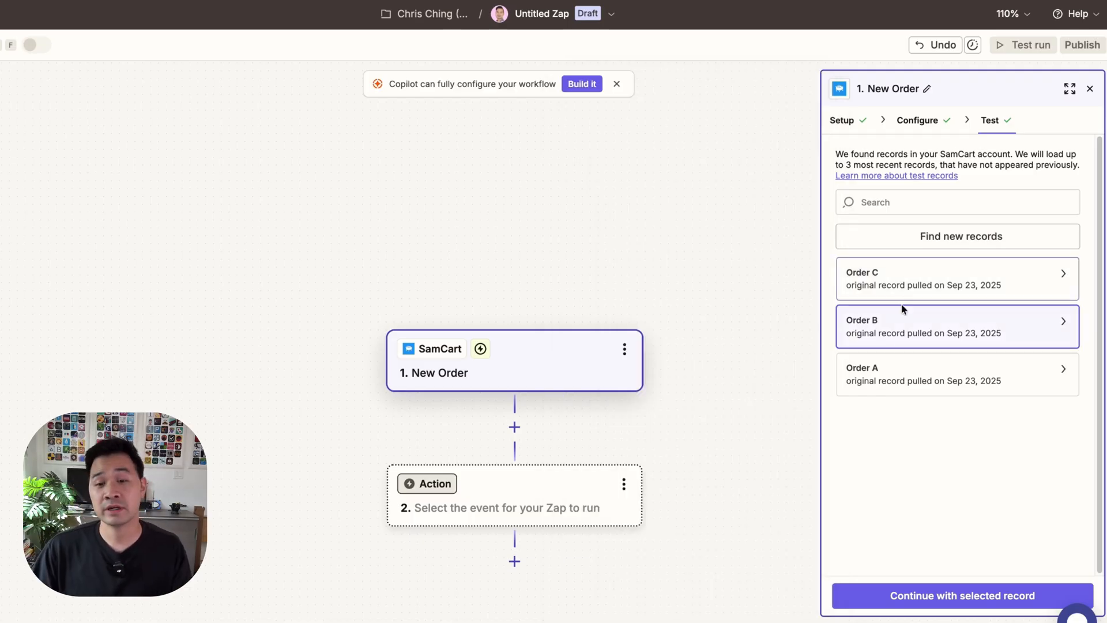
mouse_move(910, 451)
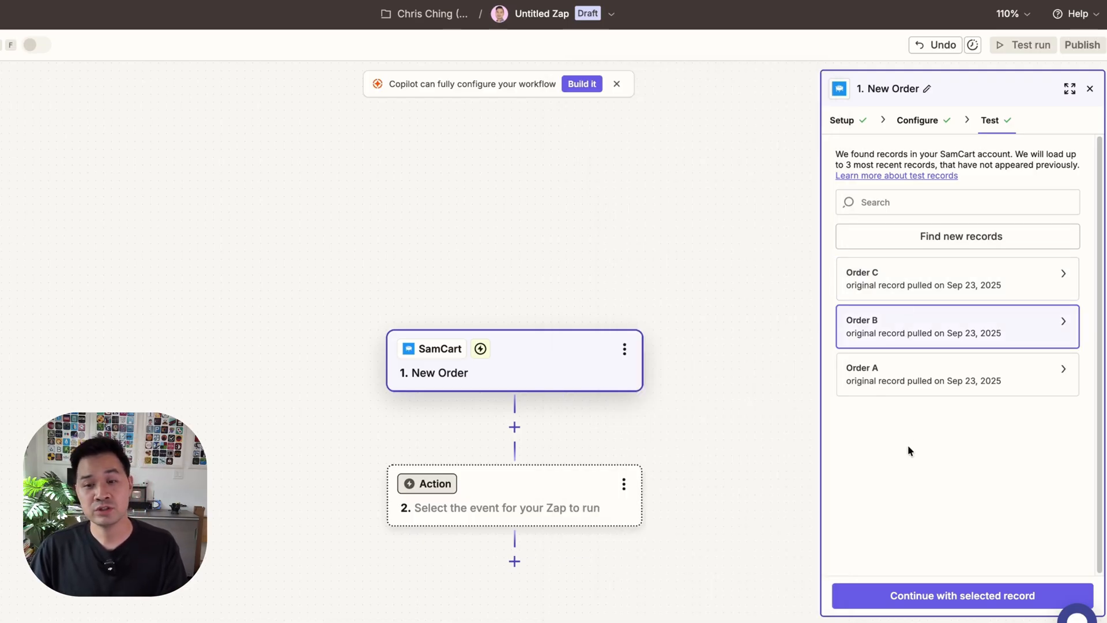
mouse_move(902, 305)
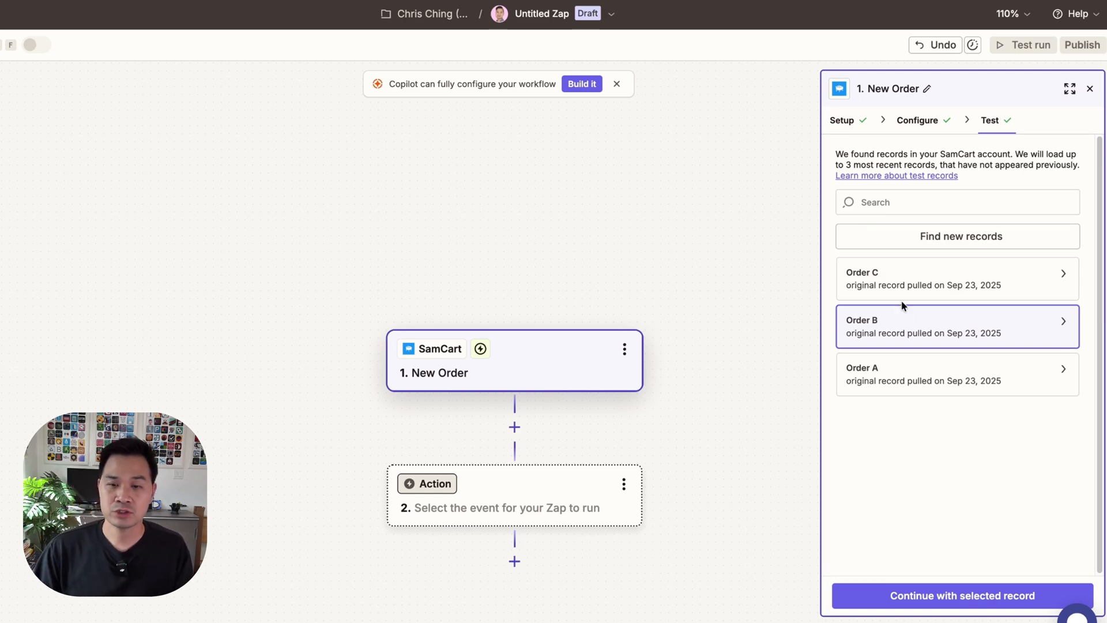
click(956, 278)
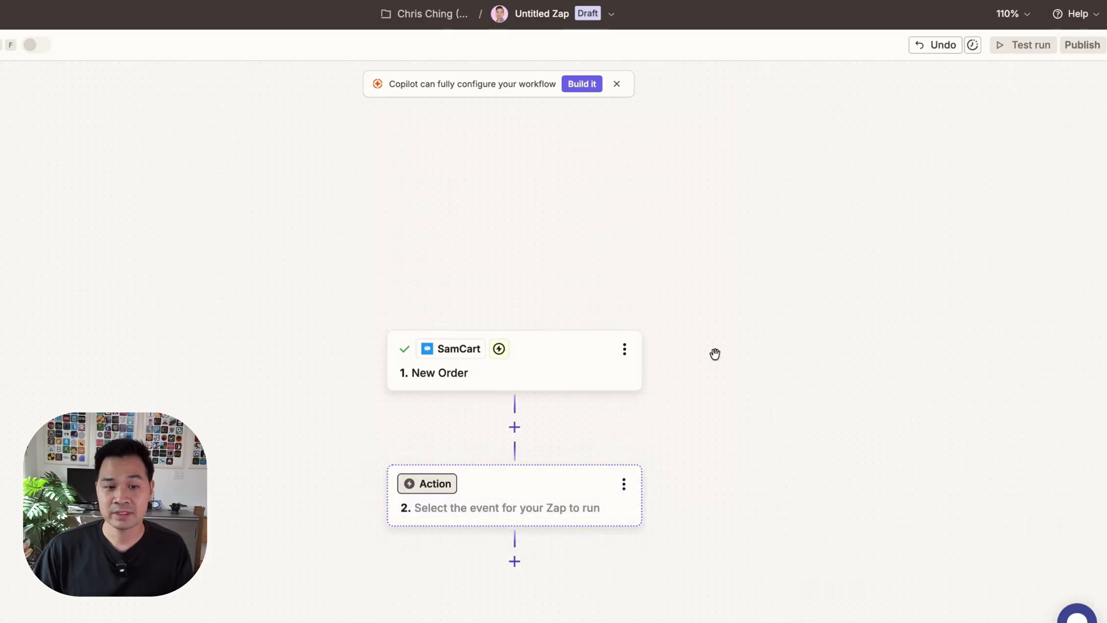
mouse_move(611, 476)
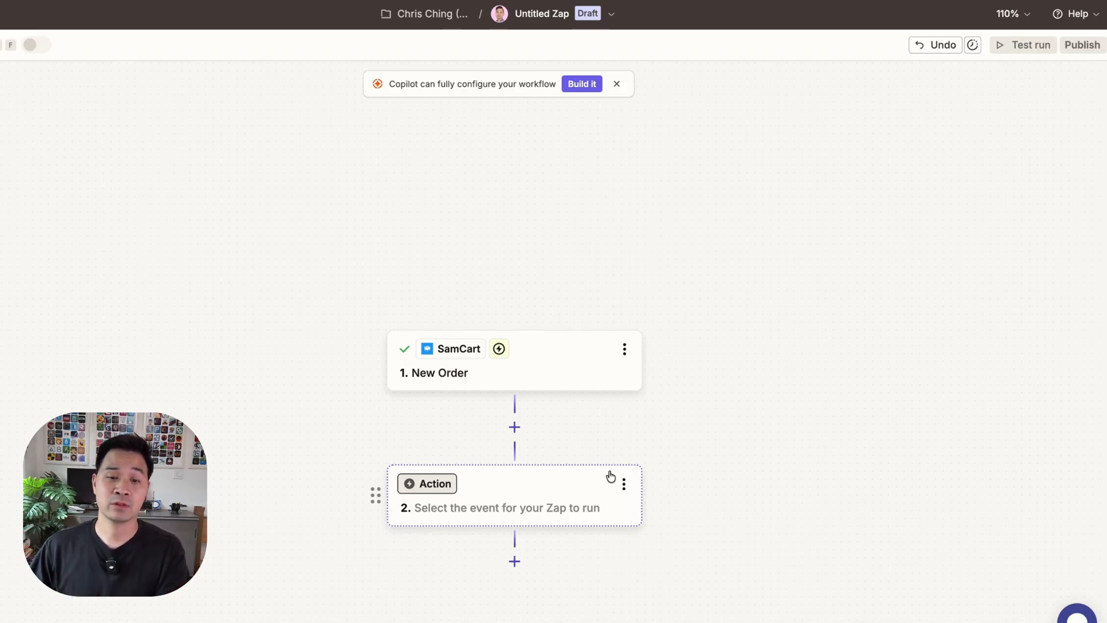
Make the action step Thinkific Enroll User and attach the existing Thinkific account.
click(427, 483)
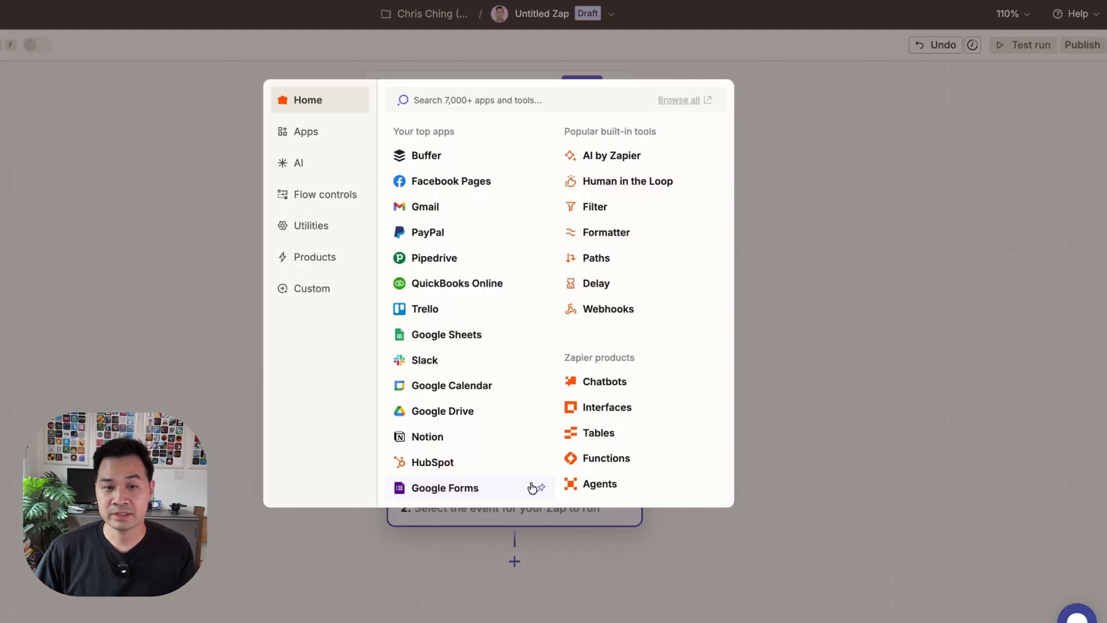
text(think)
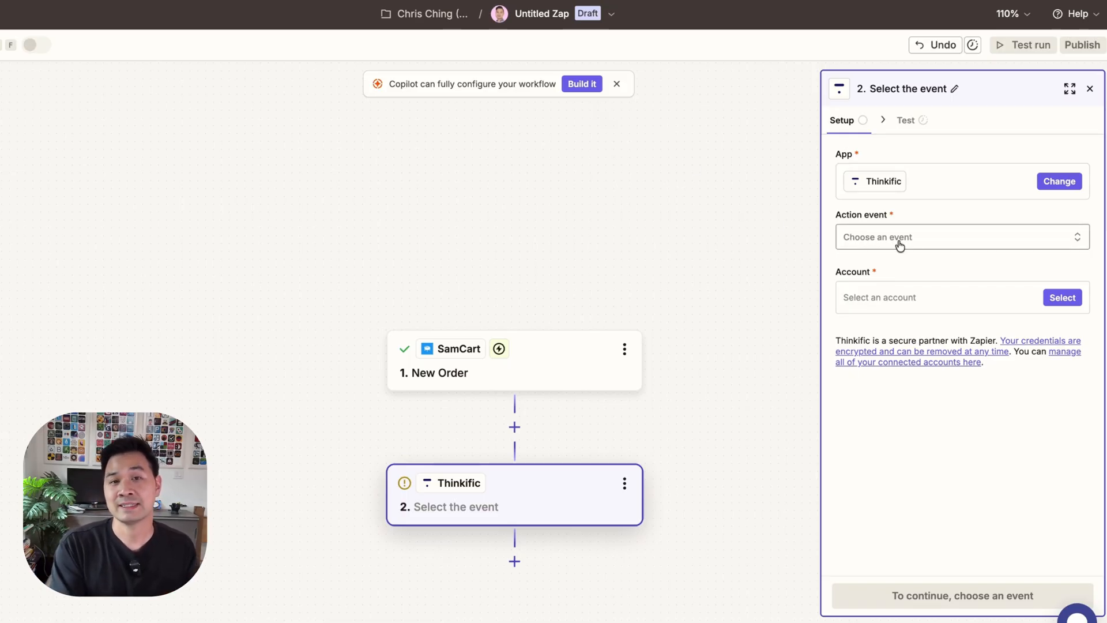
mouse_move(709, 313)
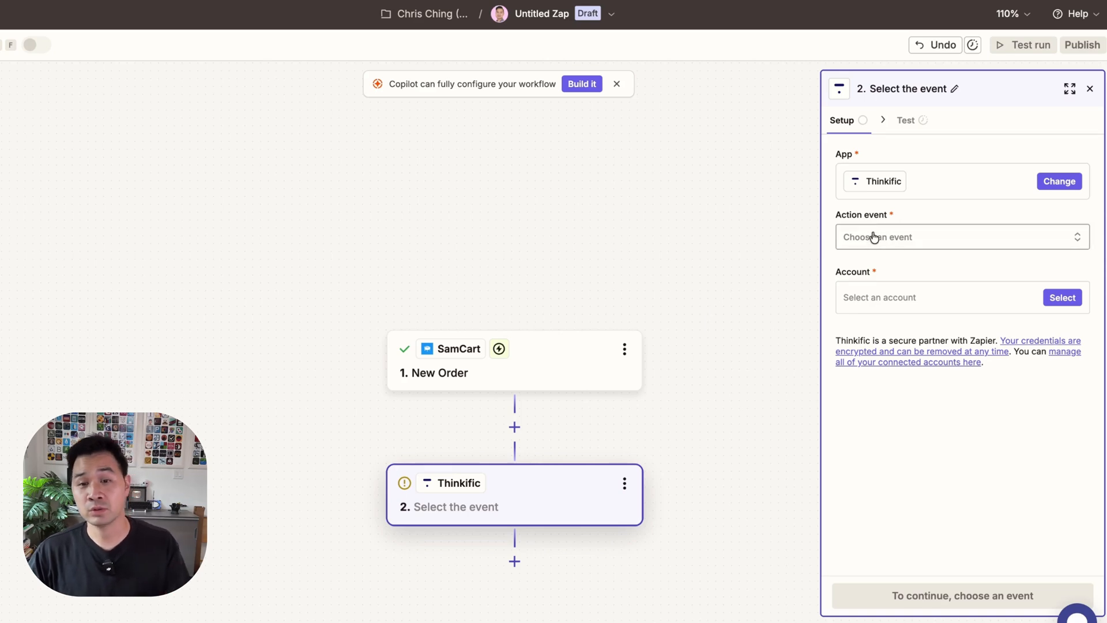
click(960, 236)
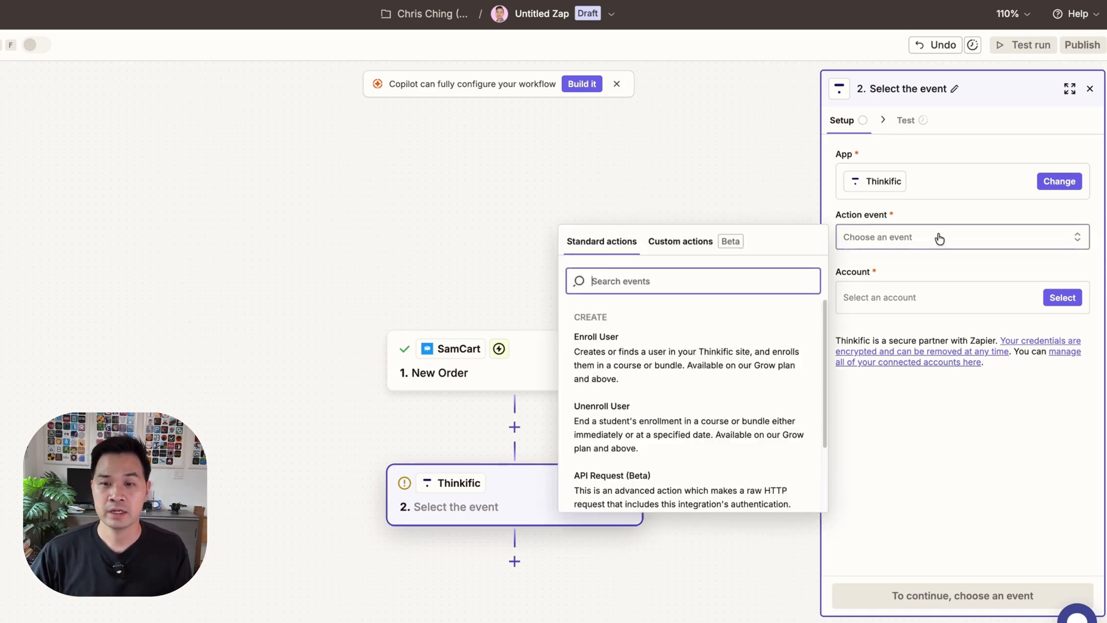
mouse_move(634, 356)
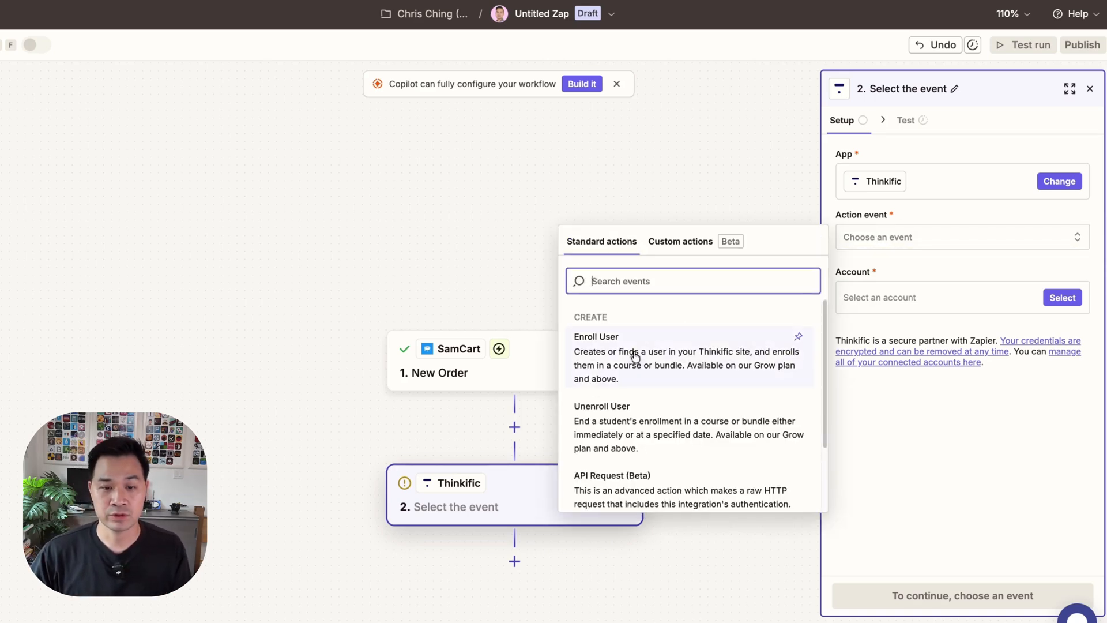
click(597, 335)
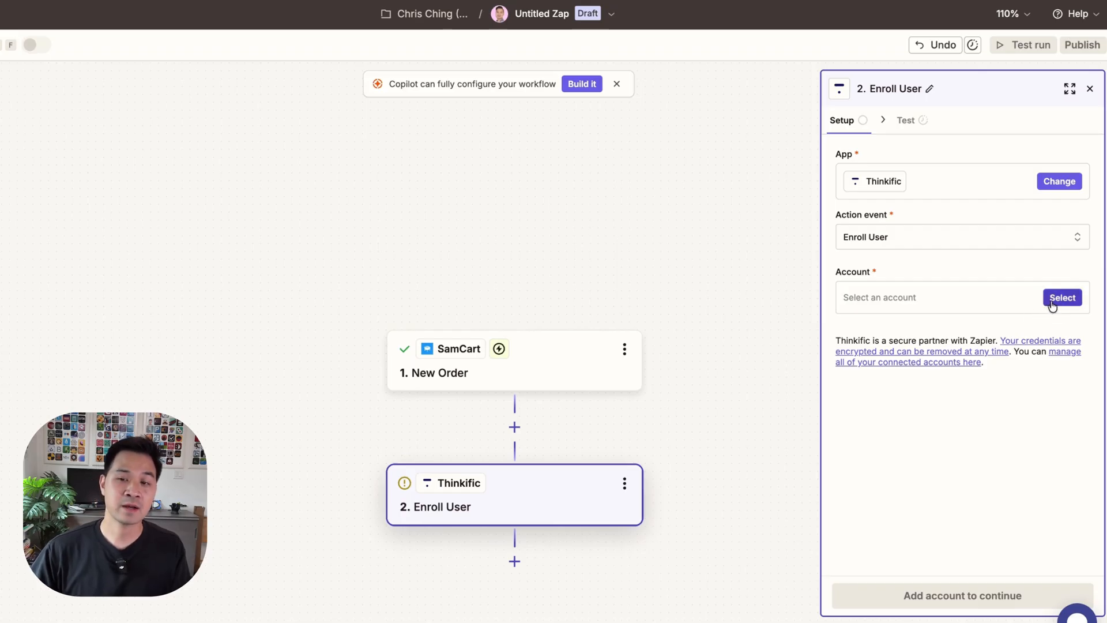
mouse_move(949, 308)
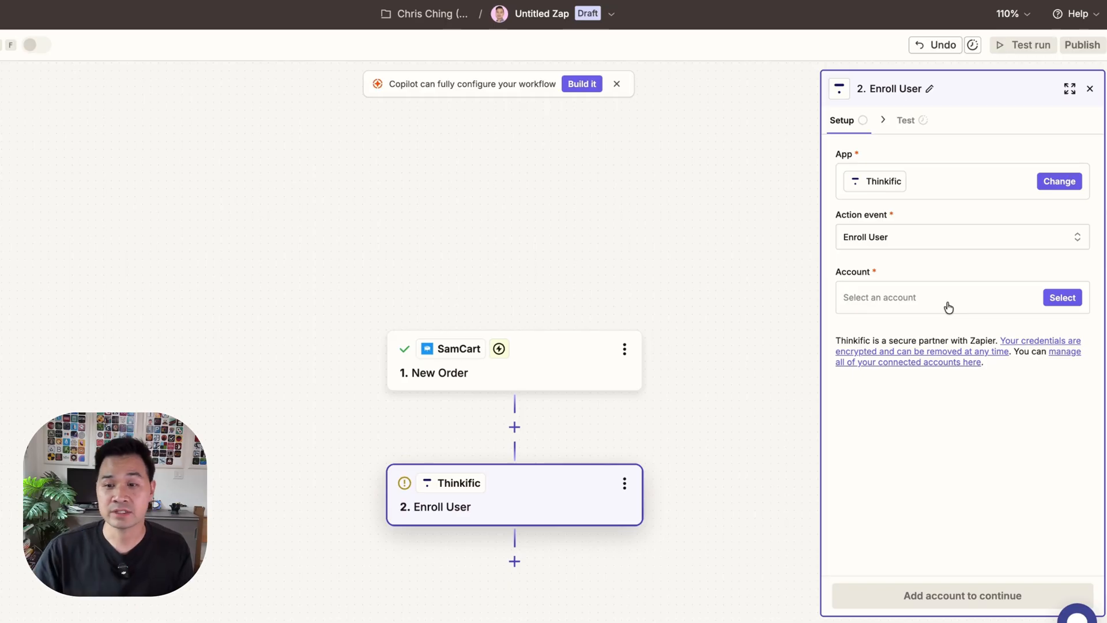
click(1061, 298)
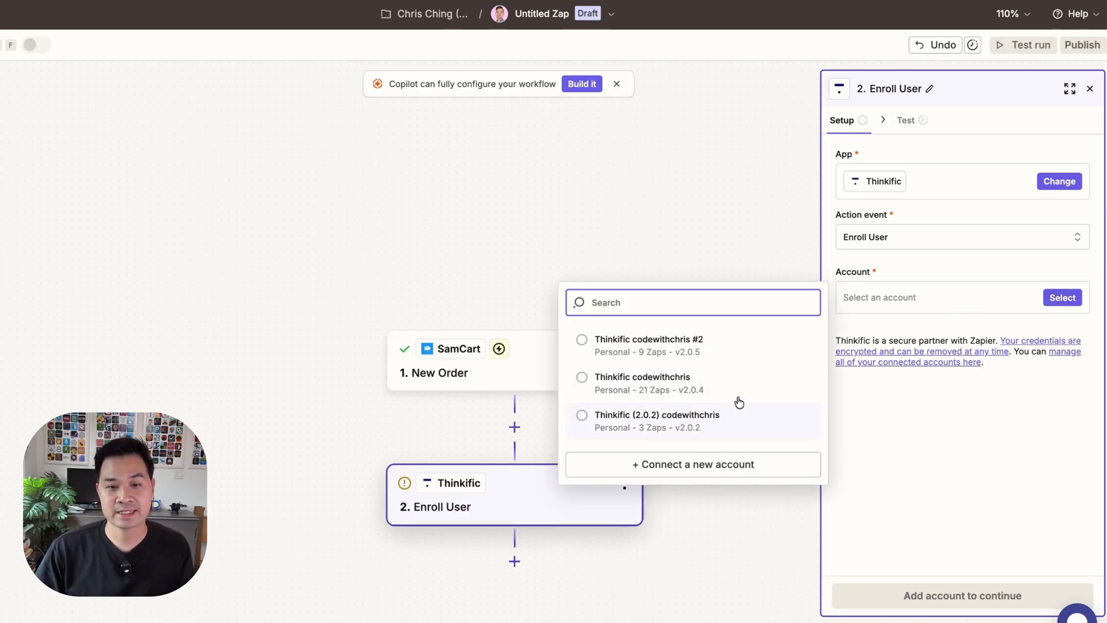
click(643, 376)
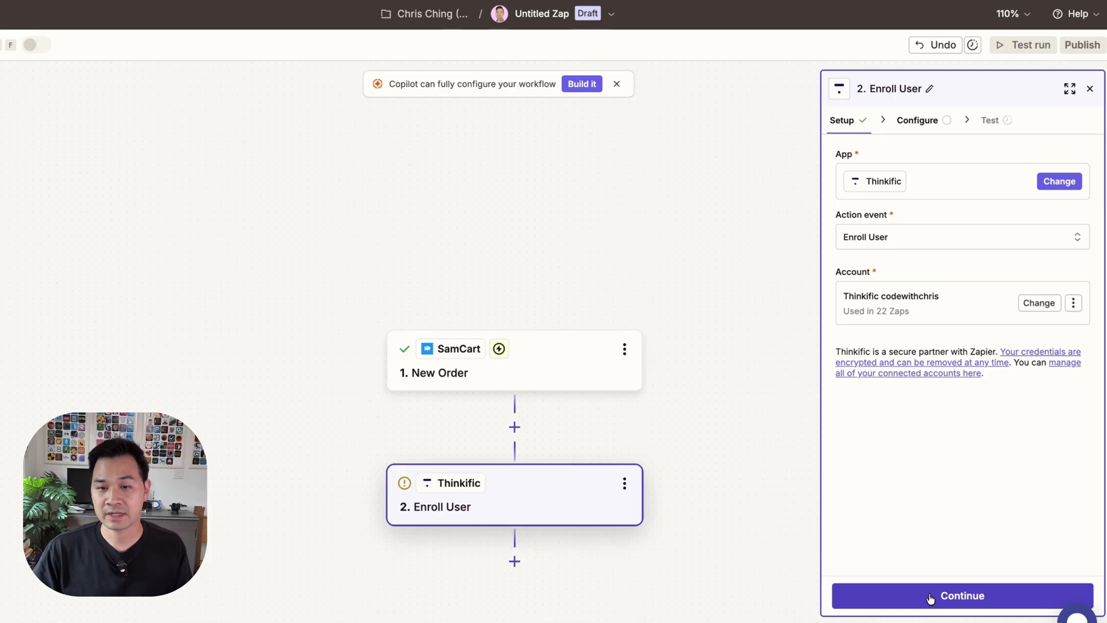
Fill the enrollment's first name, last name and email from the SamCart order's customer details.
click(962, 595)
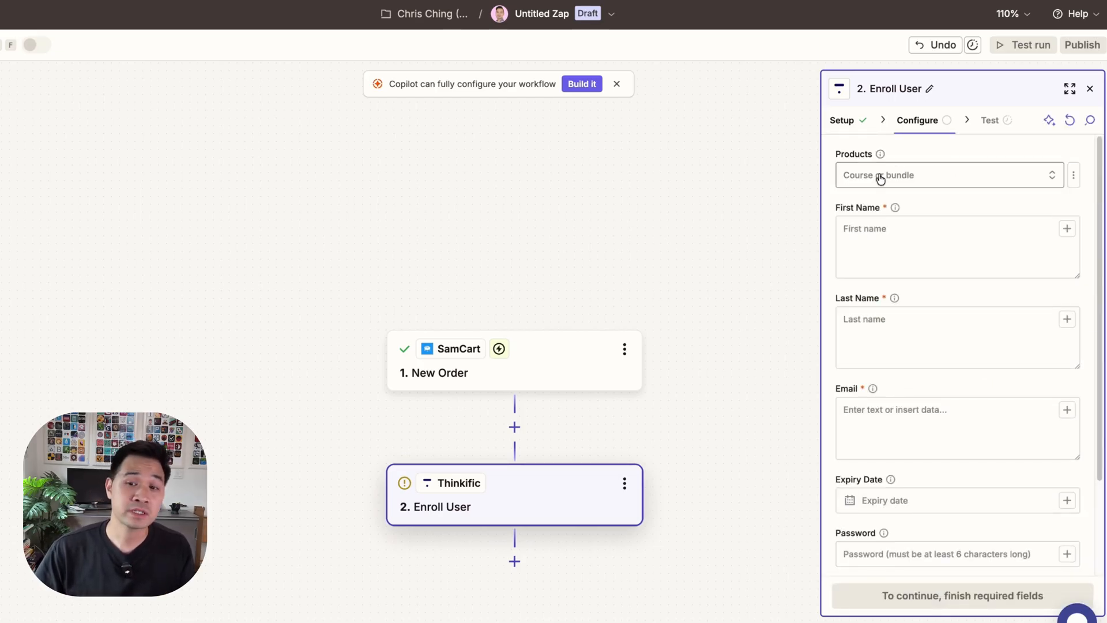
click(945, 174)
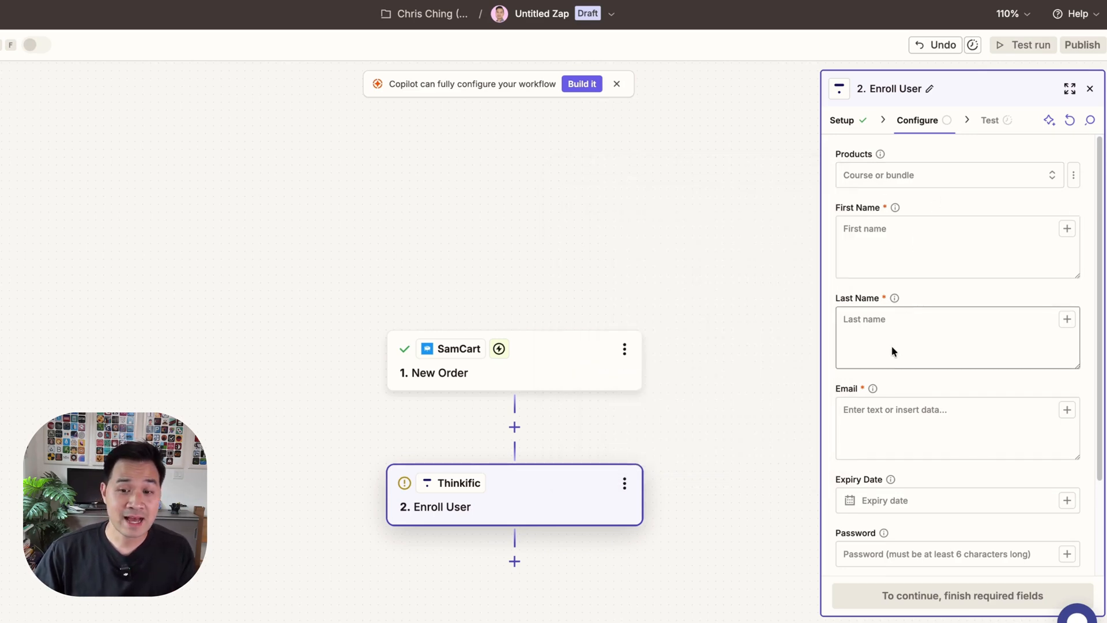
mouse_move(902, 258)
text(/)
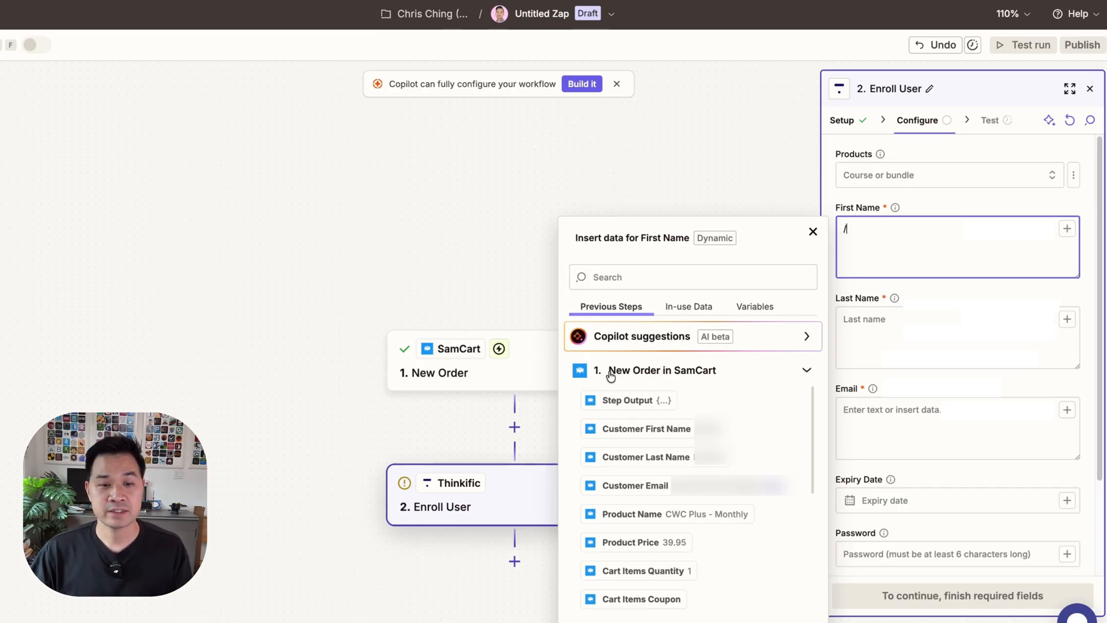
mouse_move(696, 373)
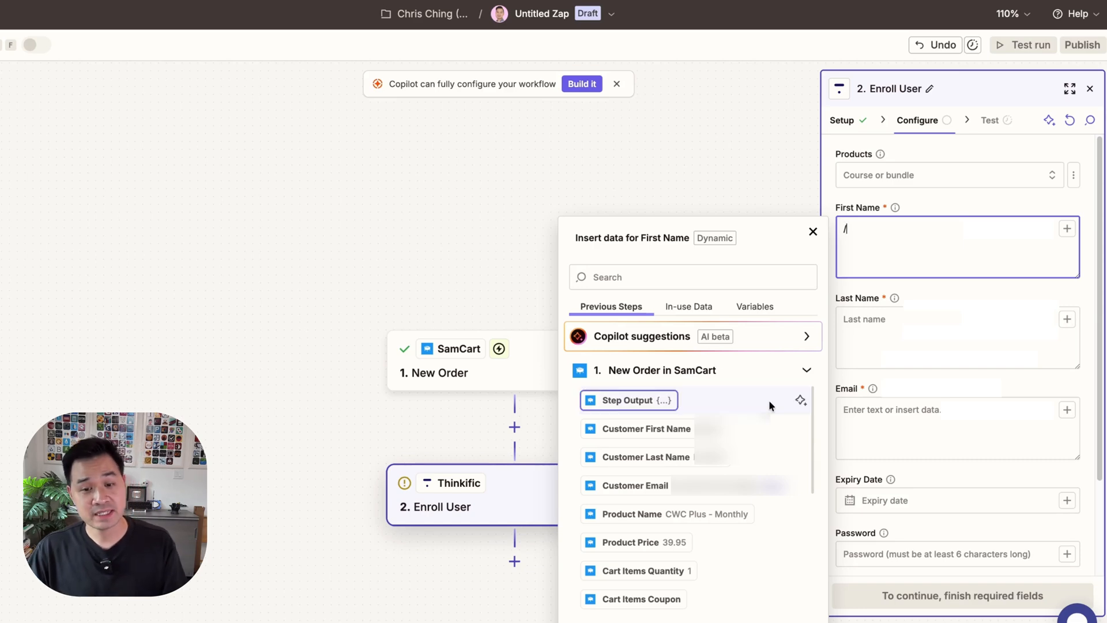
mouse_move(641, 429)
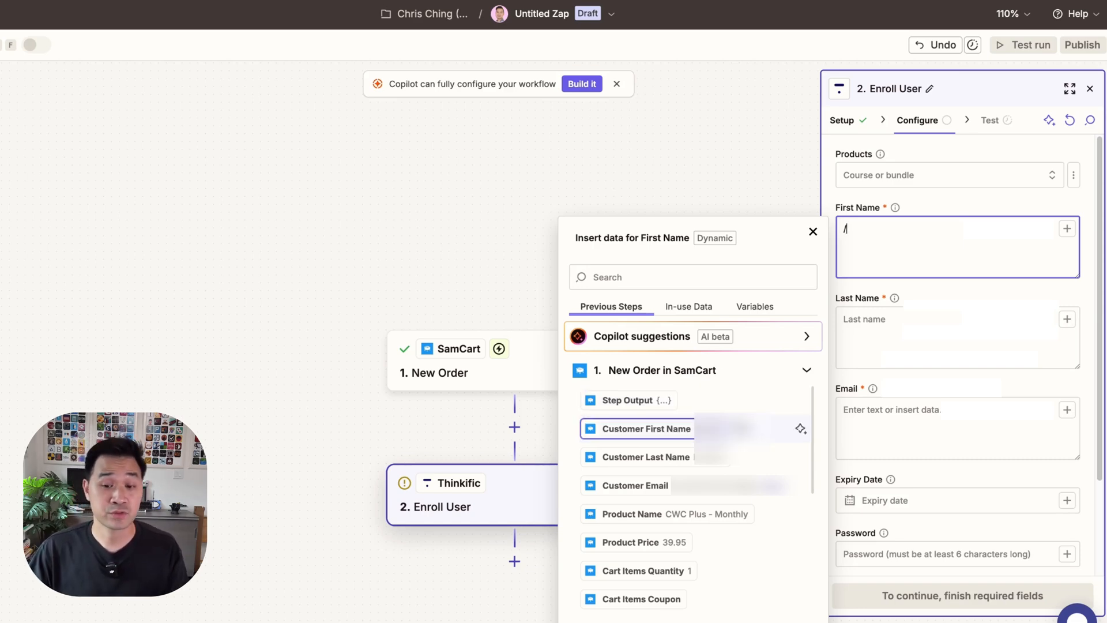
mouse_move(684, 433)
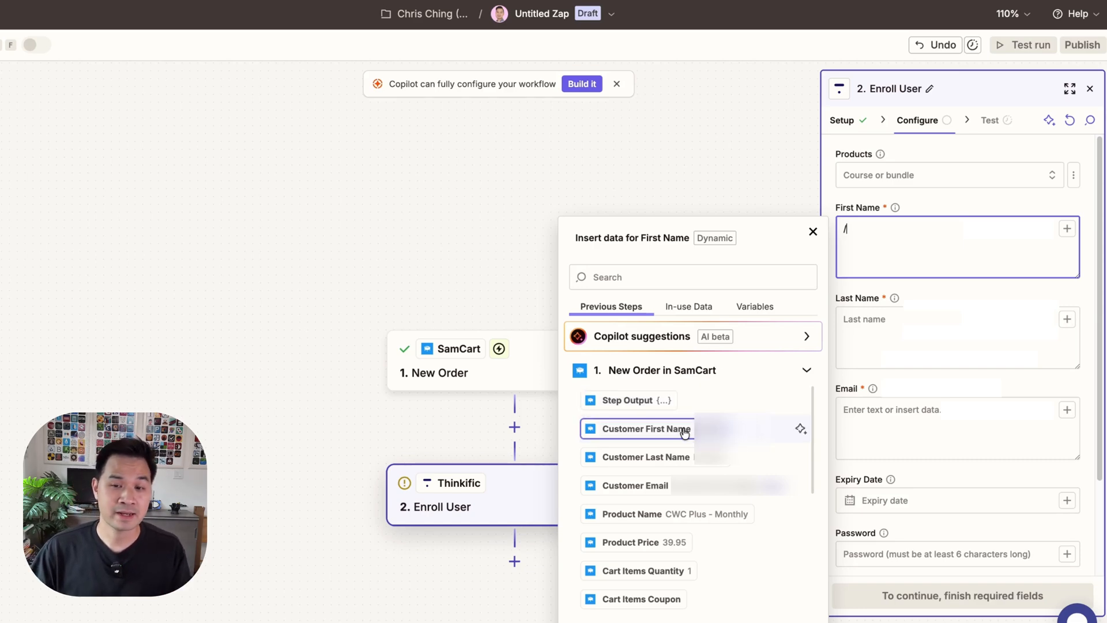
click(645, 429)
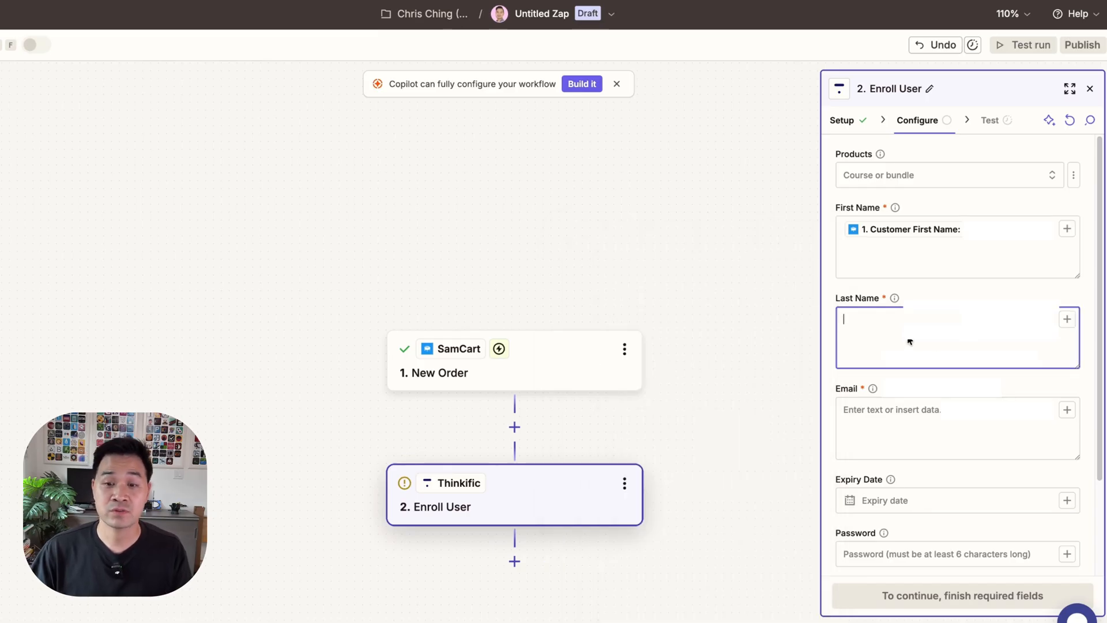
click(957, 428)
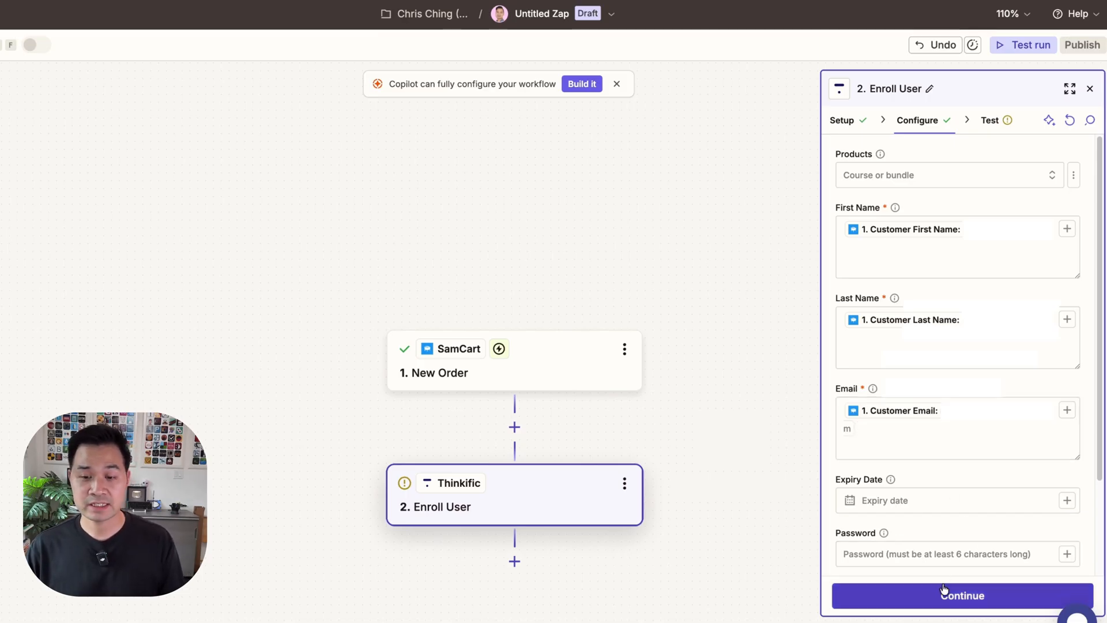
Skip the Enroll User test so both steps show complete, and close the step panel.
click(961, 595)
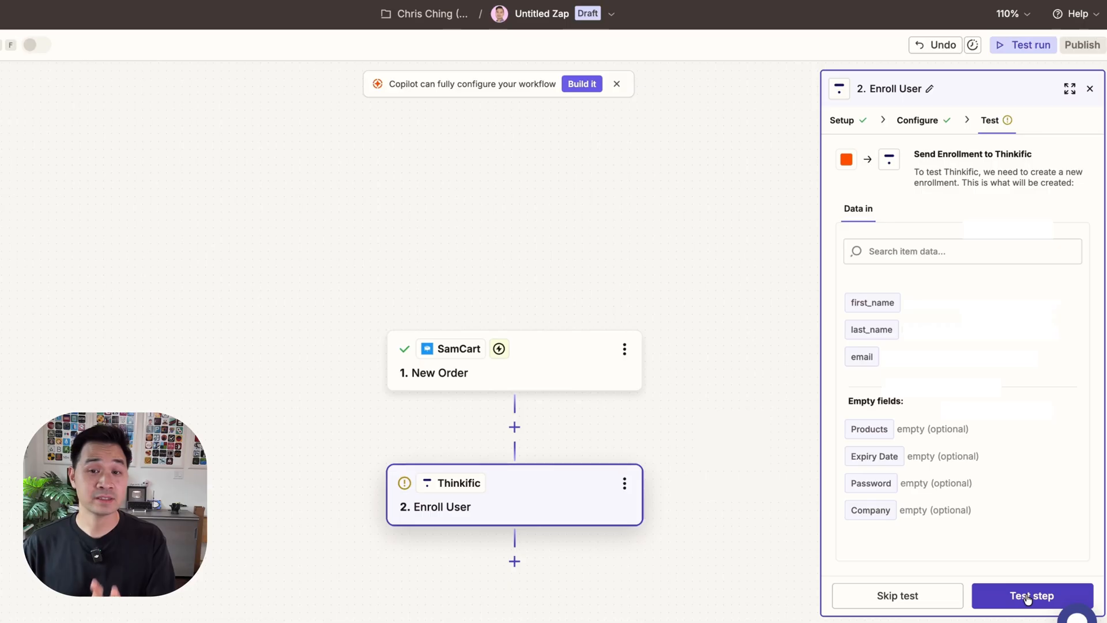
mouse_move(1008, 504)
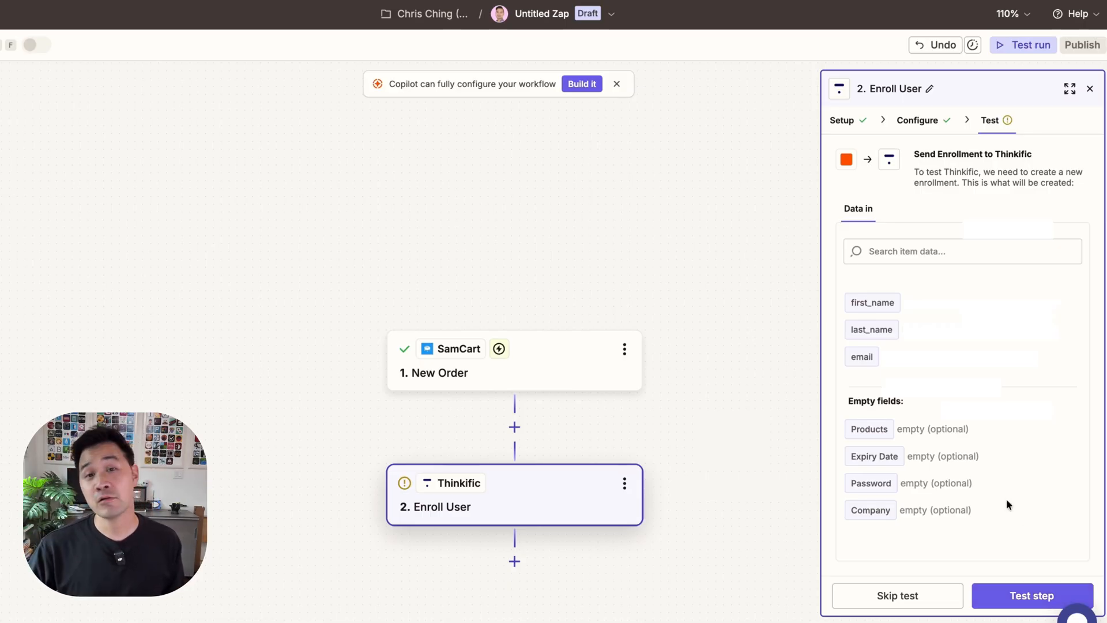
click(897, 596)
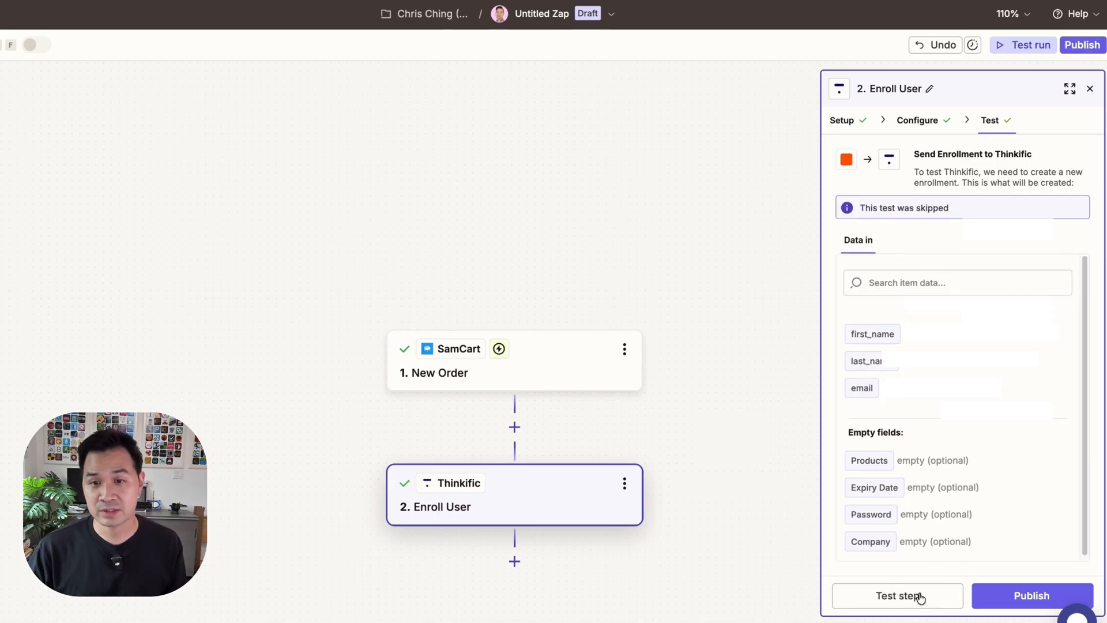
mouse_move(1056, 97)
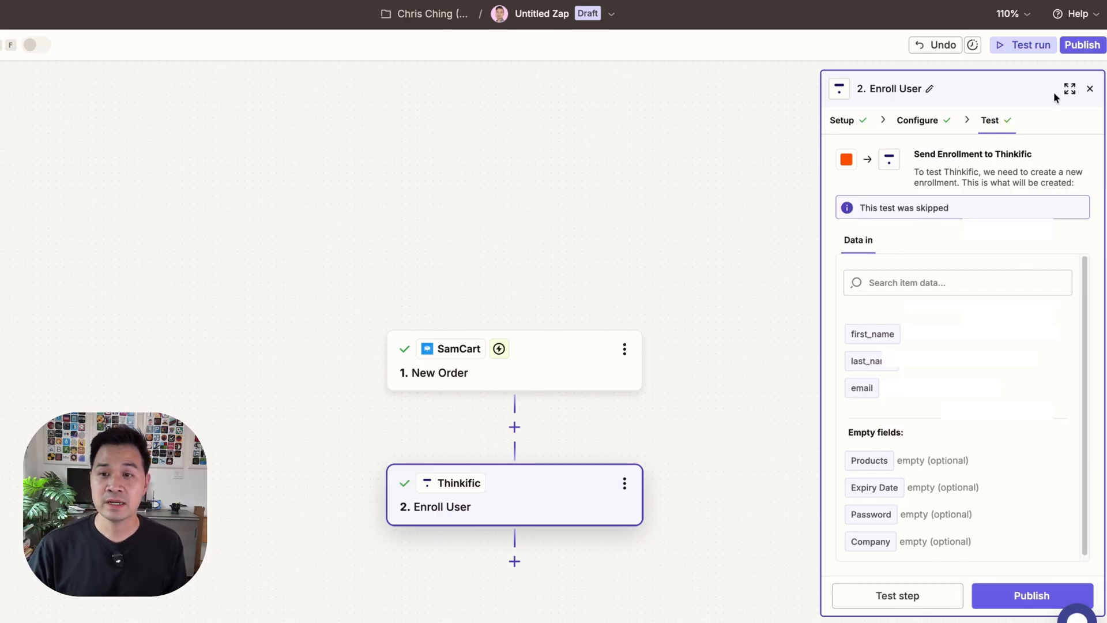
click(1090, 88)
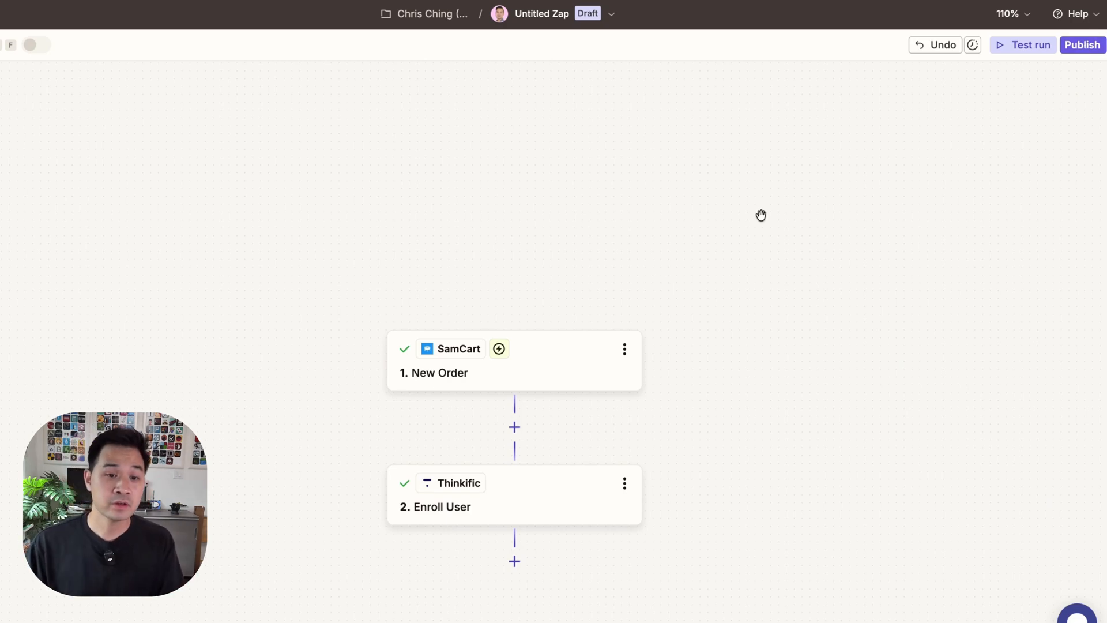
mouse_move(514, 561)
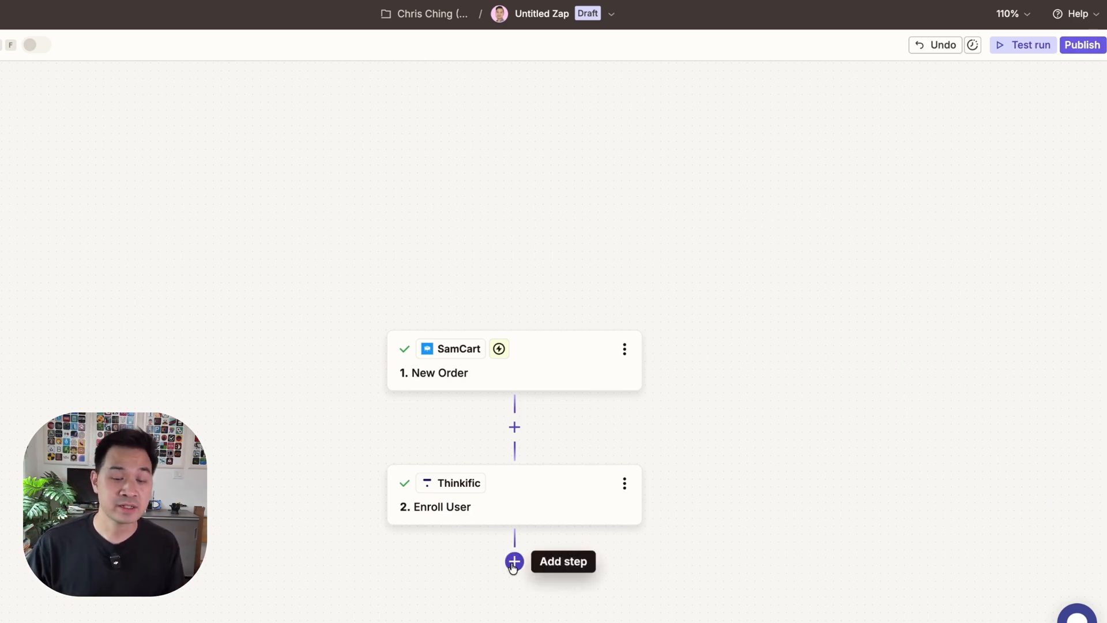
mouse_move(696, 445)
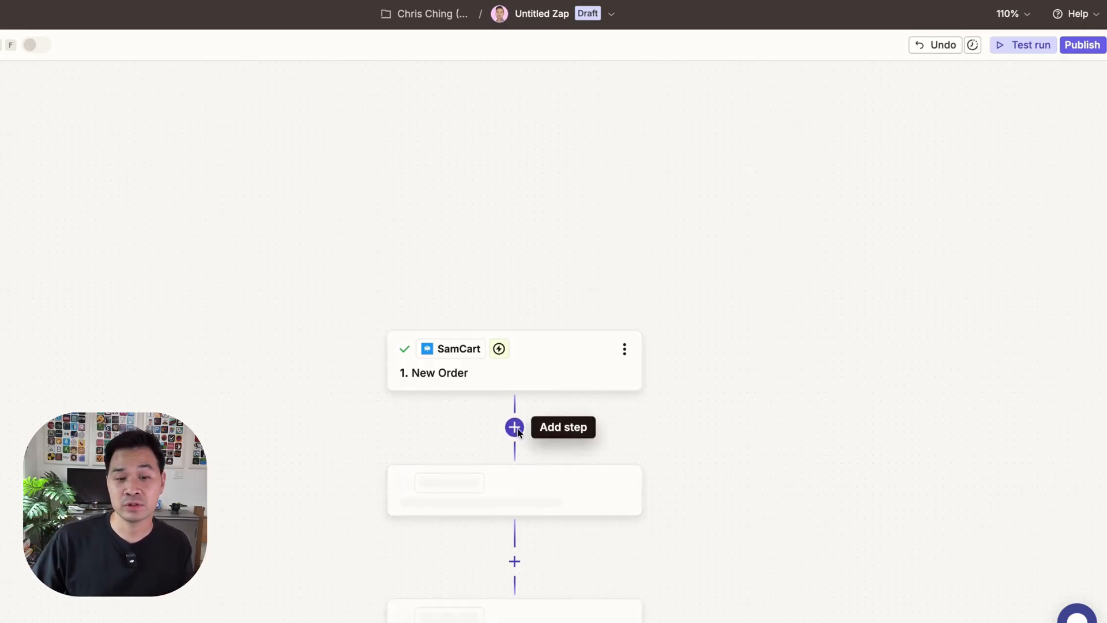
Add a blank step between SamCart and Thinkific, then delete it and confirm, restoring the two-step Zap.
click(515, 426)
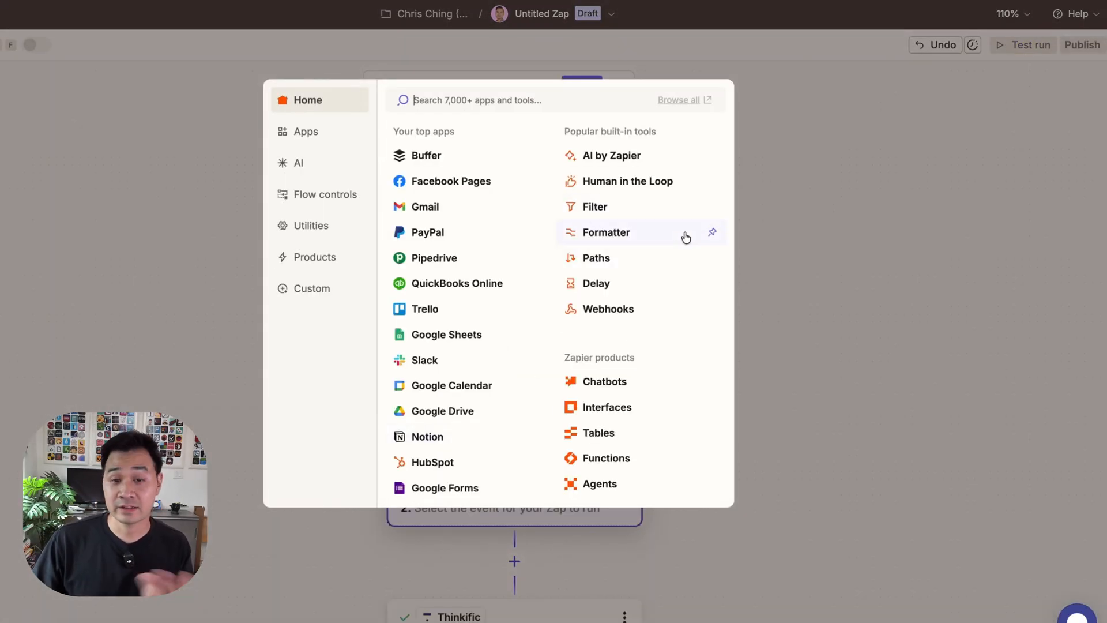
mouse_move(761, 259)
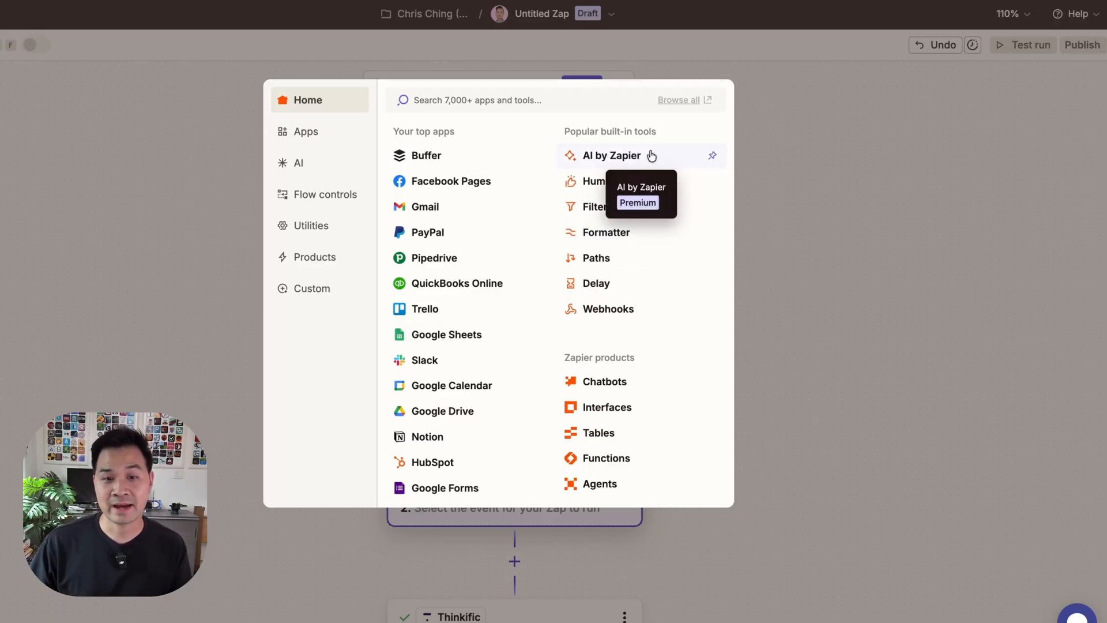
mouse_move(693, 161)
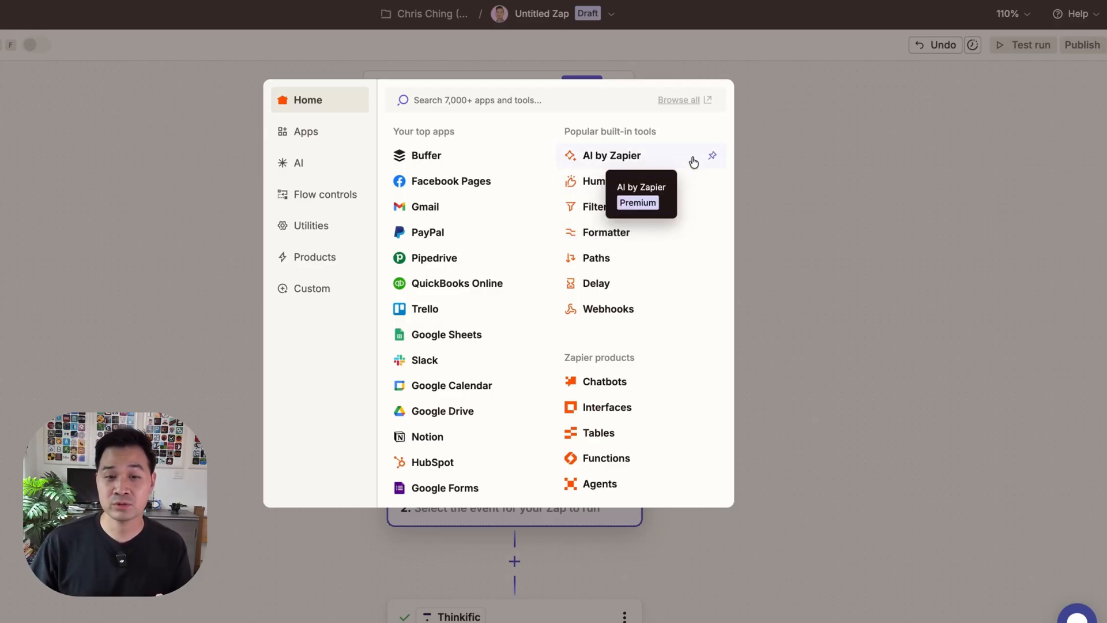
mouse_move(806, 171)
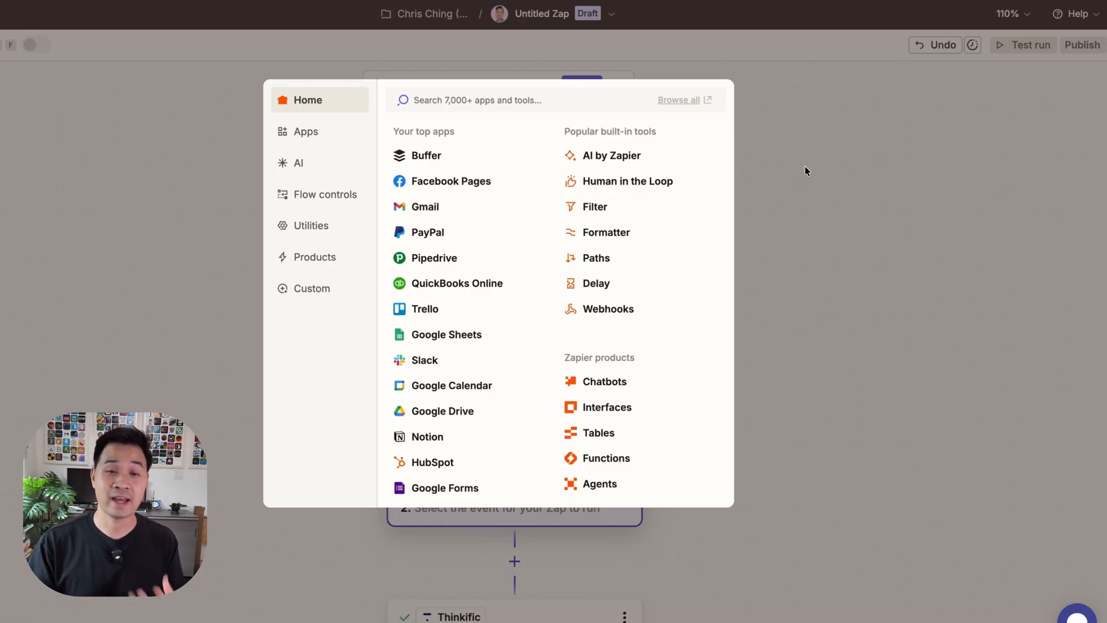
mouse_move(913, 179)
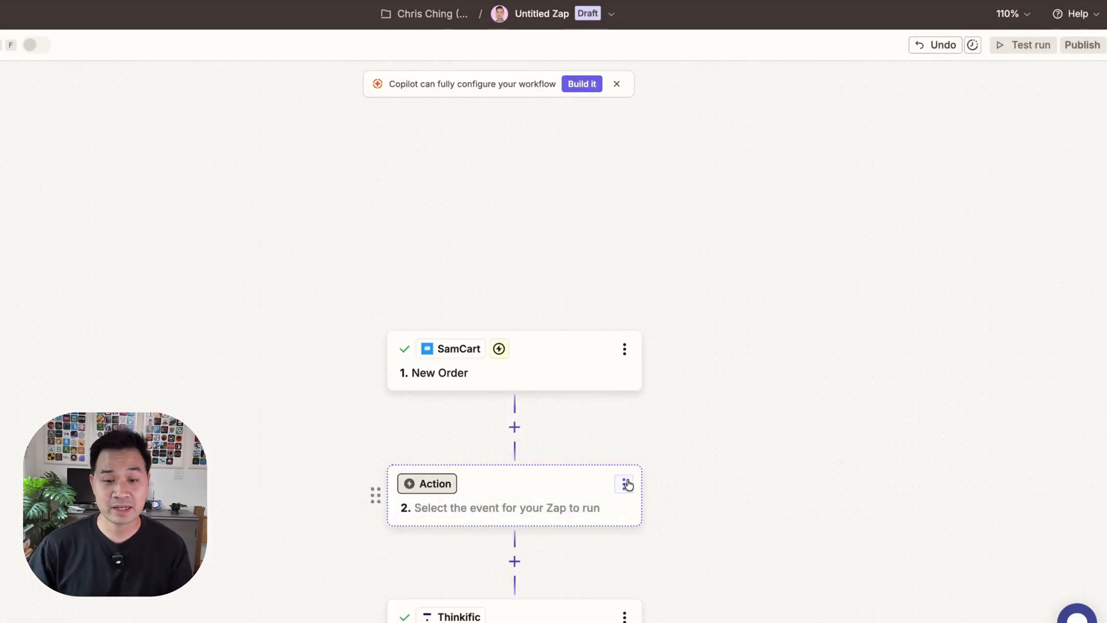
click(623, 483)
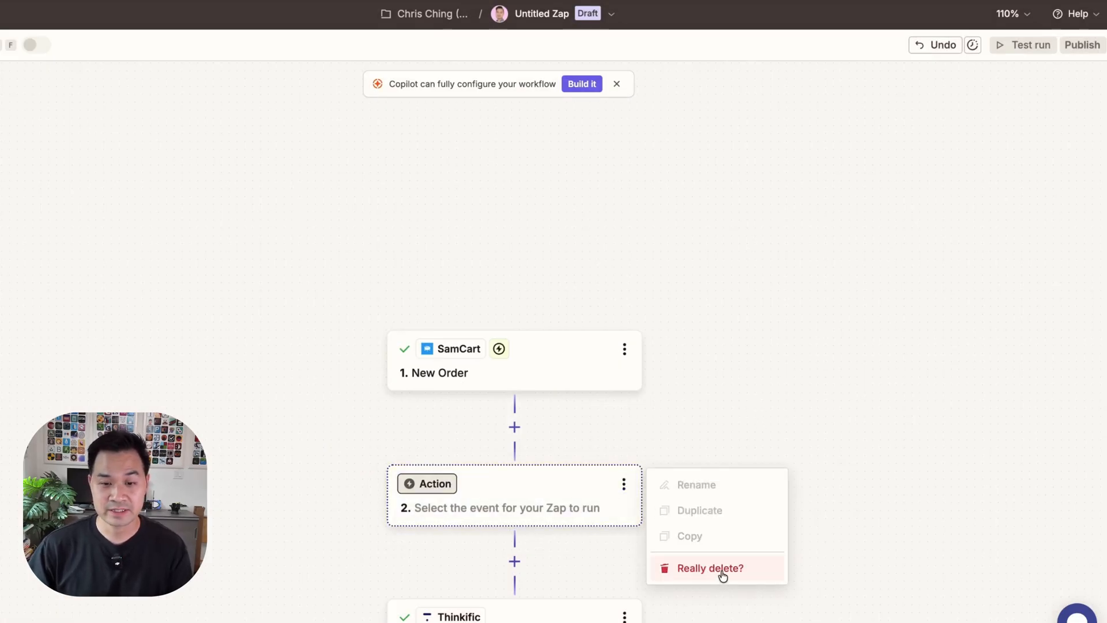
click(709, 568)
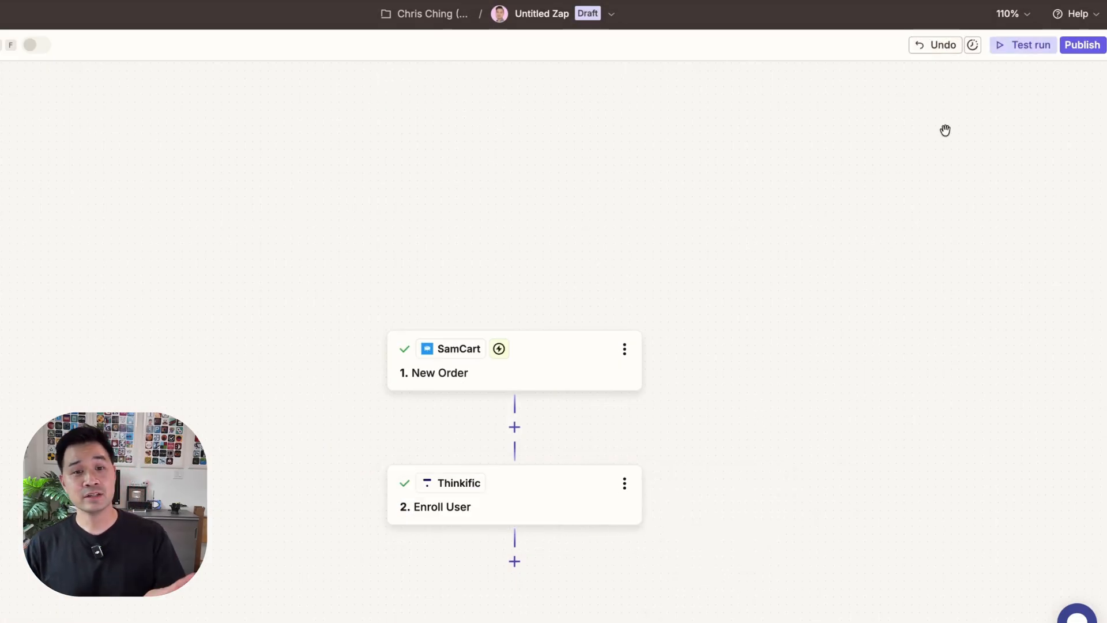
Rename the Untitled Zap to 'Enroll student from order' via the title menu's Rename option.
click(611, 14)
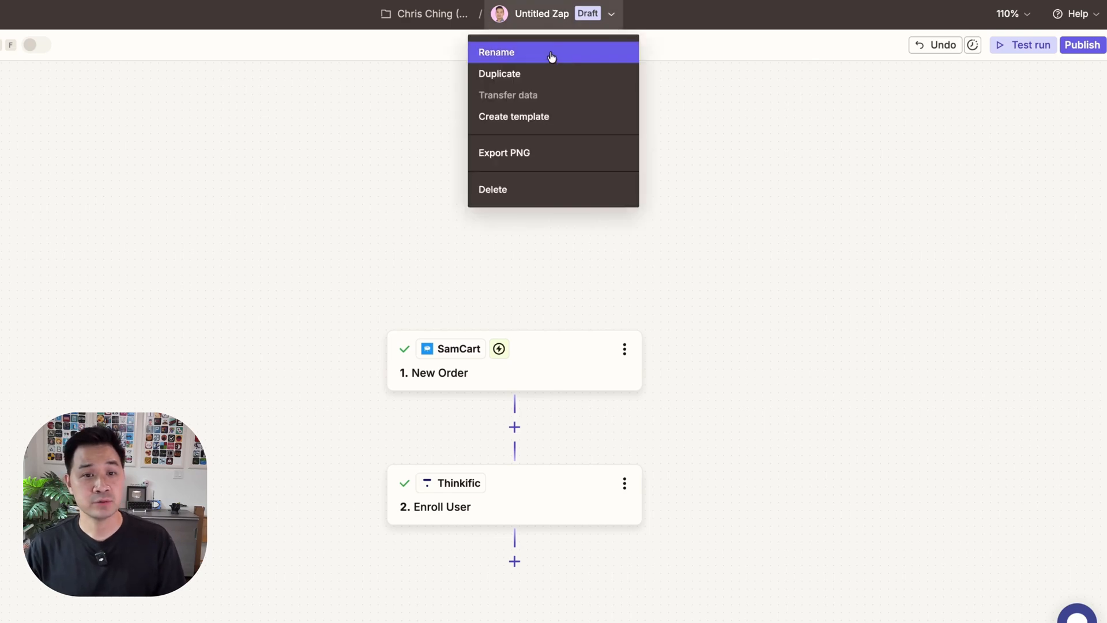
click(496, 52)
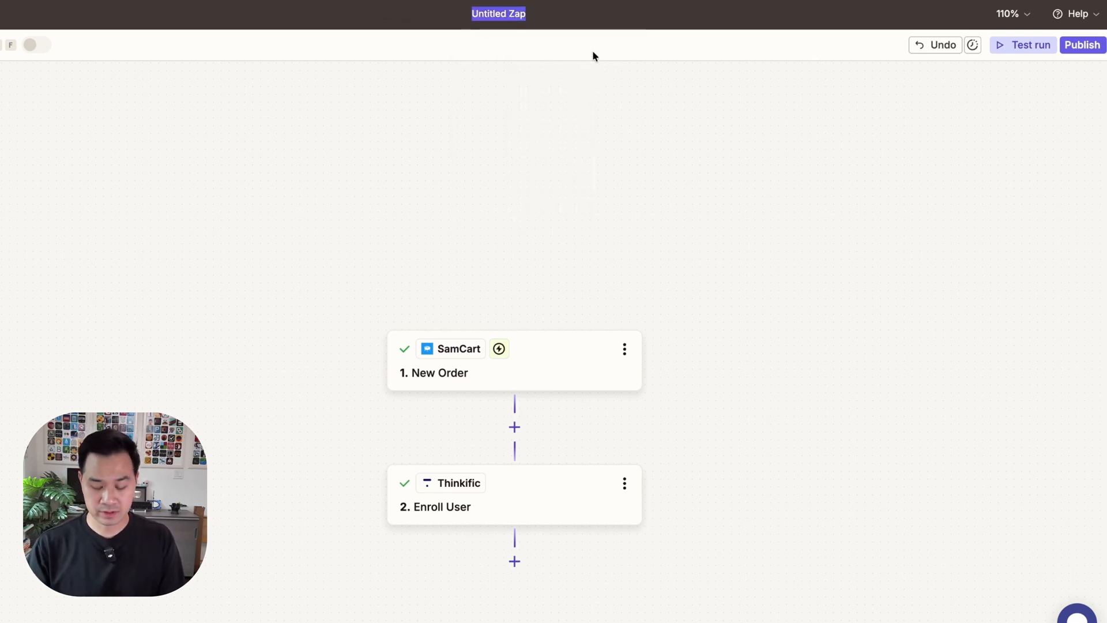
text(Enroll student from order)
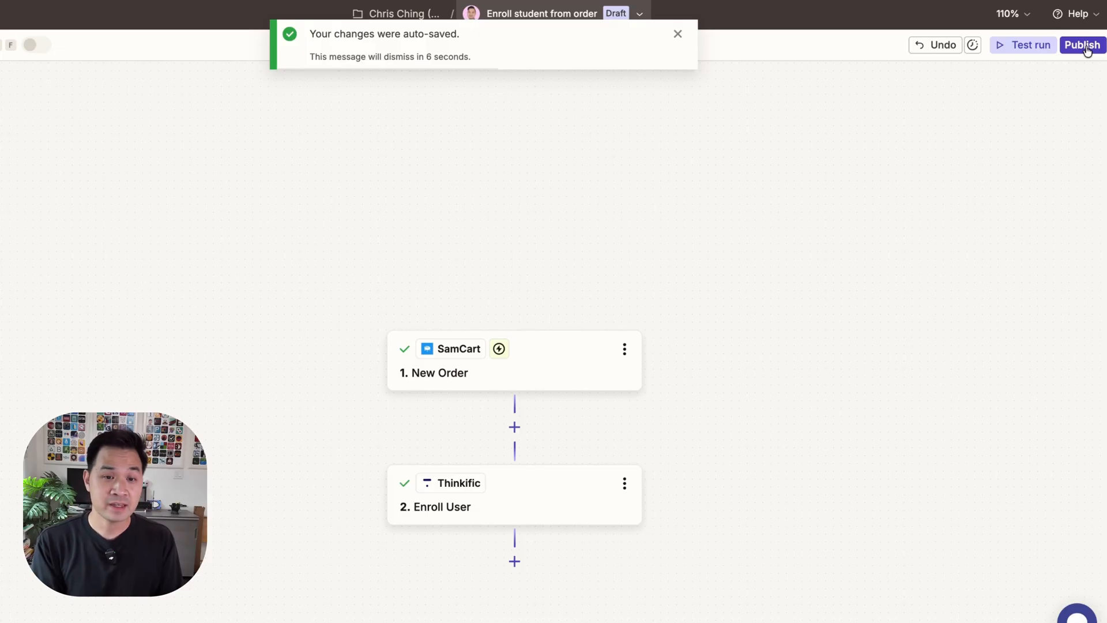
mouse_move(526, 363)
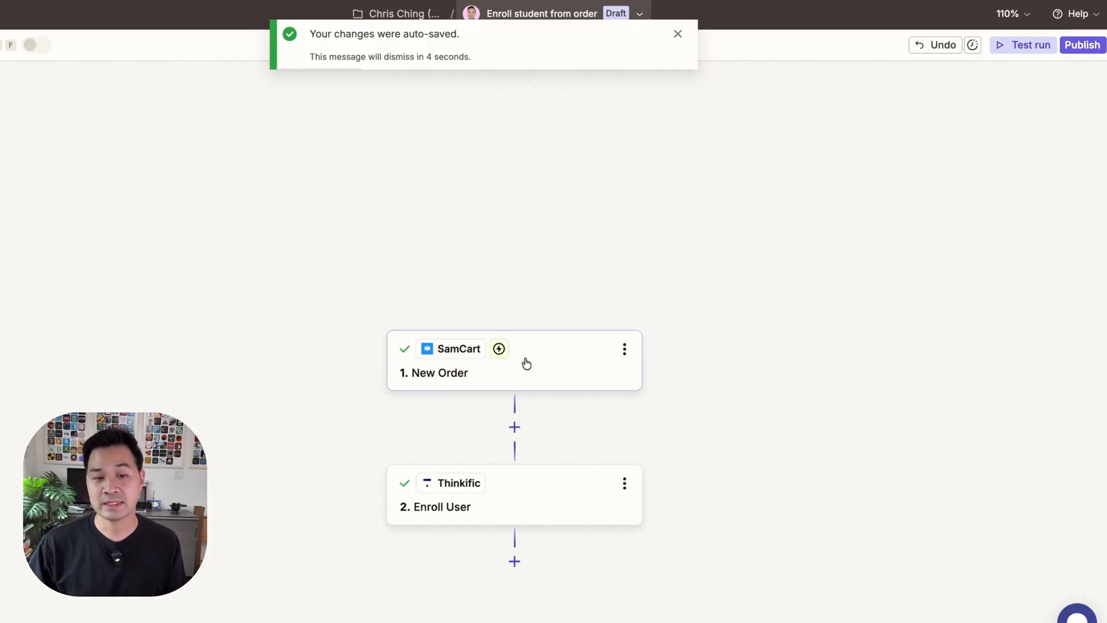
mouse_move(683, 542)
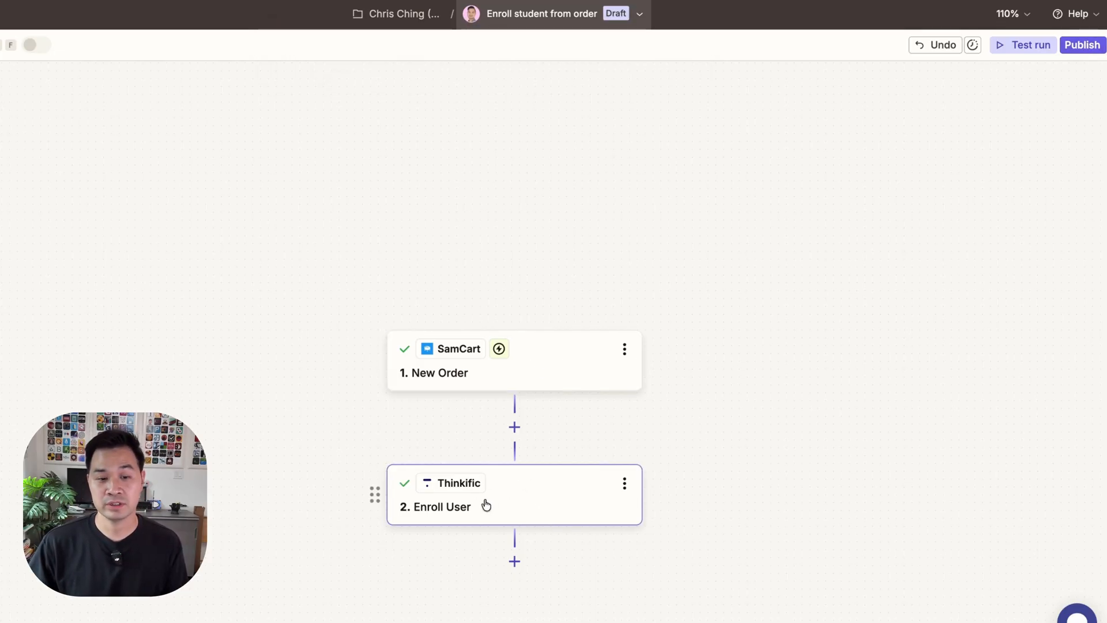
mouse_move(542, 499)
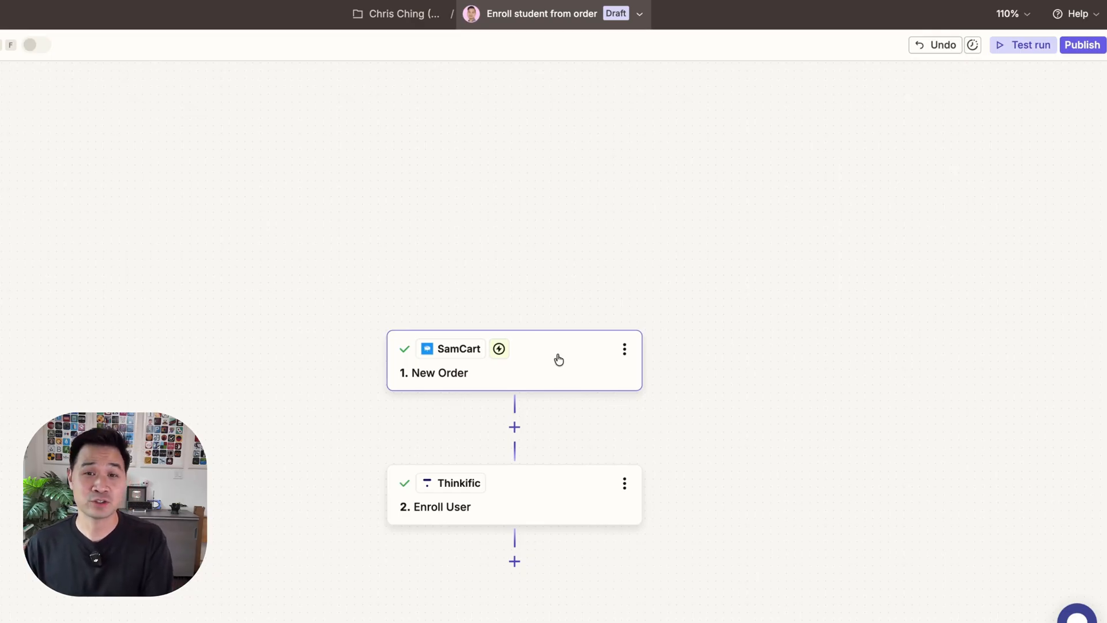
mouse_move(602, 361)
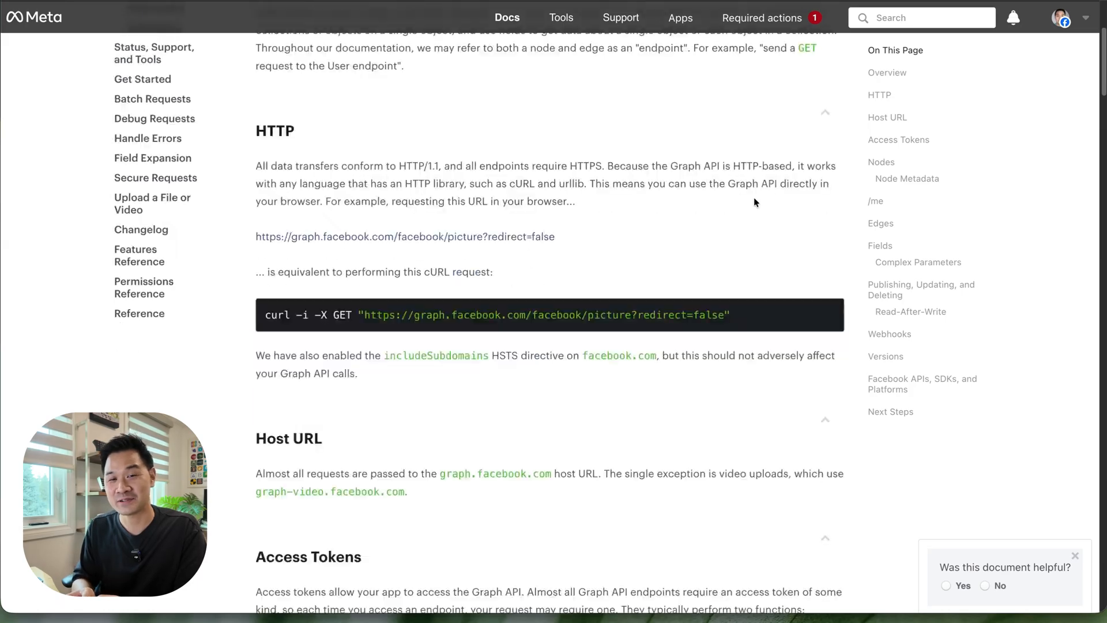
Scroll down through the Meta Graph API documentation page.
scroll(down, 3)
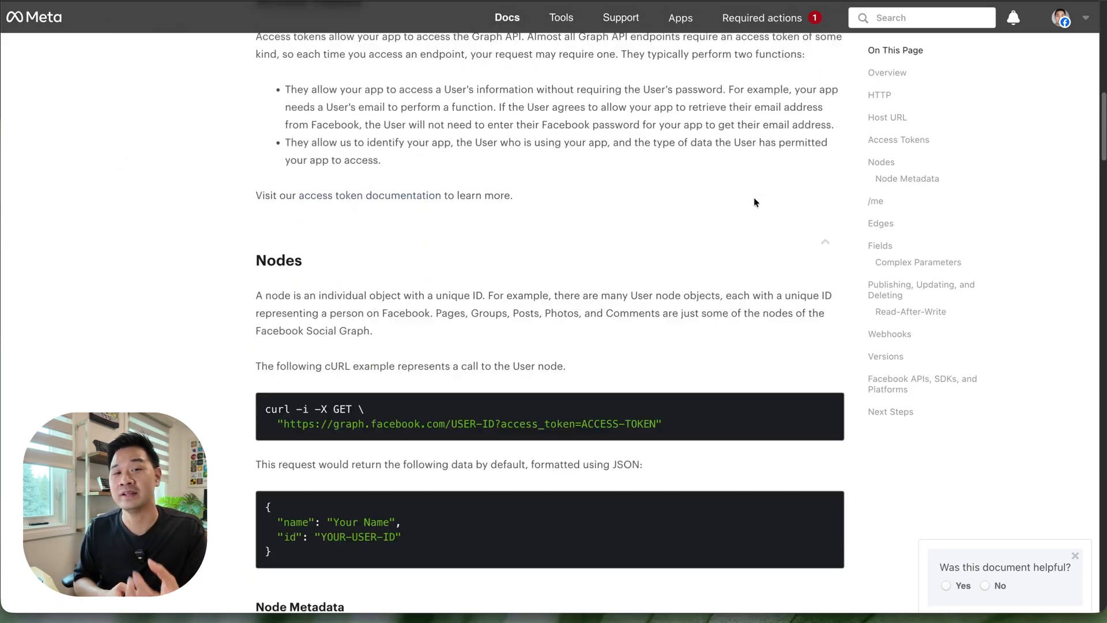
scroll(down, 3)
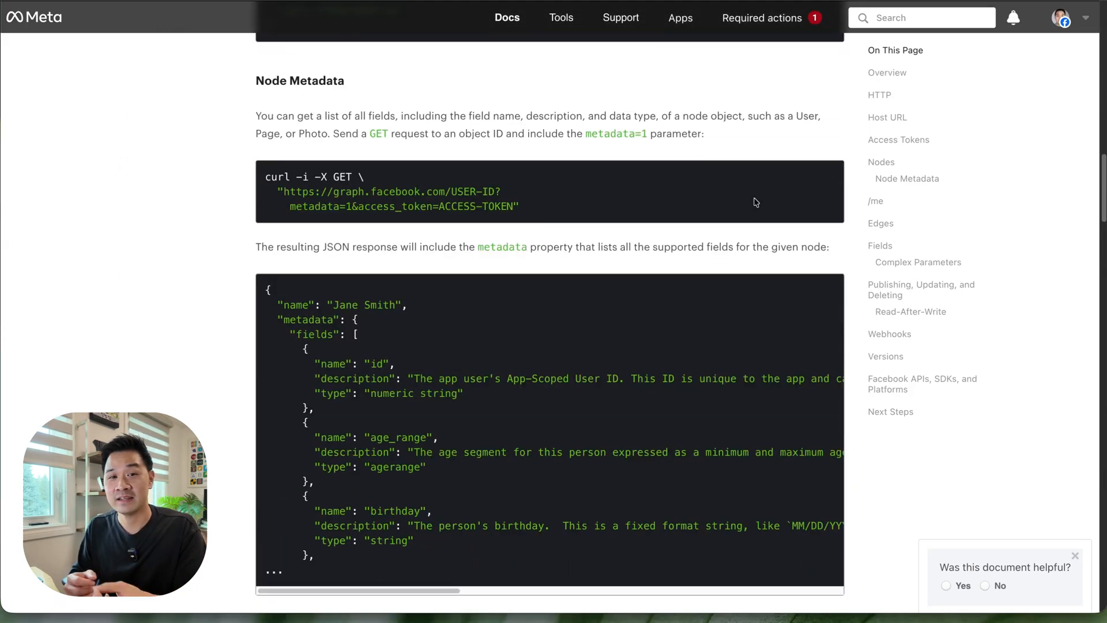
scroll(down, 3)
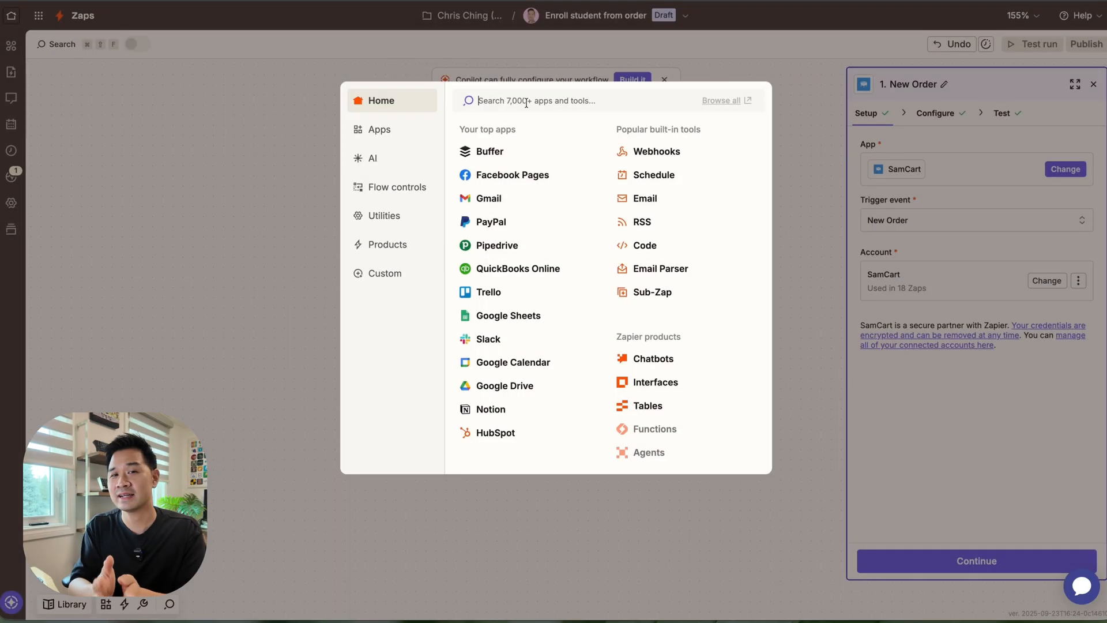
Search 'samcart' and choose SamCart as the trigger app, continuing past Setup.
text(samcart)
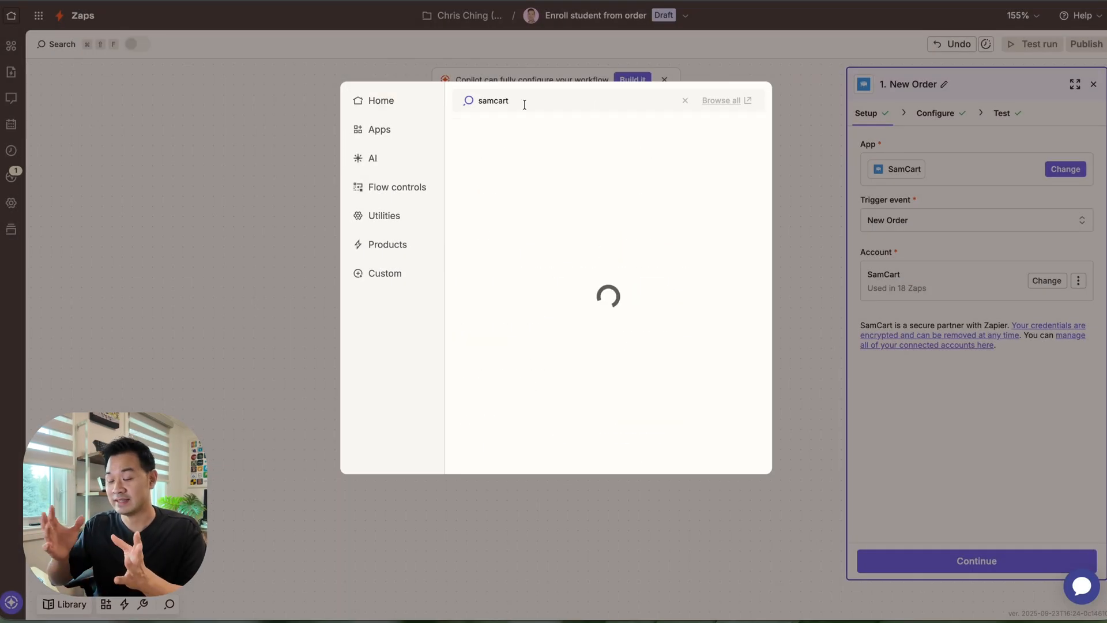
click(684, 100)
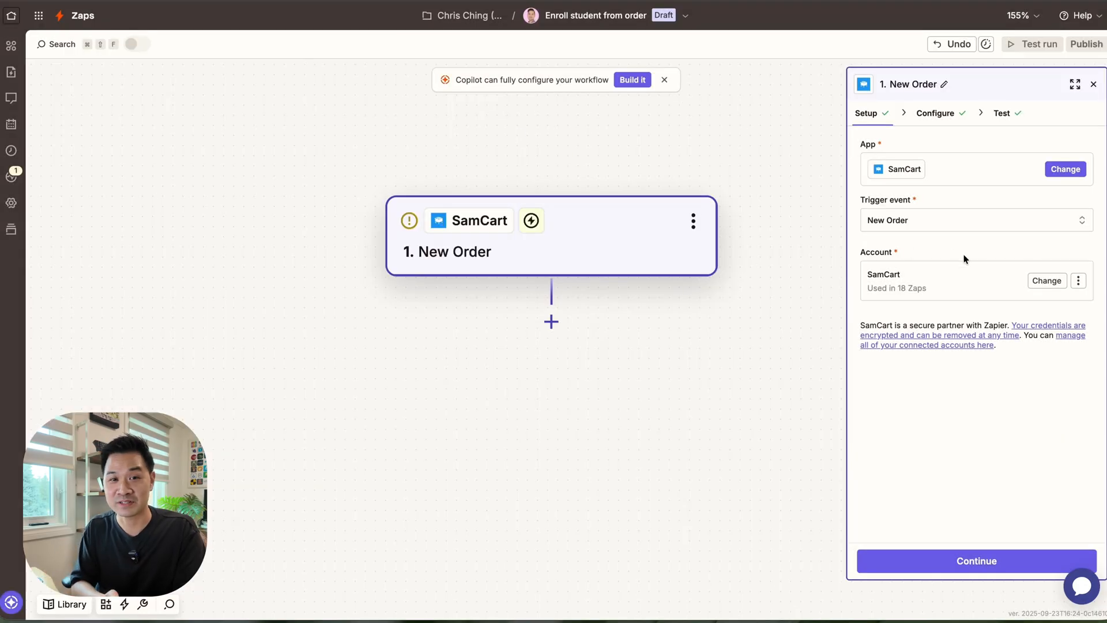
click(975, 219)
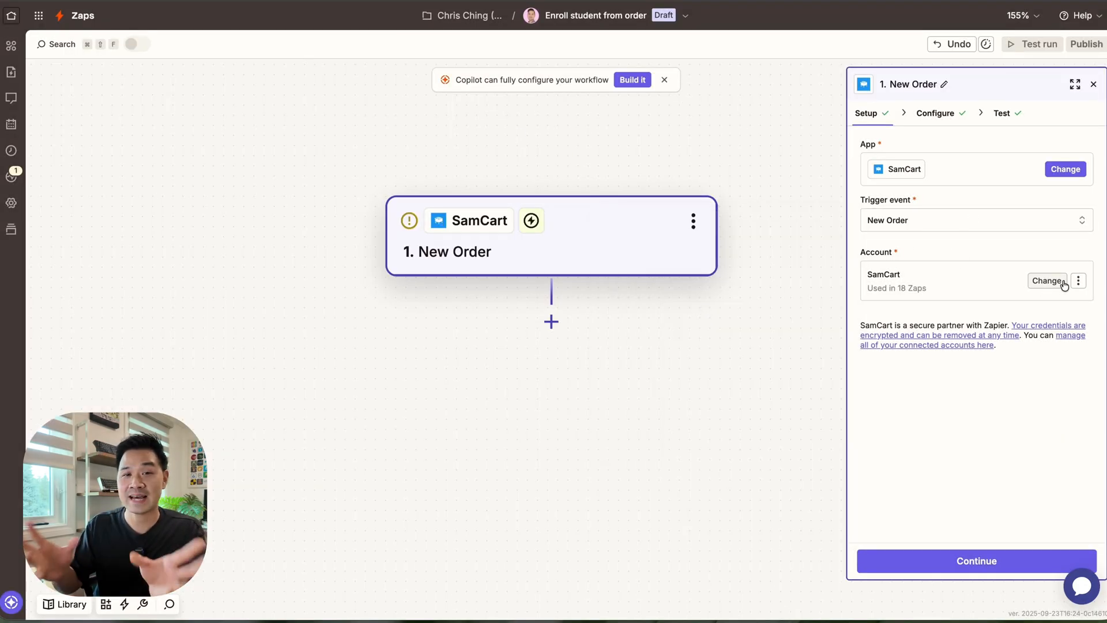
Continue through Configure to the New Order test listing Orders A, B, C, then return to Zapier Home.
click(977, 561)
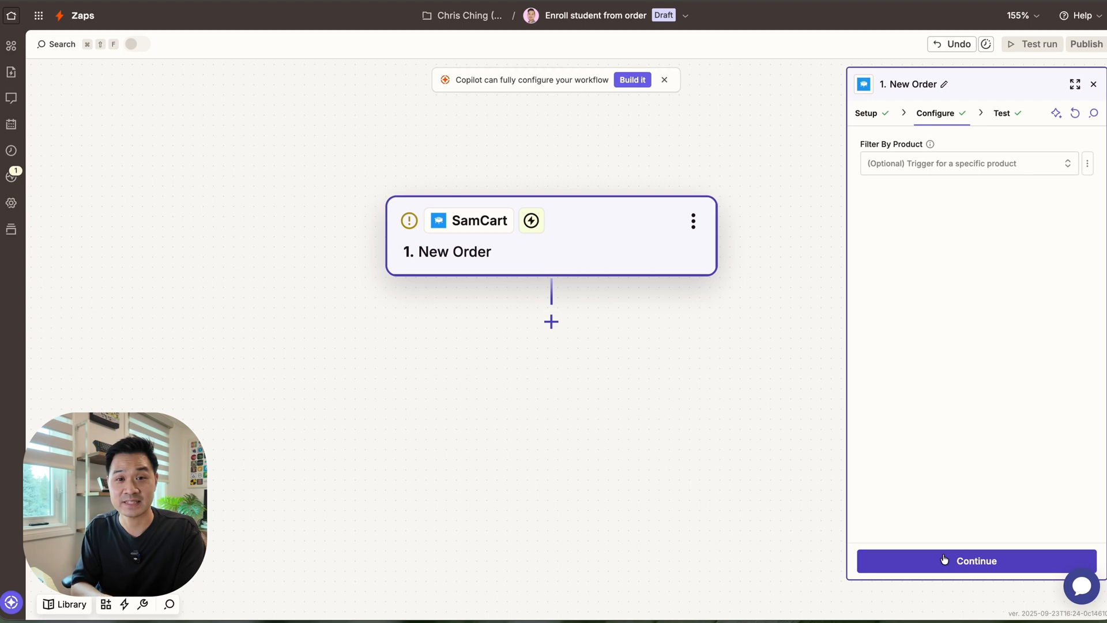
click(968, 163)
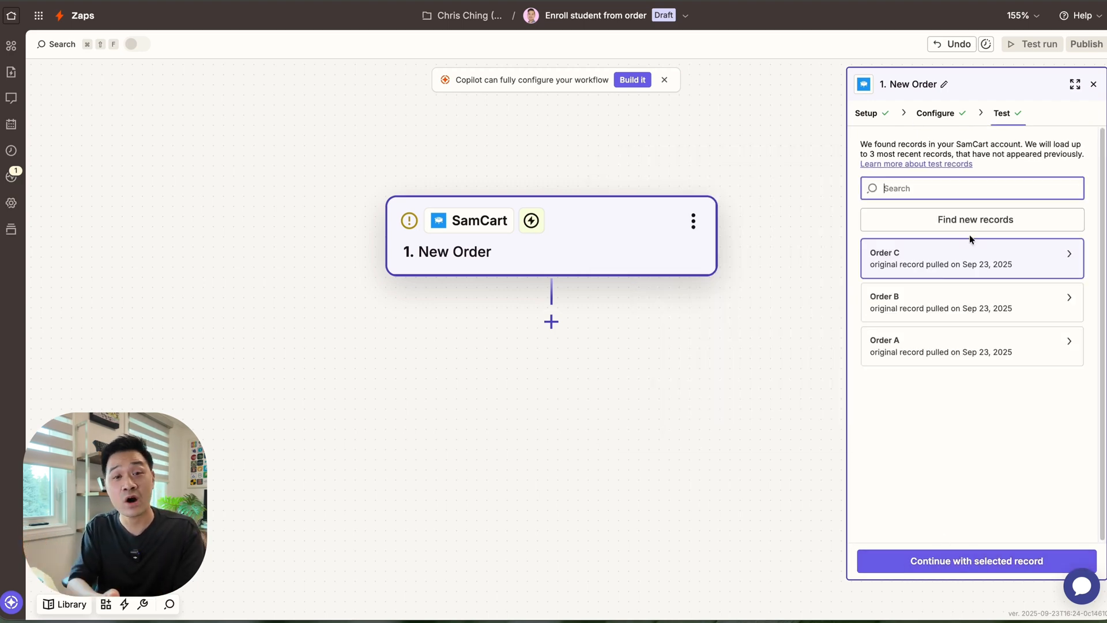
click(971, 257)
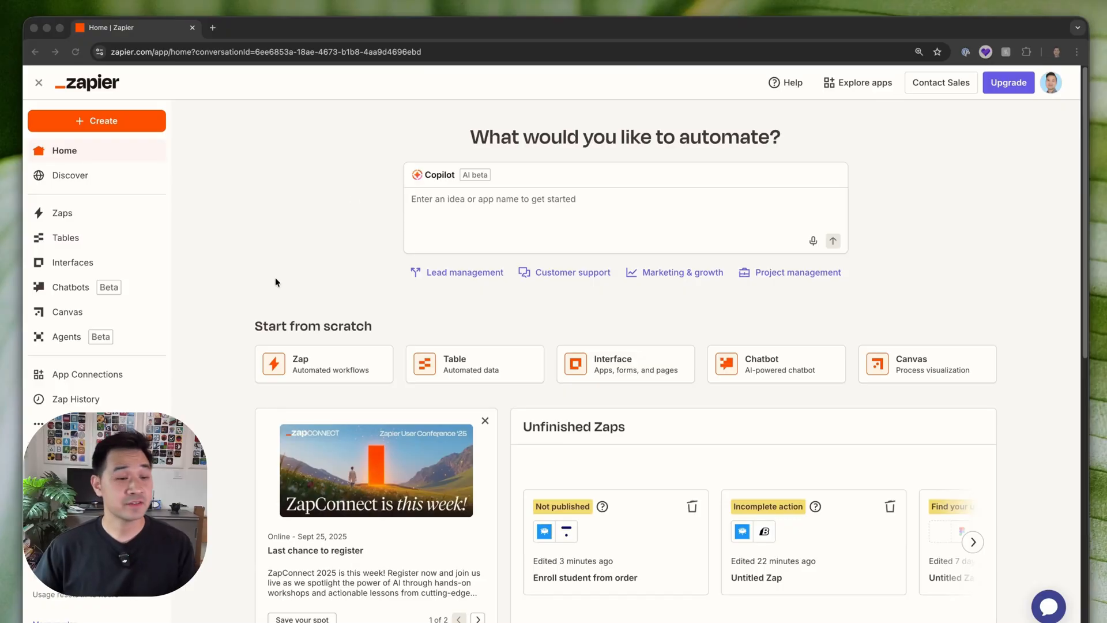
Review the Zap History's 30-day Task usage view.
click(76, 399)
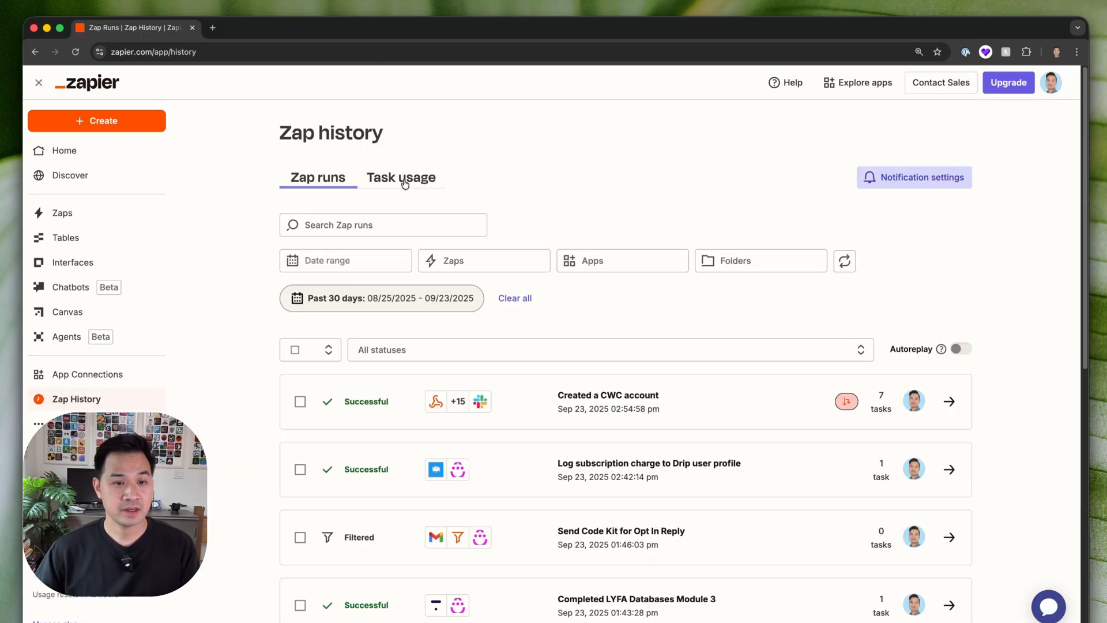
mouse_move(394, 182)
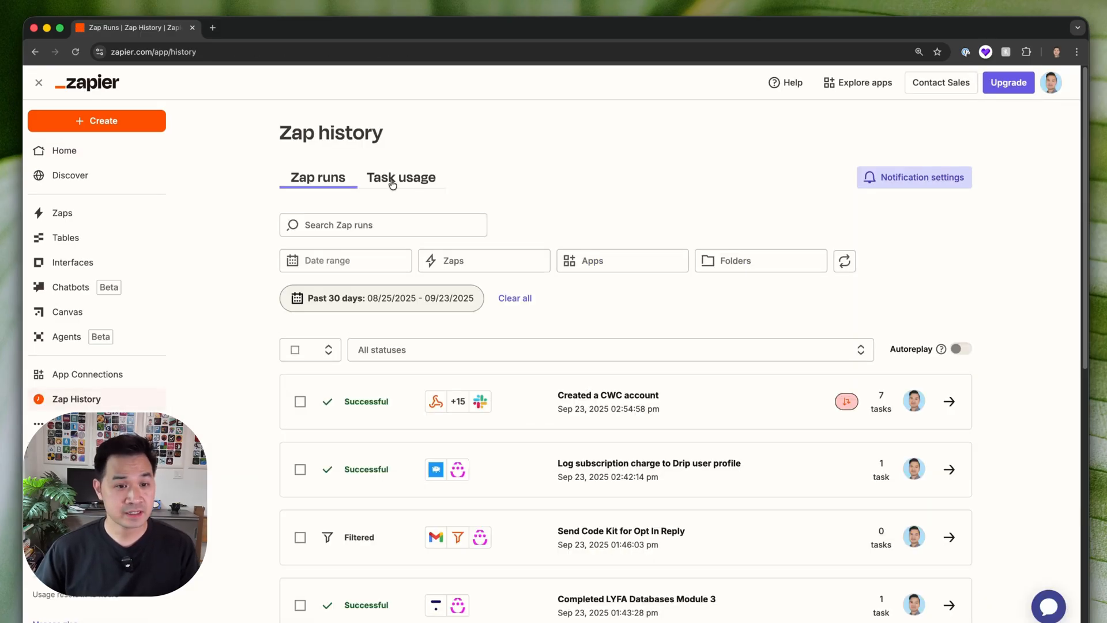
click(401, 177)
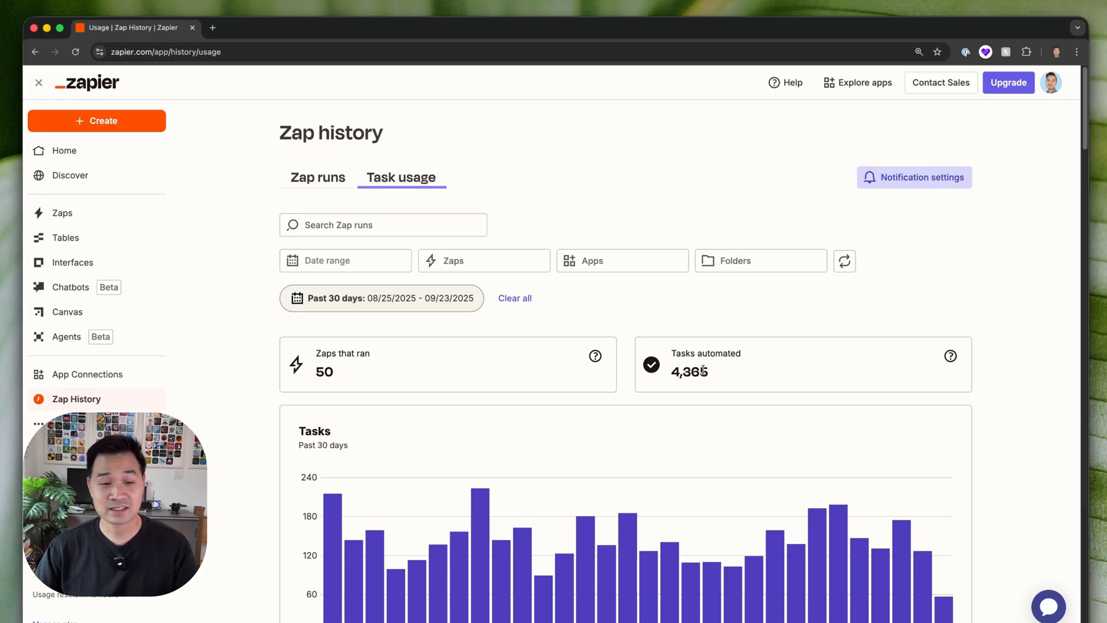
scroll(down, 3)
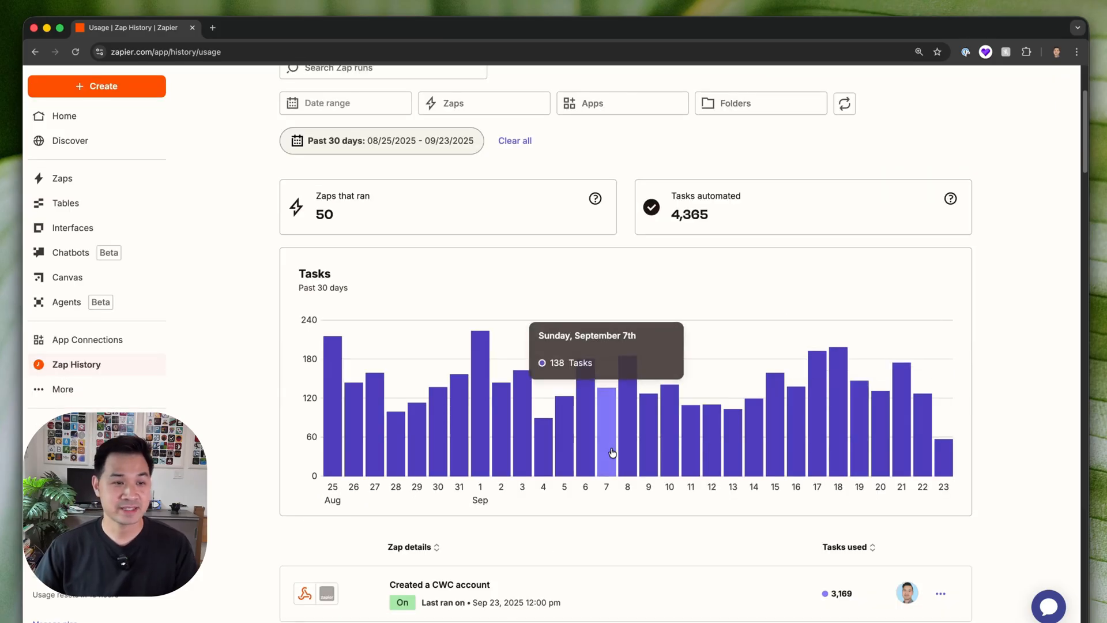
From Zaps > Folders, enter the CWC Plus folder and load the 'Created a CWC account' Zap.
click(63, 178)
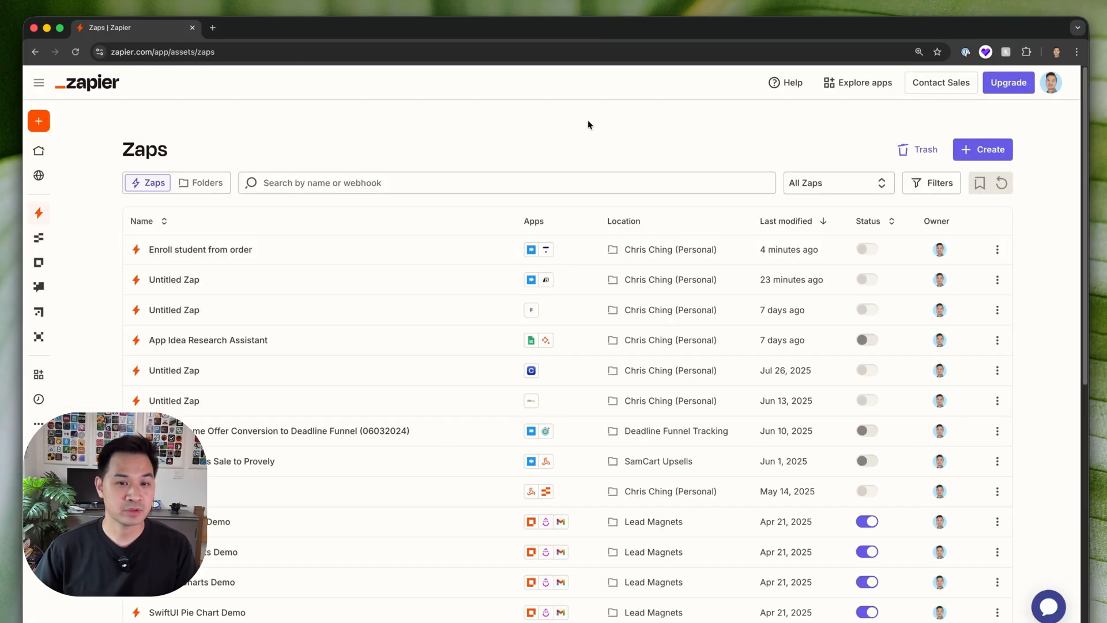
click(204, 182)
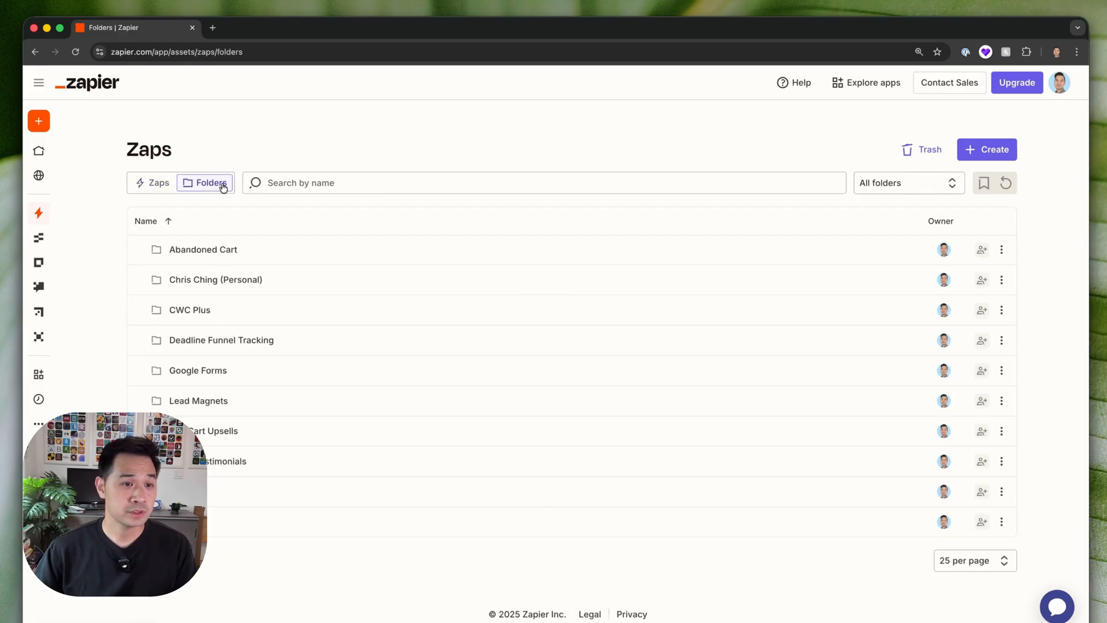
mouse_move(189, 310)
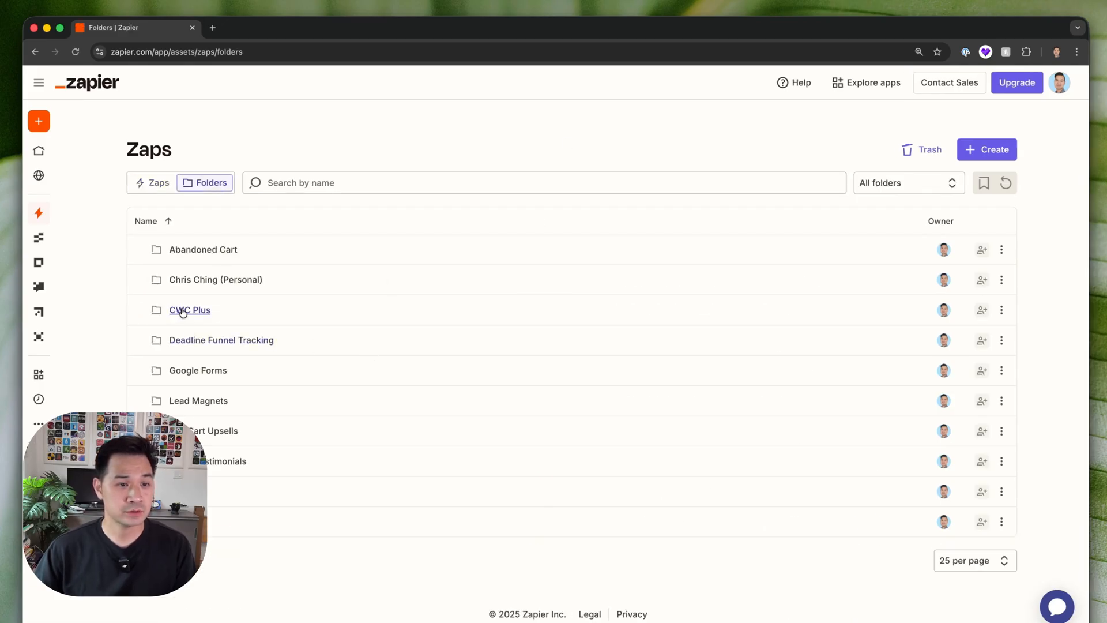
click(189, 311)
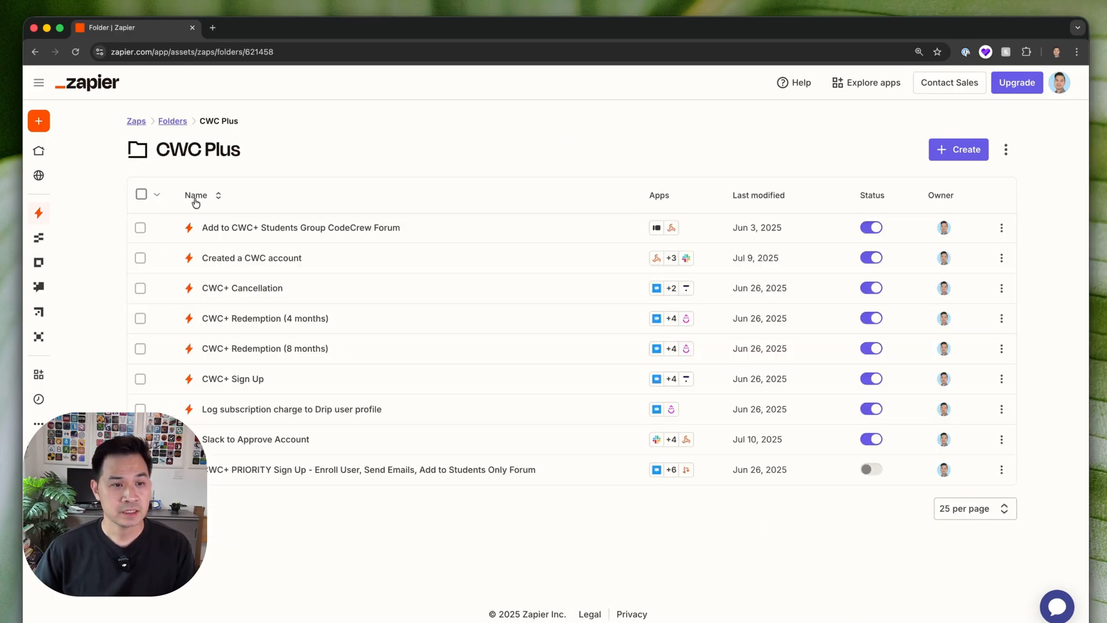
mouse_move(251, 257)
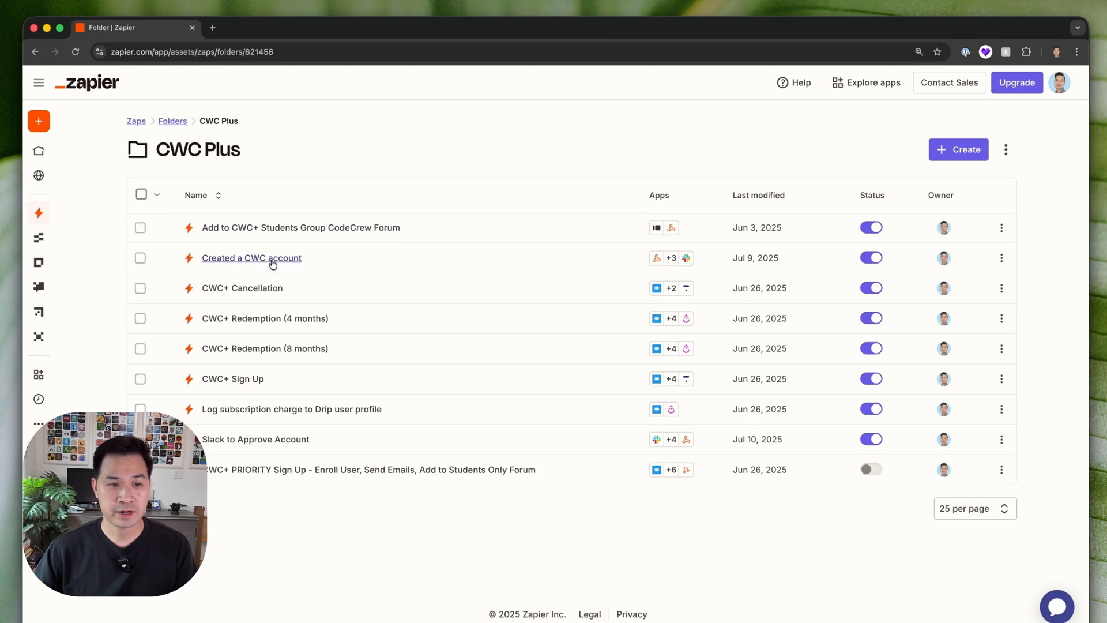
click(252, 257)
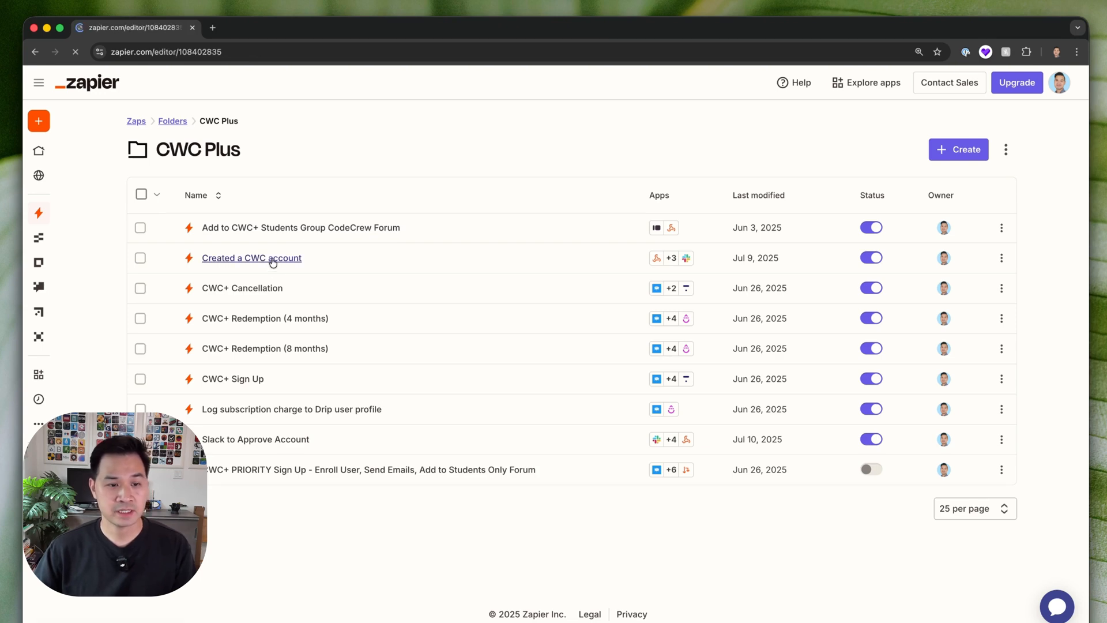
click(252, 257)
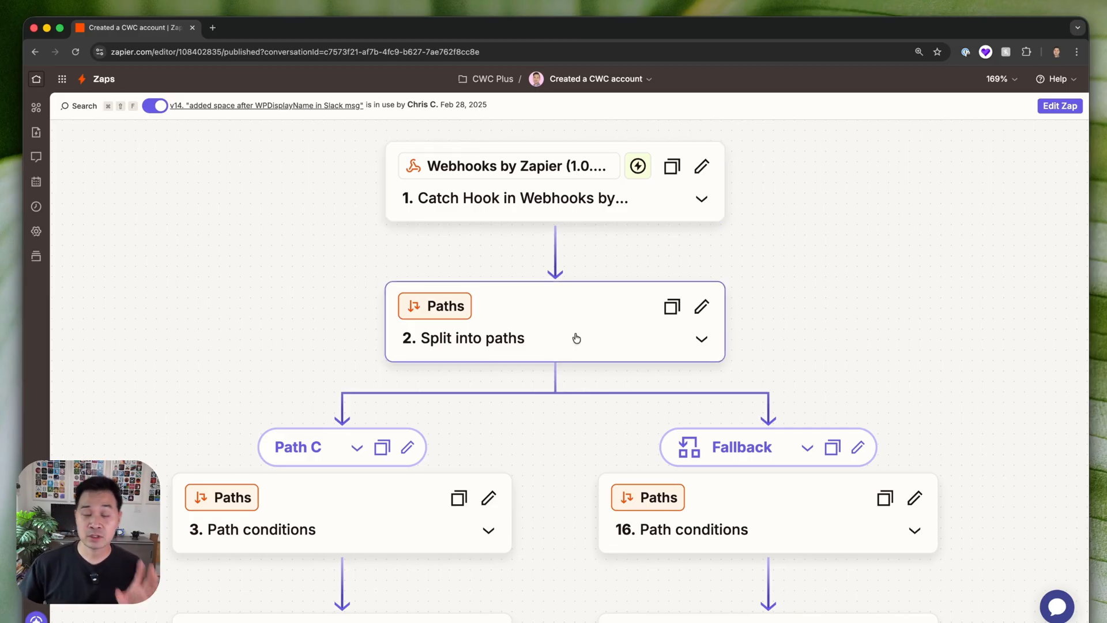
scroll(down, 3)
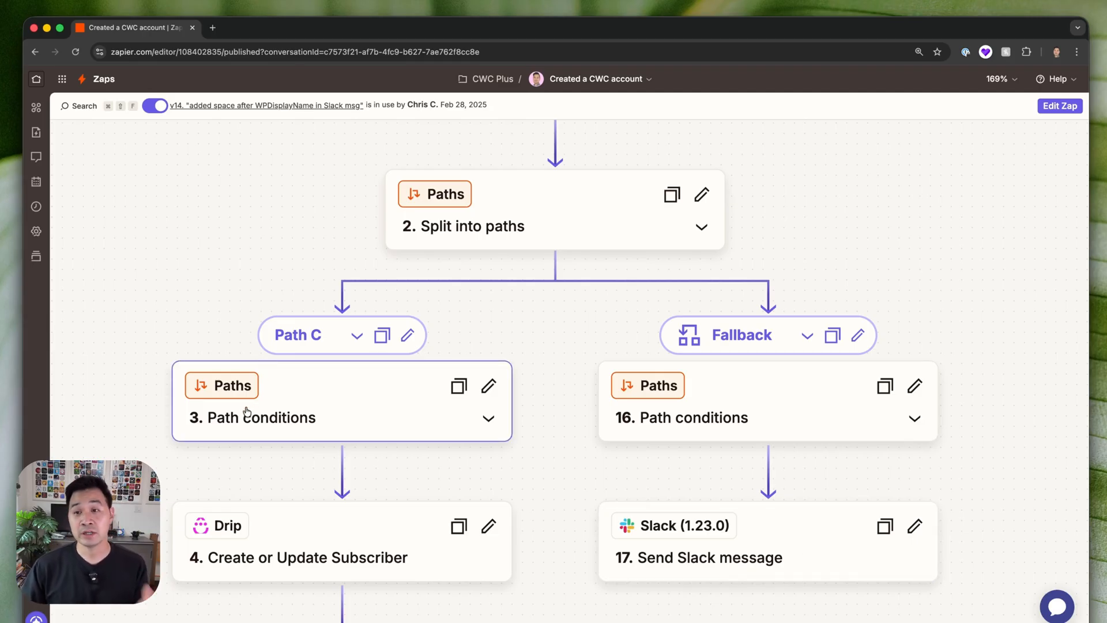
mouse_move(248, 351)
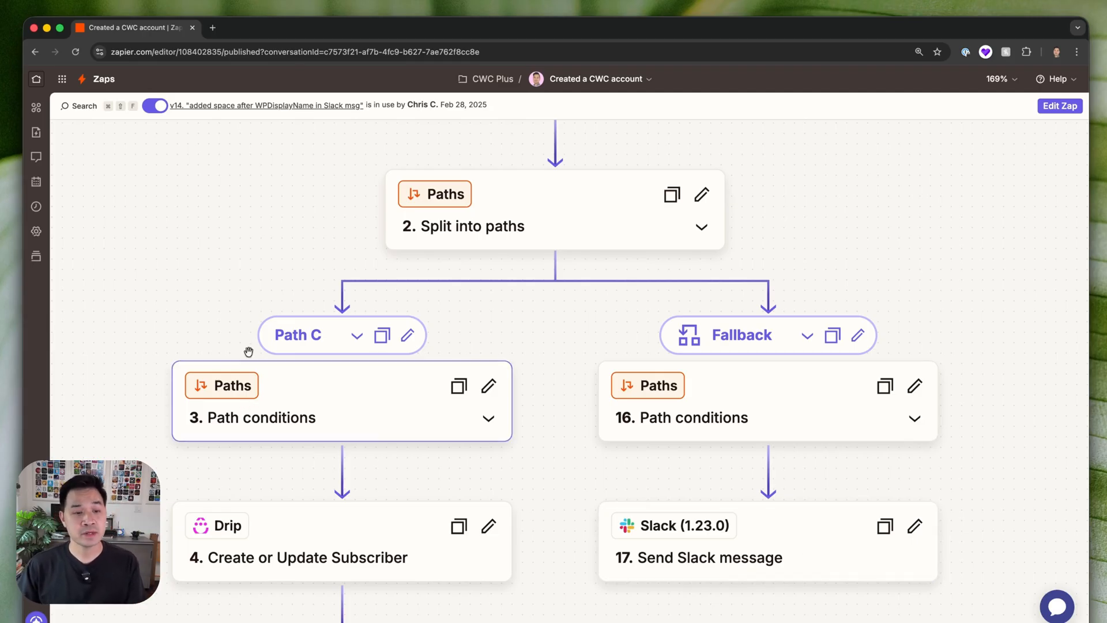
scroll(down, 3)
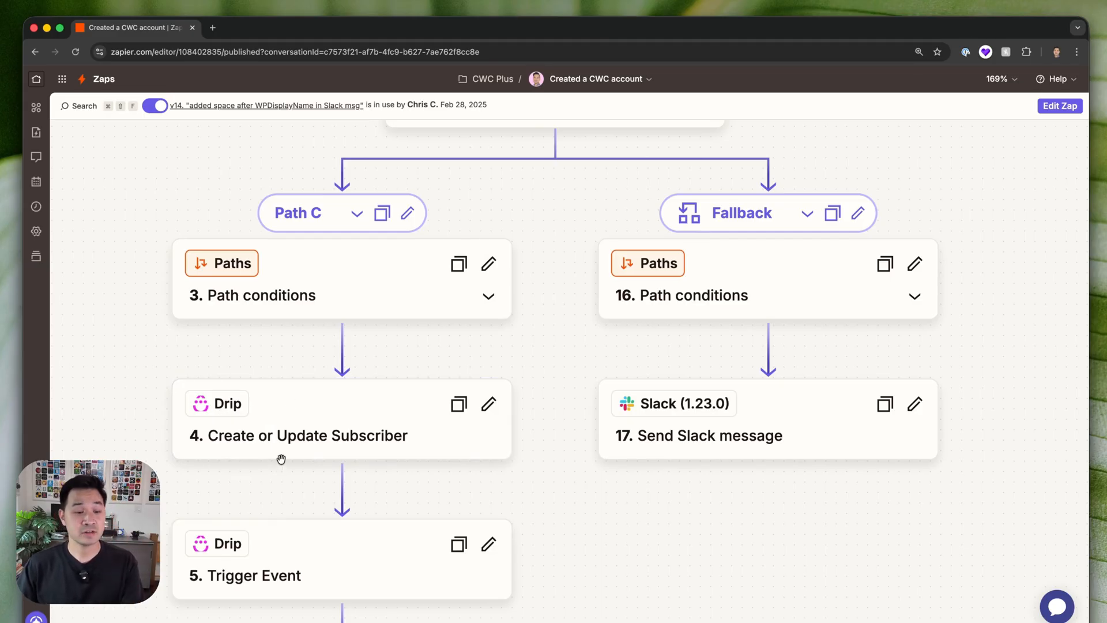
scroll(down, 3)
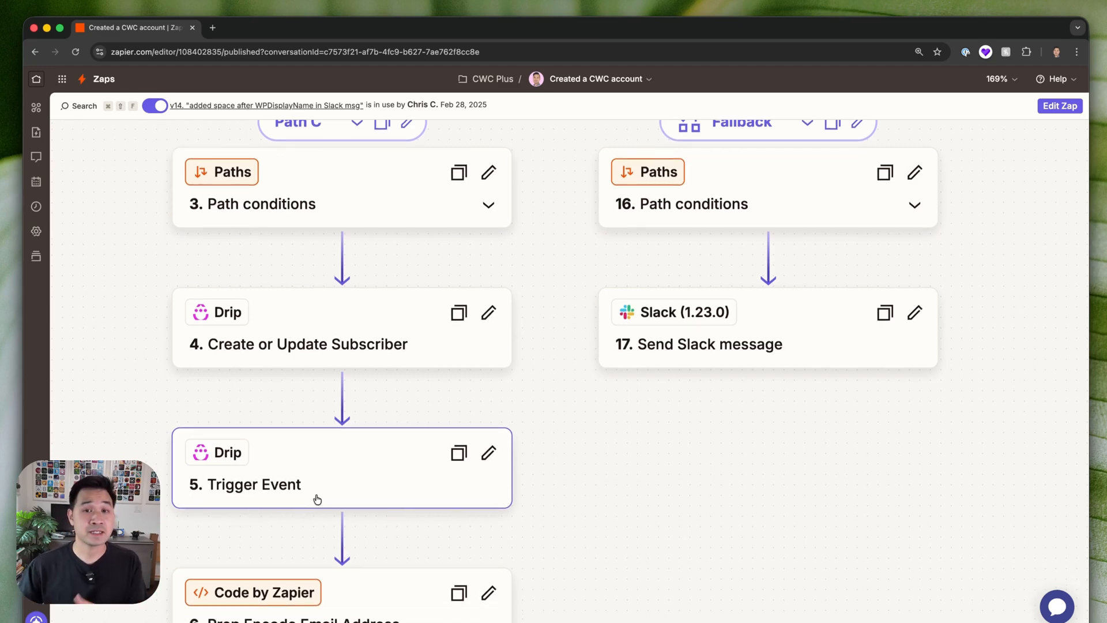
scroll(down, 3)
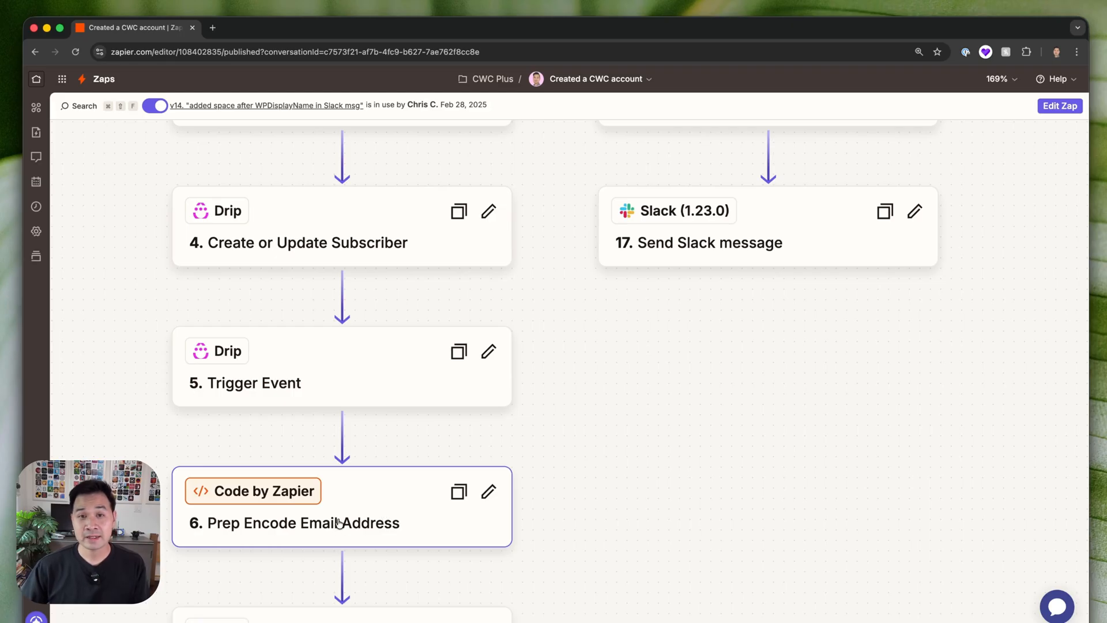
mouse_move(339, 509)
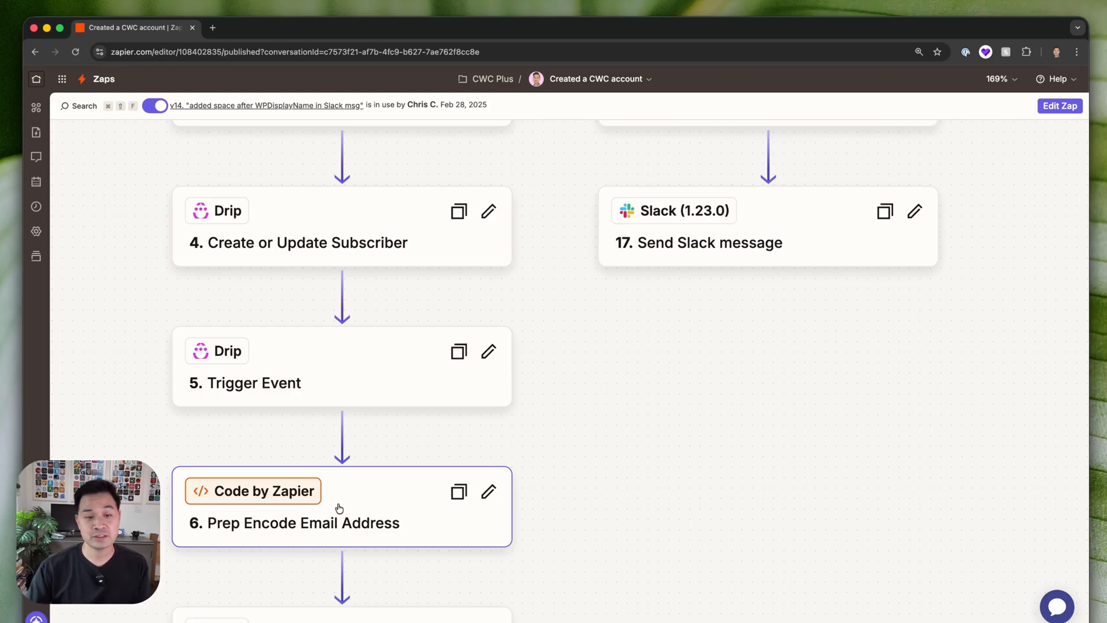
scroll(down, 3)
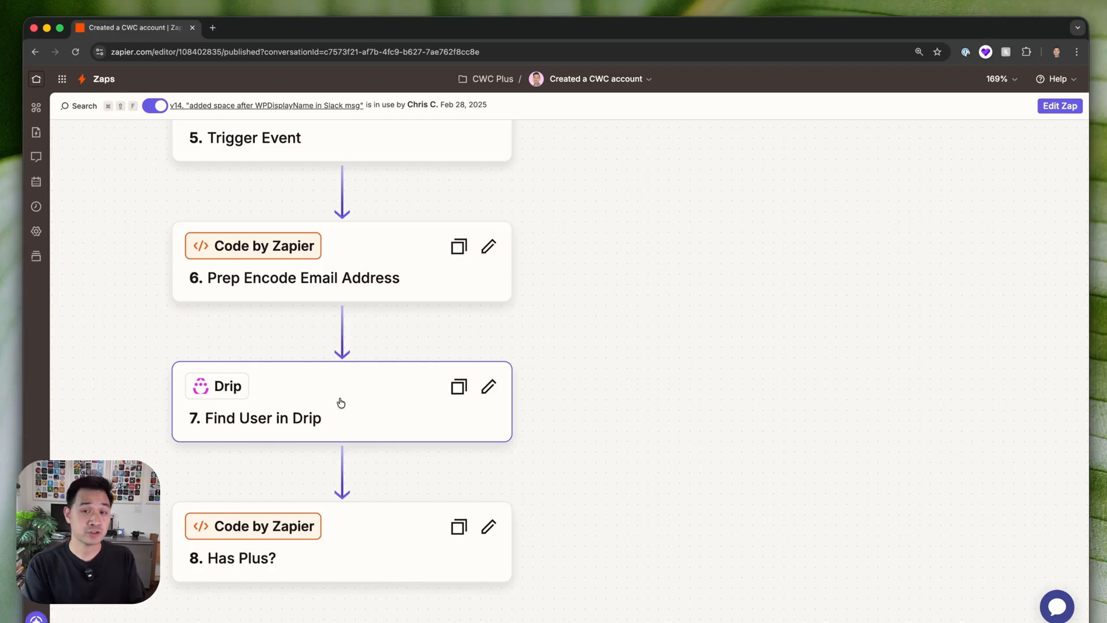
scroll(down, 3)
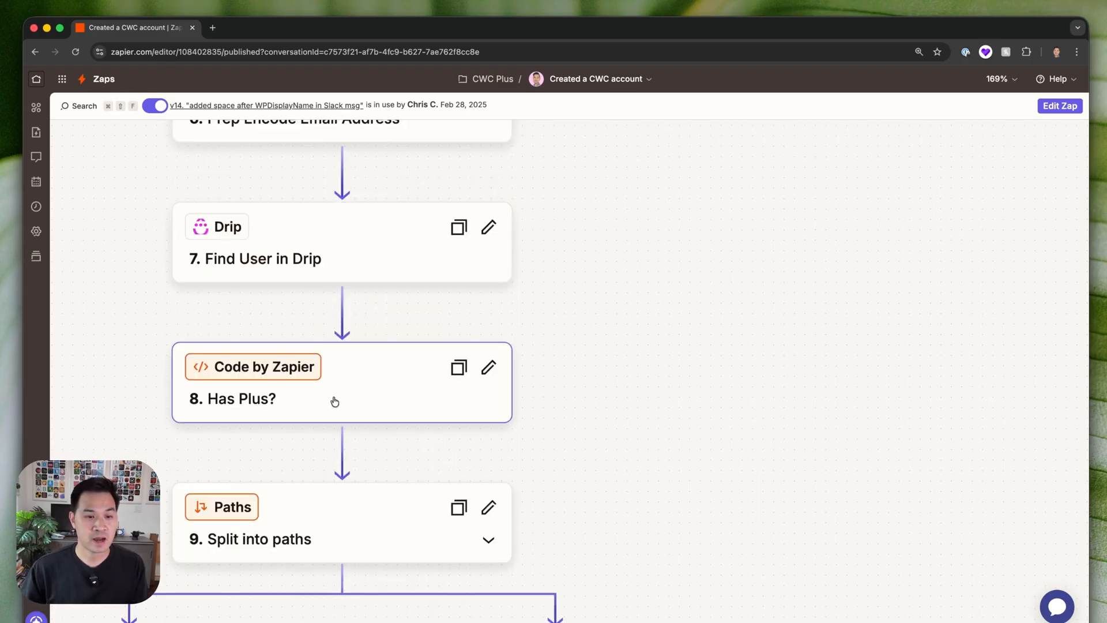
scroll(down, 3)
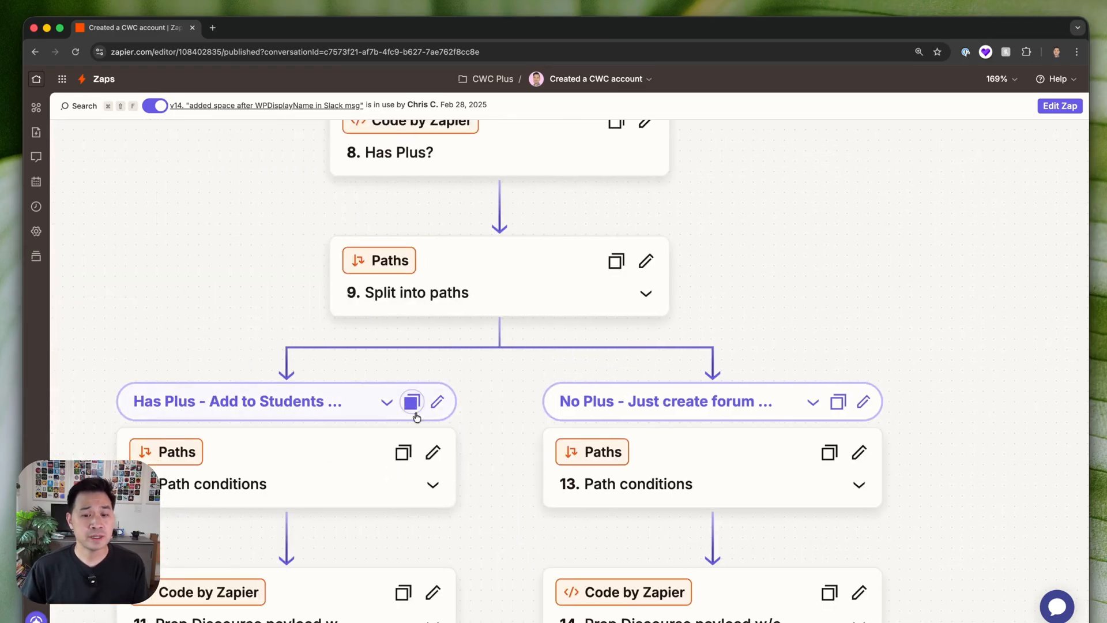
scroll(down, 3)
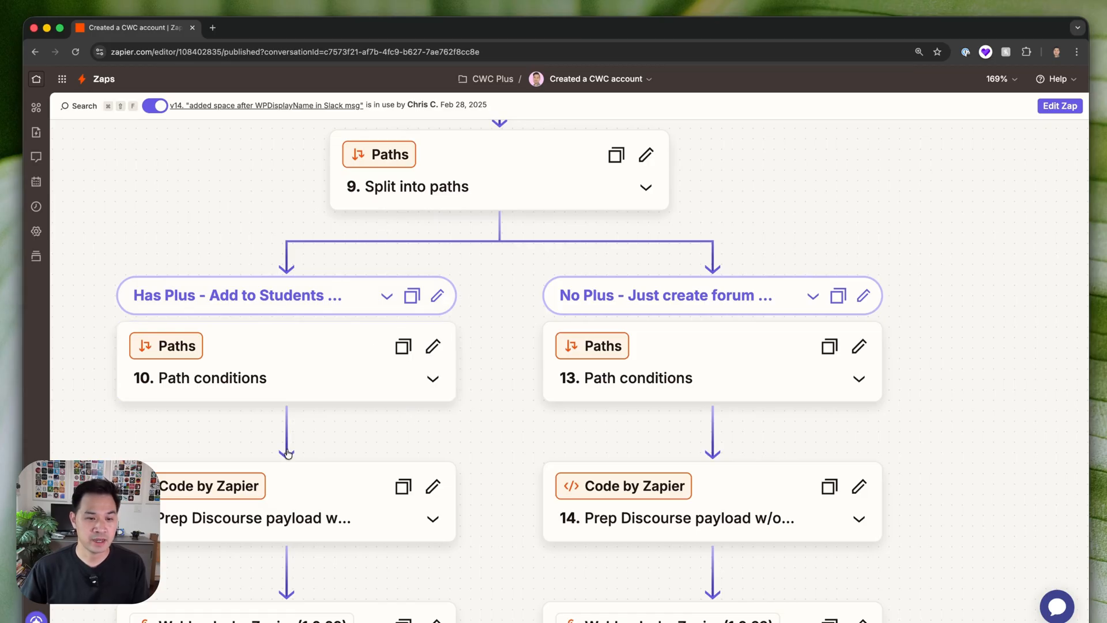
scroll(down, 3)
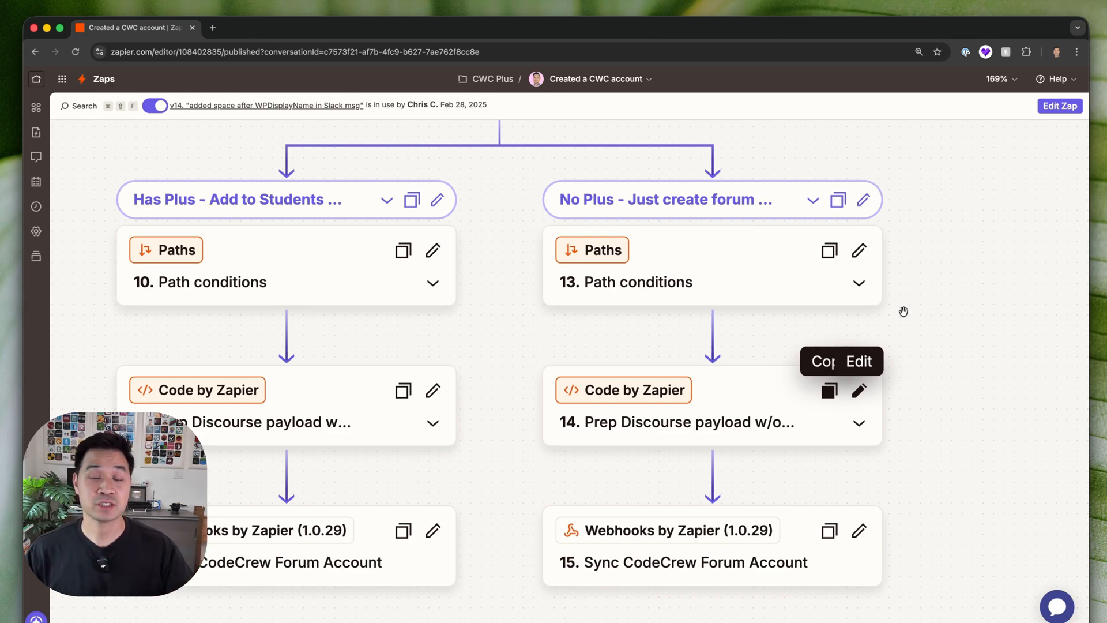
mouse_move(936, 235)
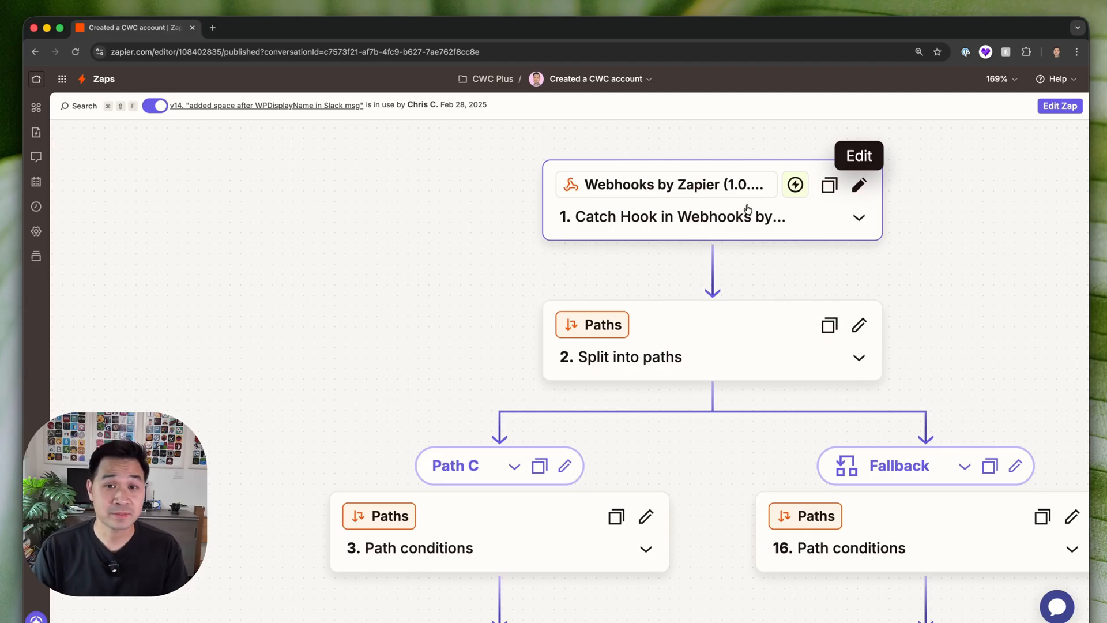
mouse_move(36, 79)
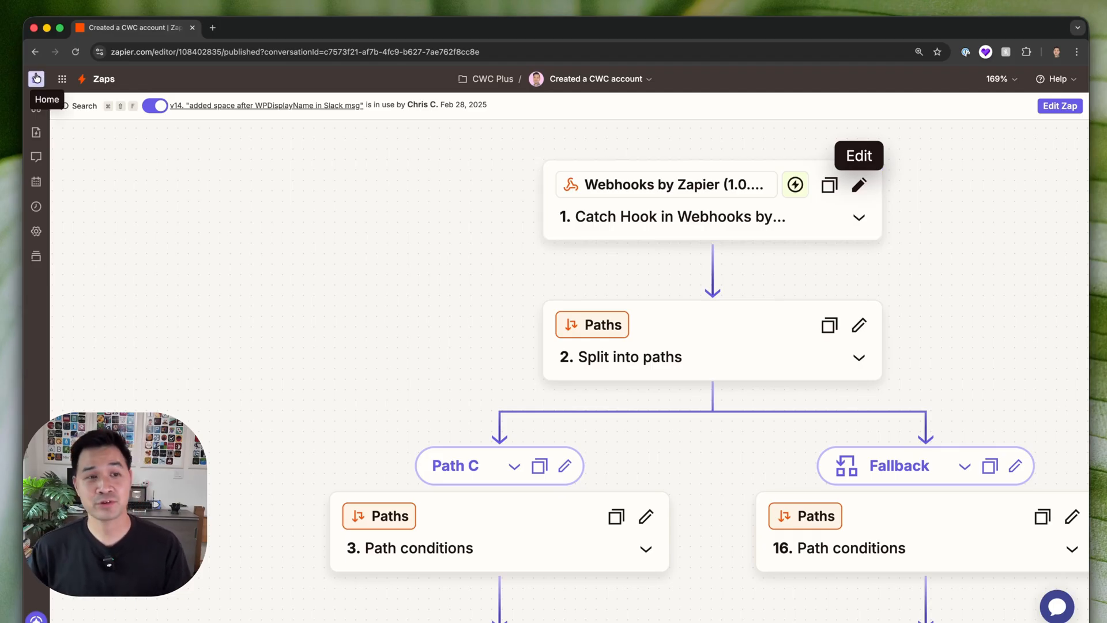
Leave the editor for Zapier Home and scroll the Zapier page with the embedded presenter video.
click(36, 78)
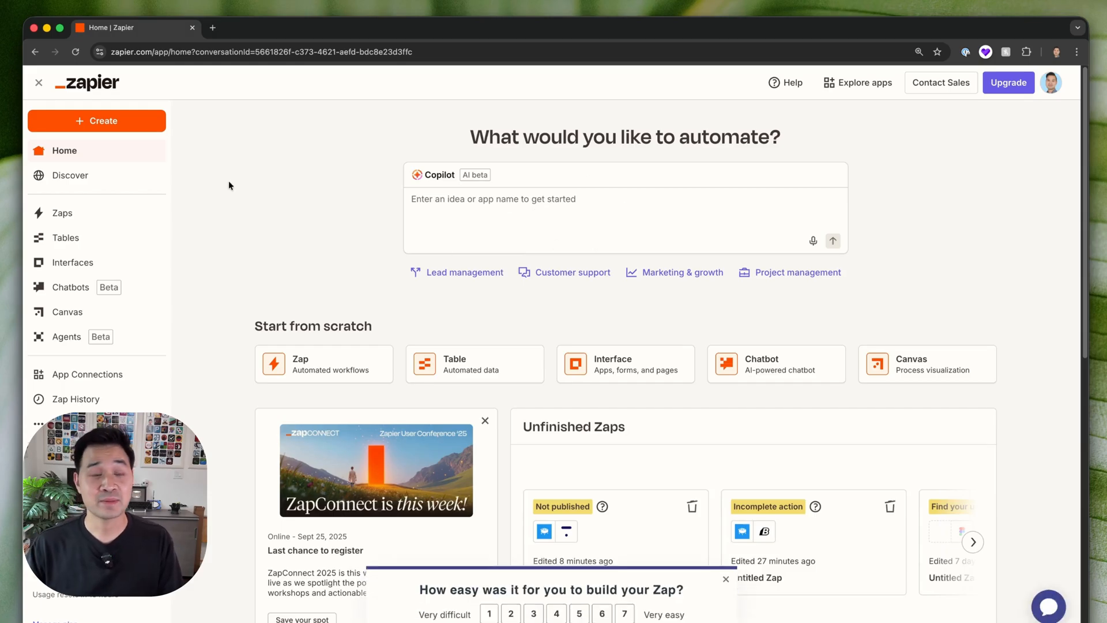
mouse_move(289, 198)
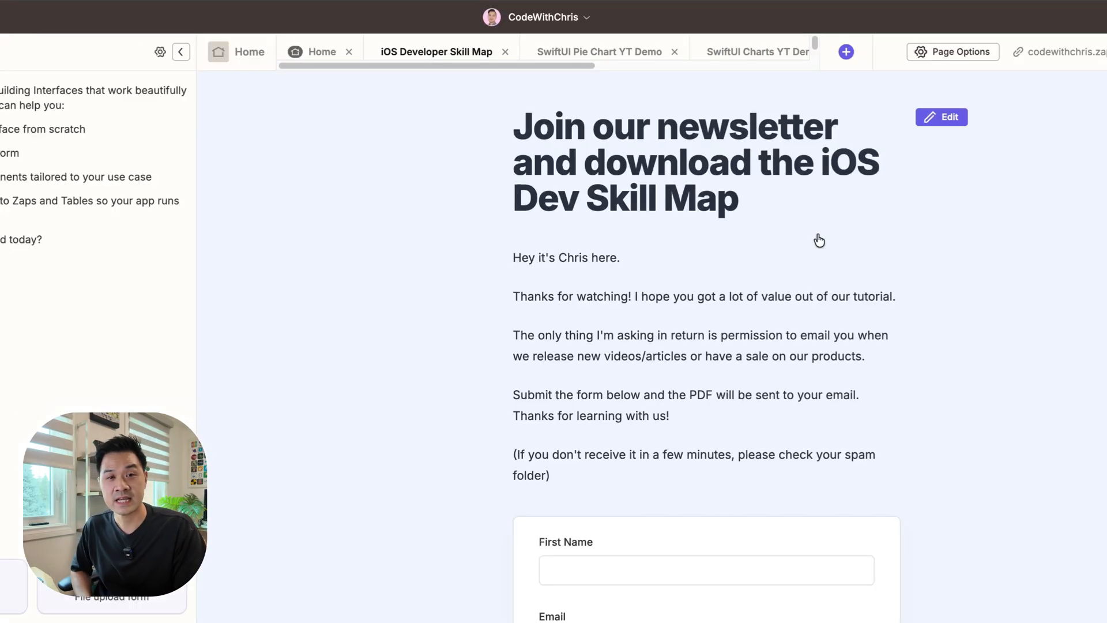
scroll(down, 3)
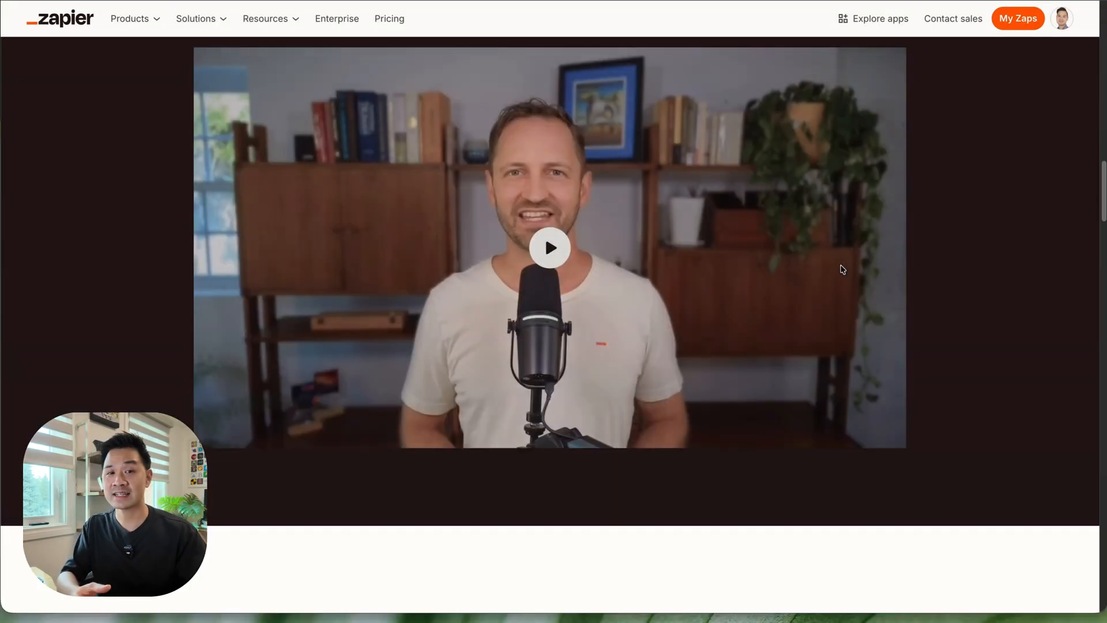
scroll(down, 3)
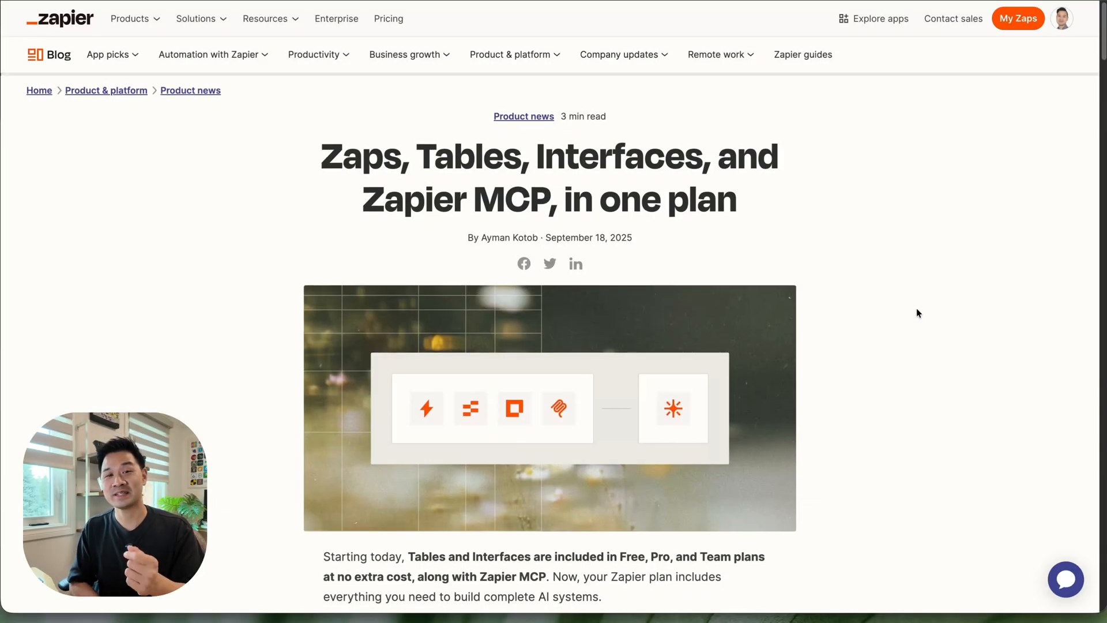
scroll(down, 3)
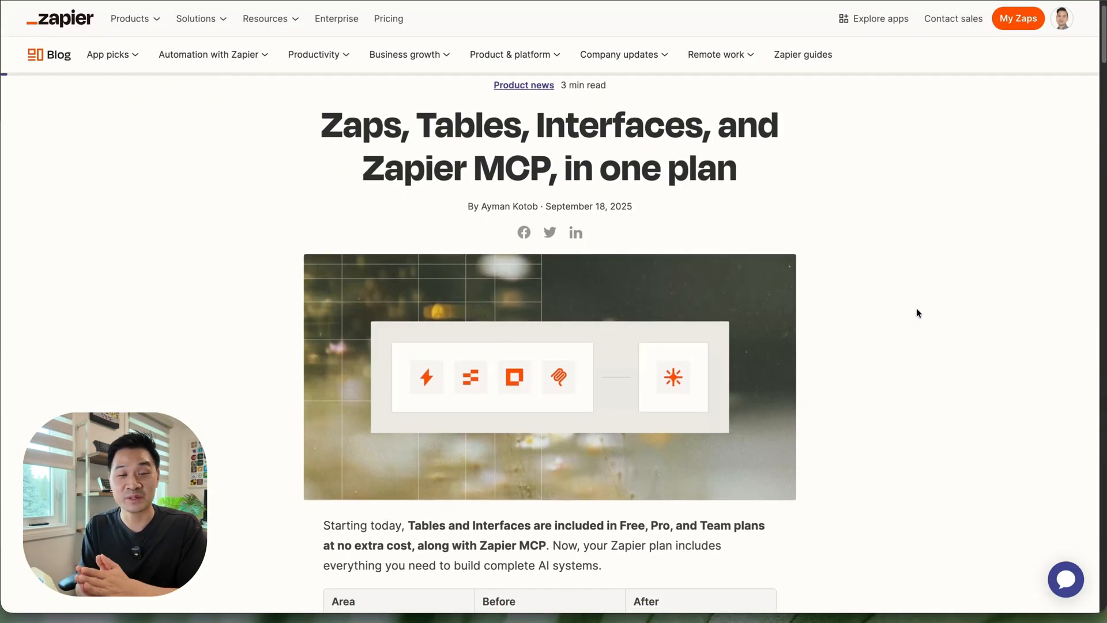
scroll(down, 3)
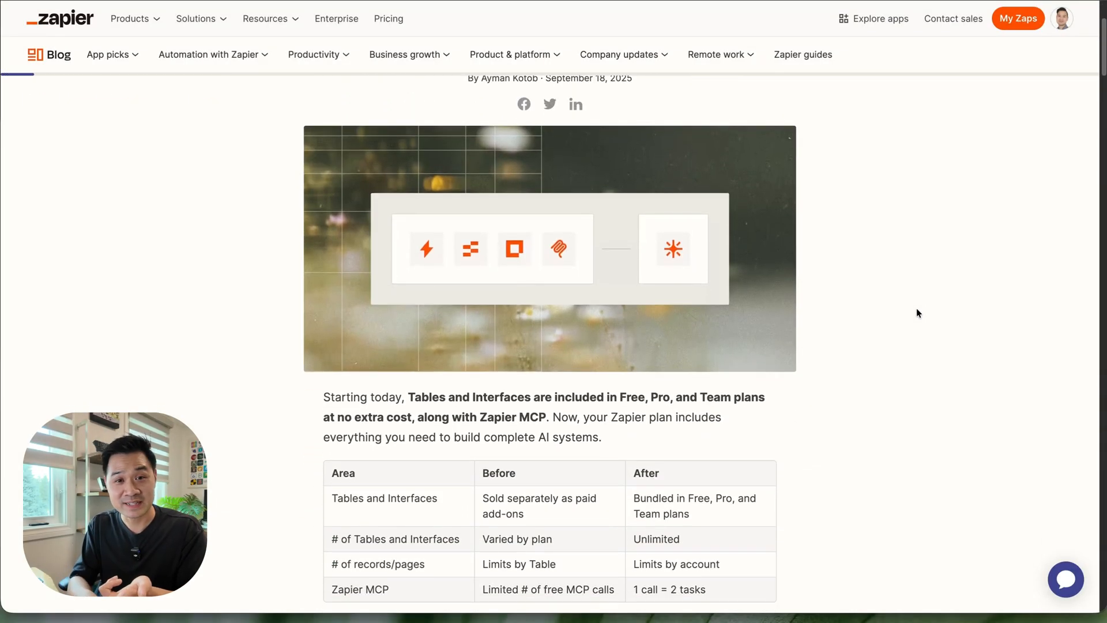
scroll(down, 3)
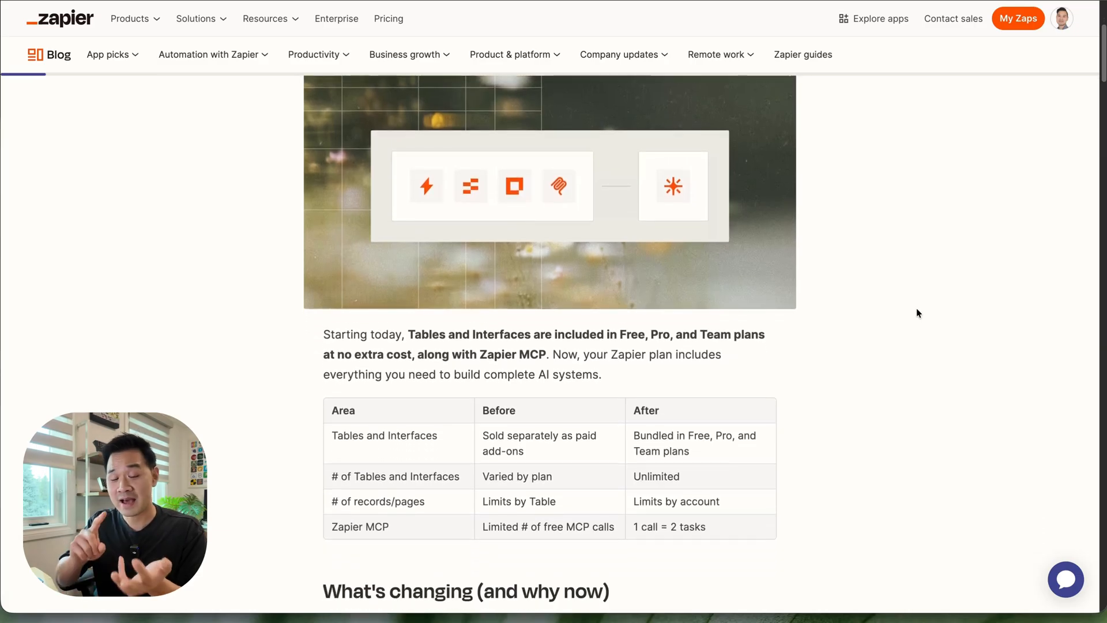
scroll(down, 3)
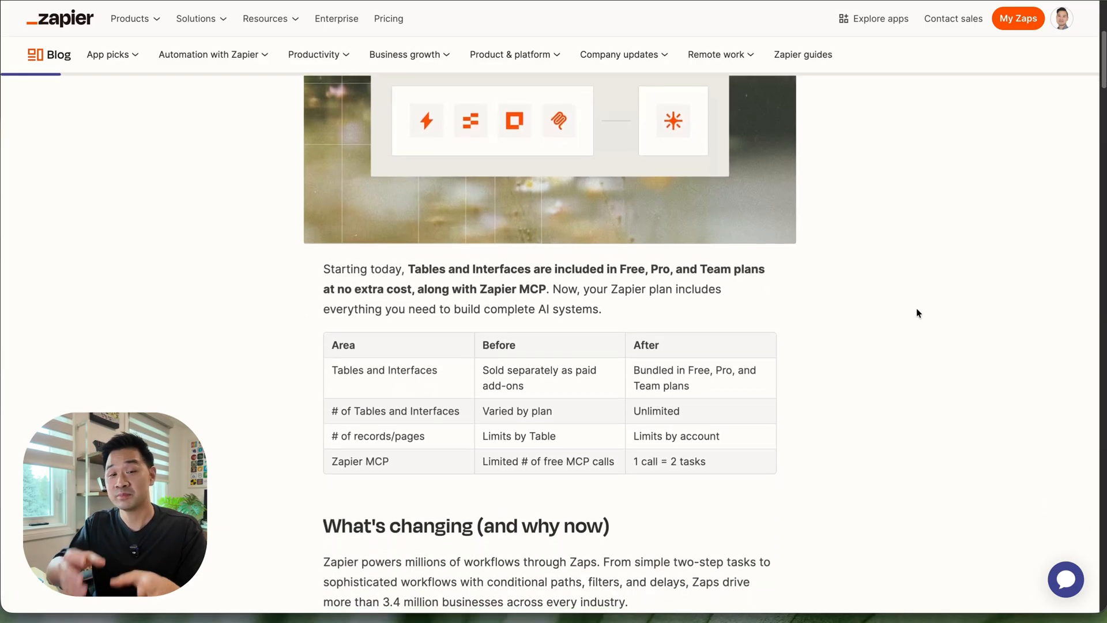
scroll(down, 3)
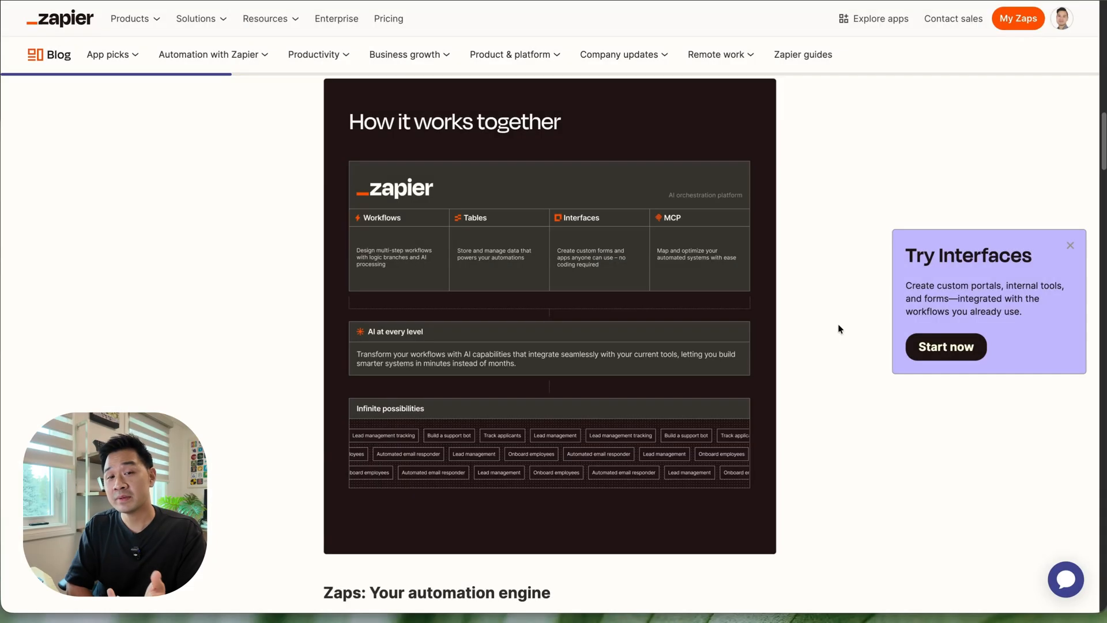
scroll(down, 3)
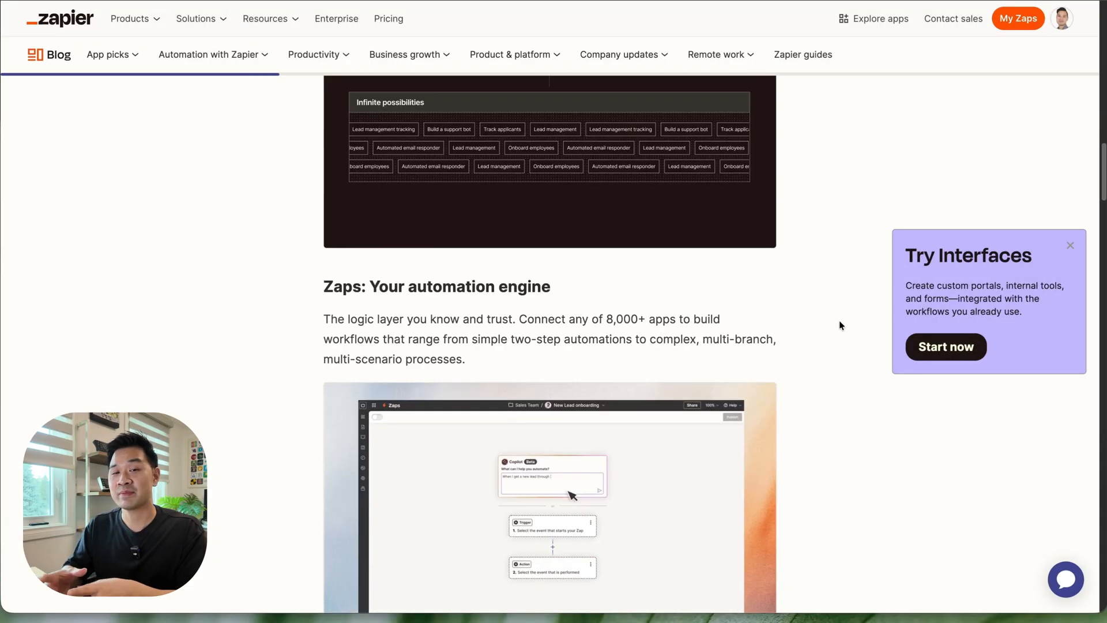
scroll(down, 3)
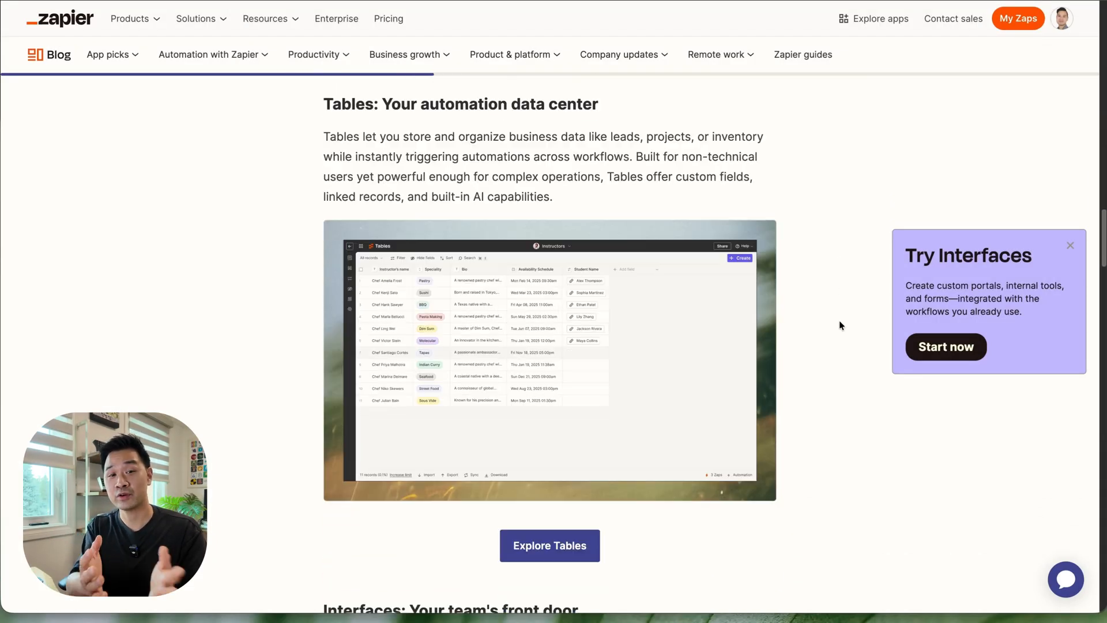
scroll(down, 3)
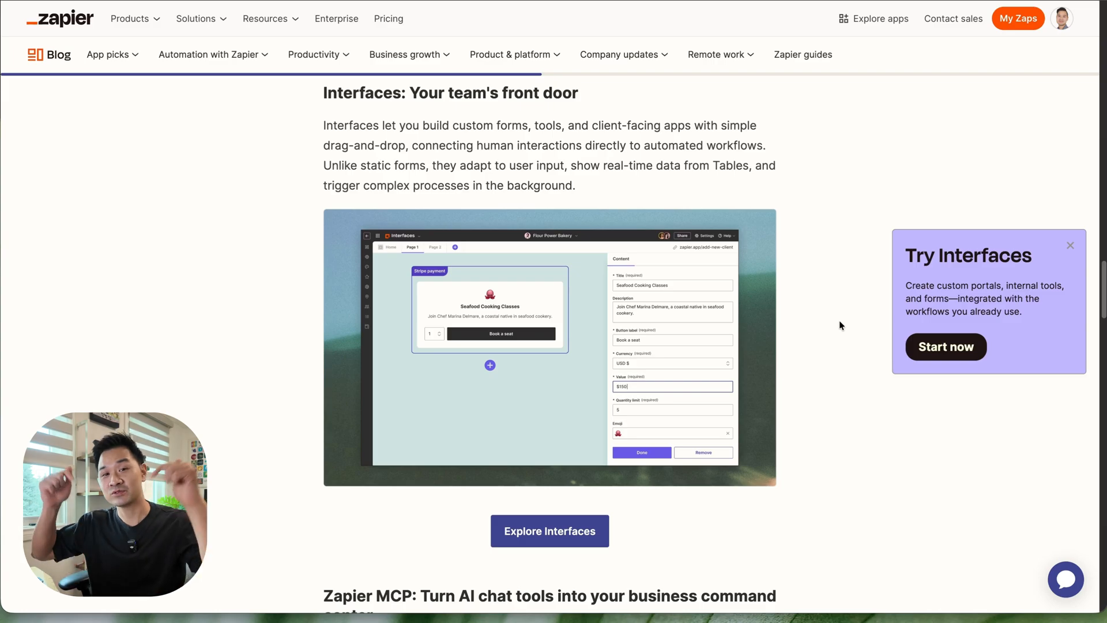